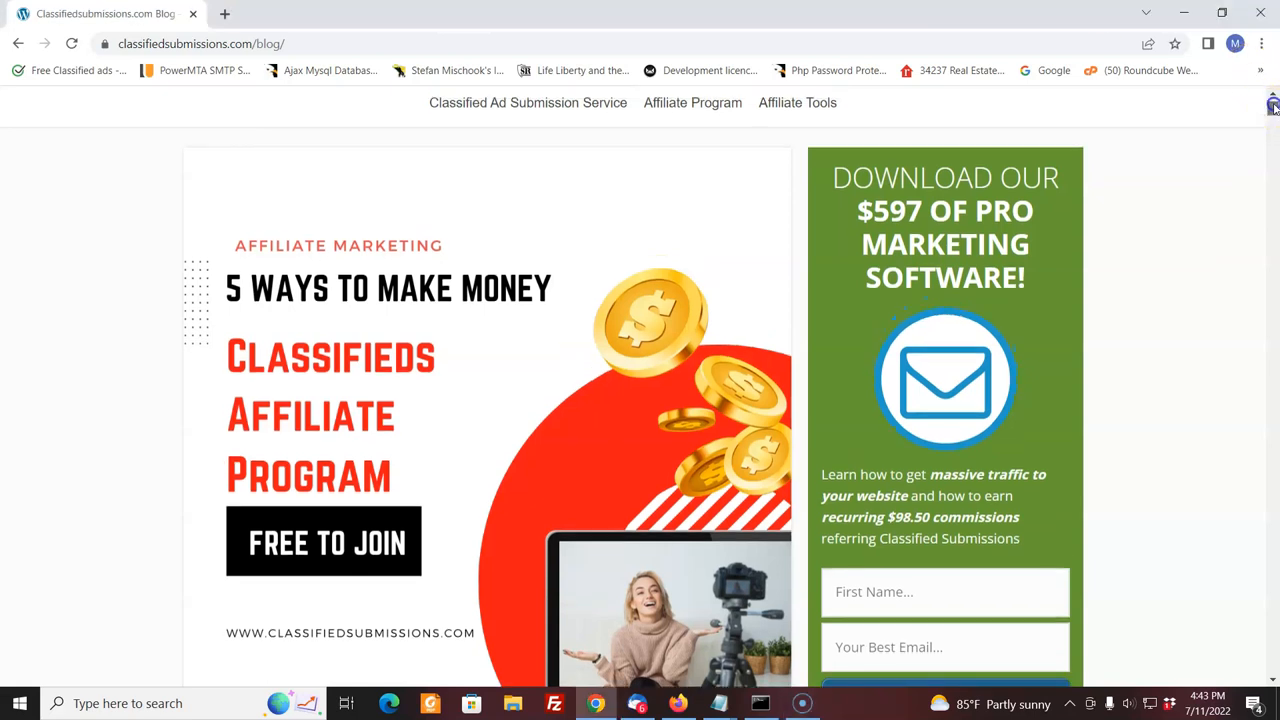
Scroll past the header image to the '5 Ways to Make Money With Our Ad Posting Service Affiliate Program' title.
scroll(down, 3)
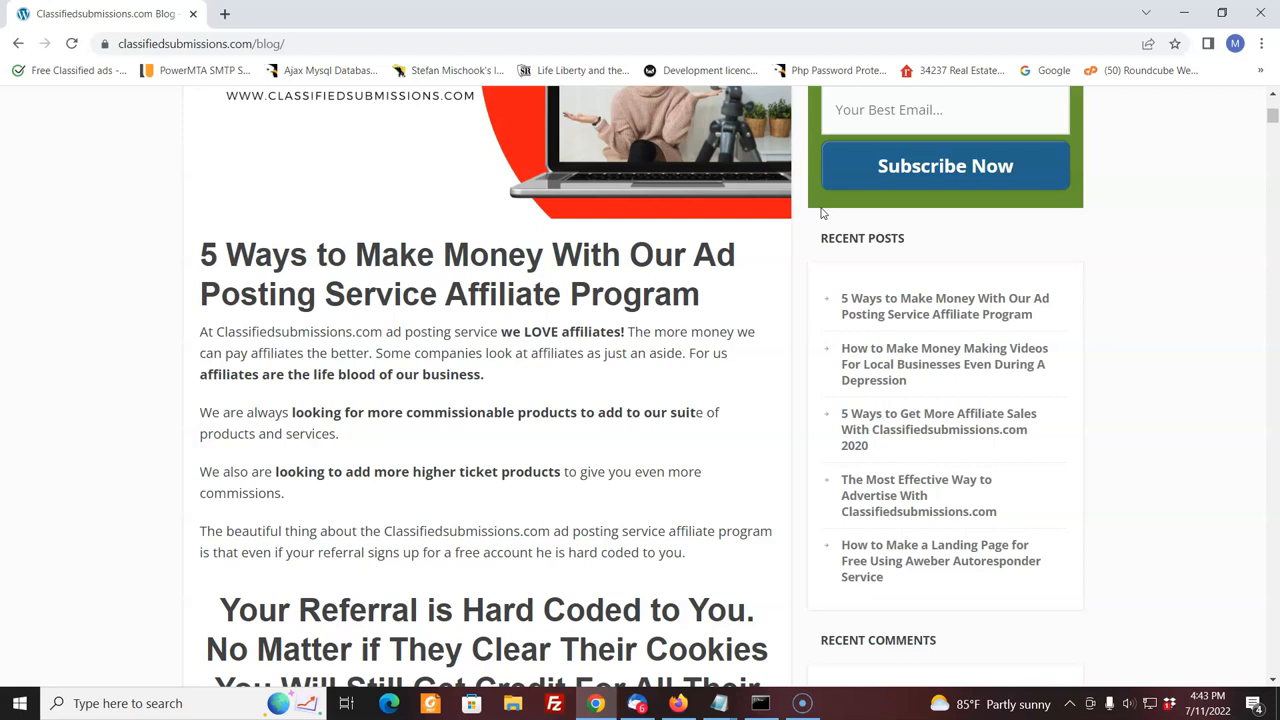
mouse_move(1101, 201)
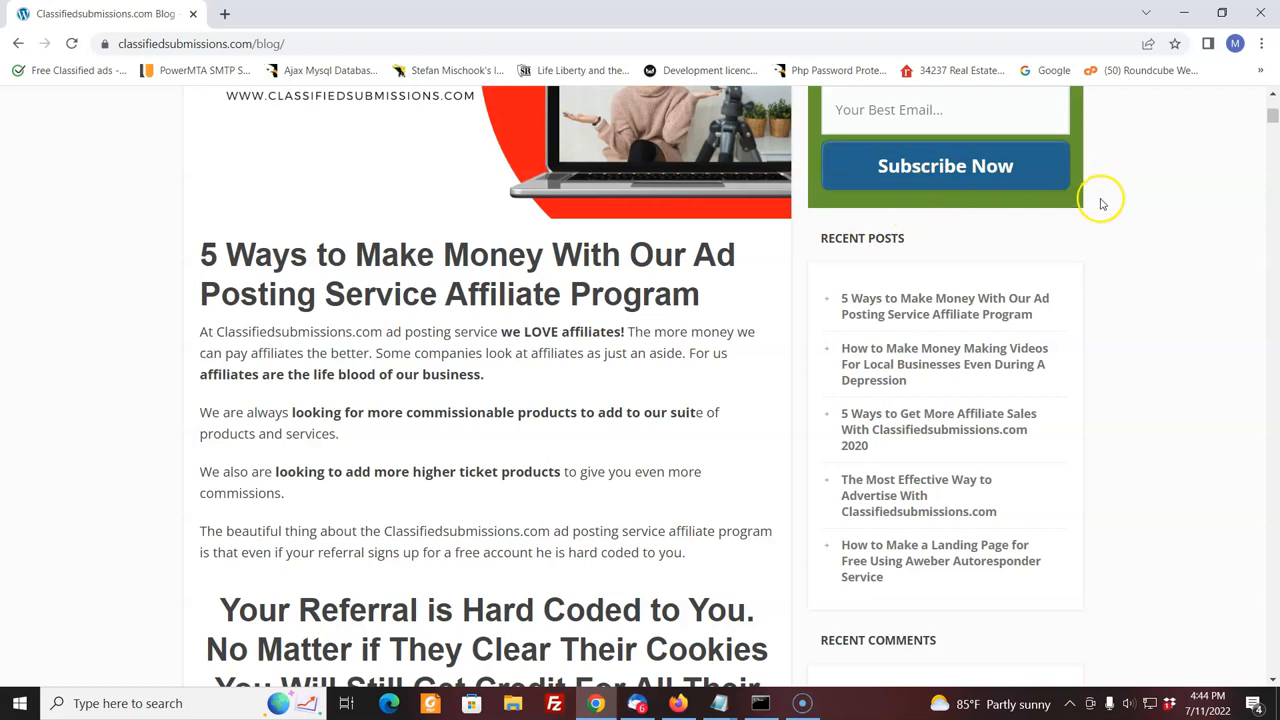
mouse_move(1255, 172)
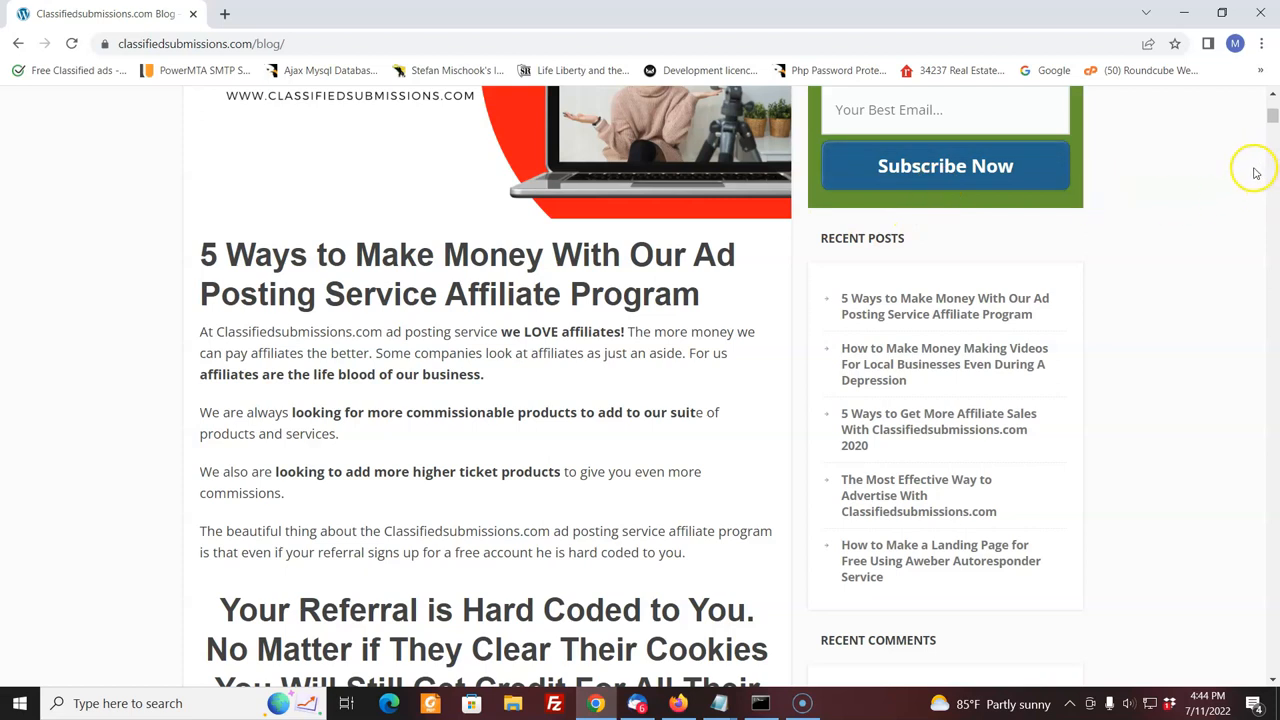
mouse_move(1270, 120)
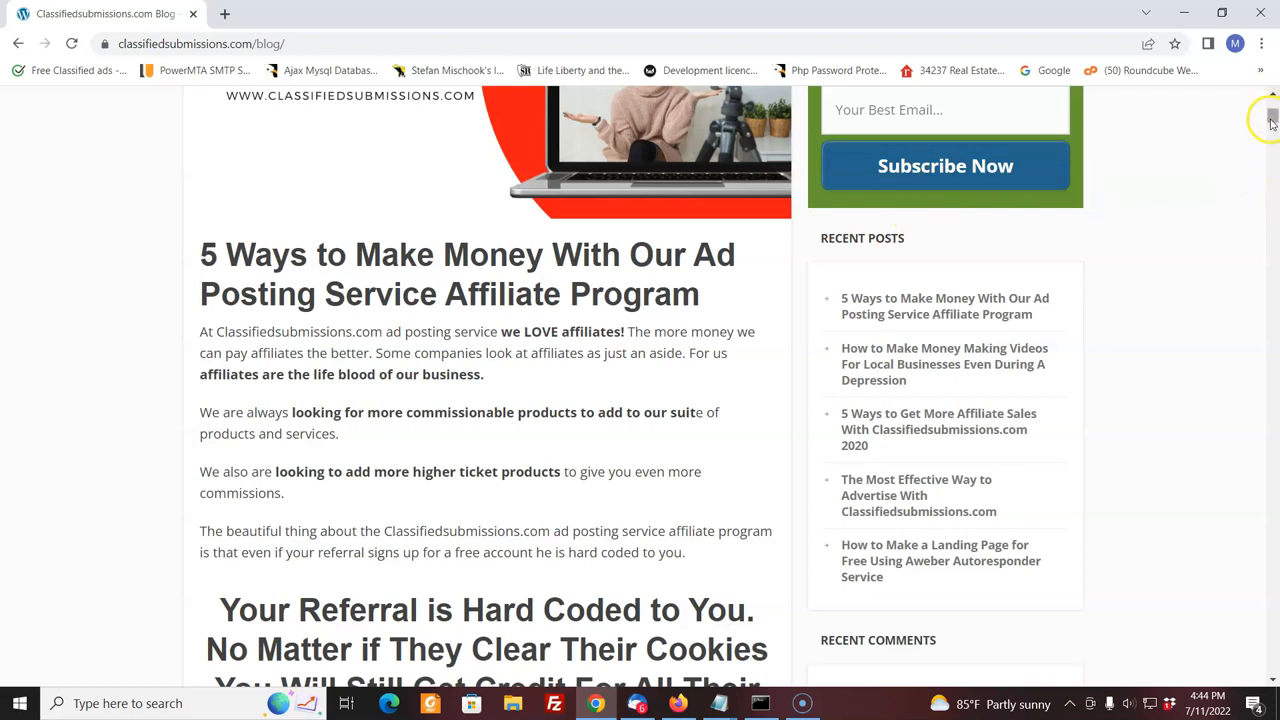
mouse_move(1270, 680)
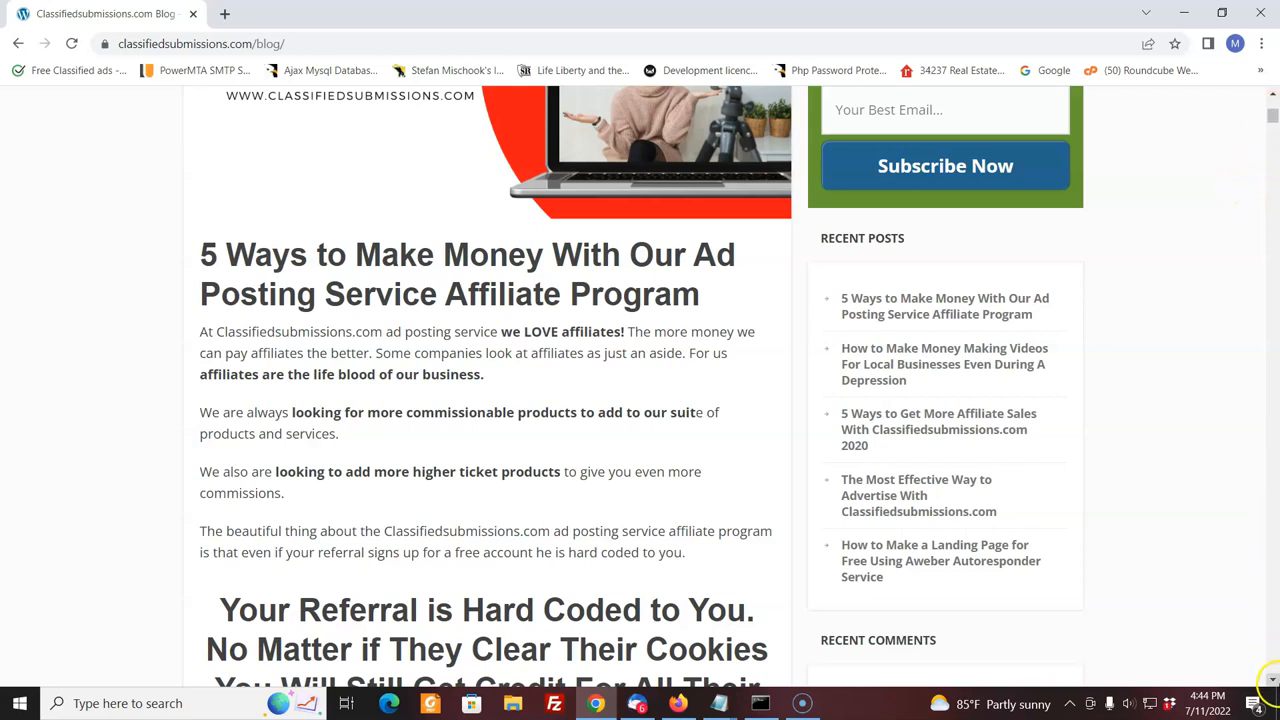
Scroll down to the 'Your Referral is Hard Coded to You' section on cookie-independent credit.
scroll(down, 3)
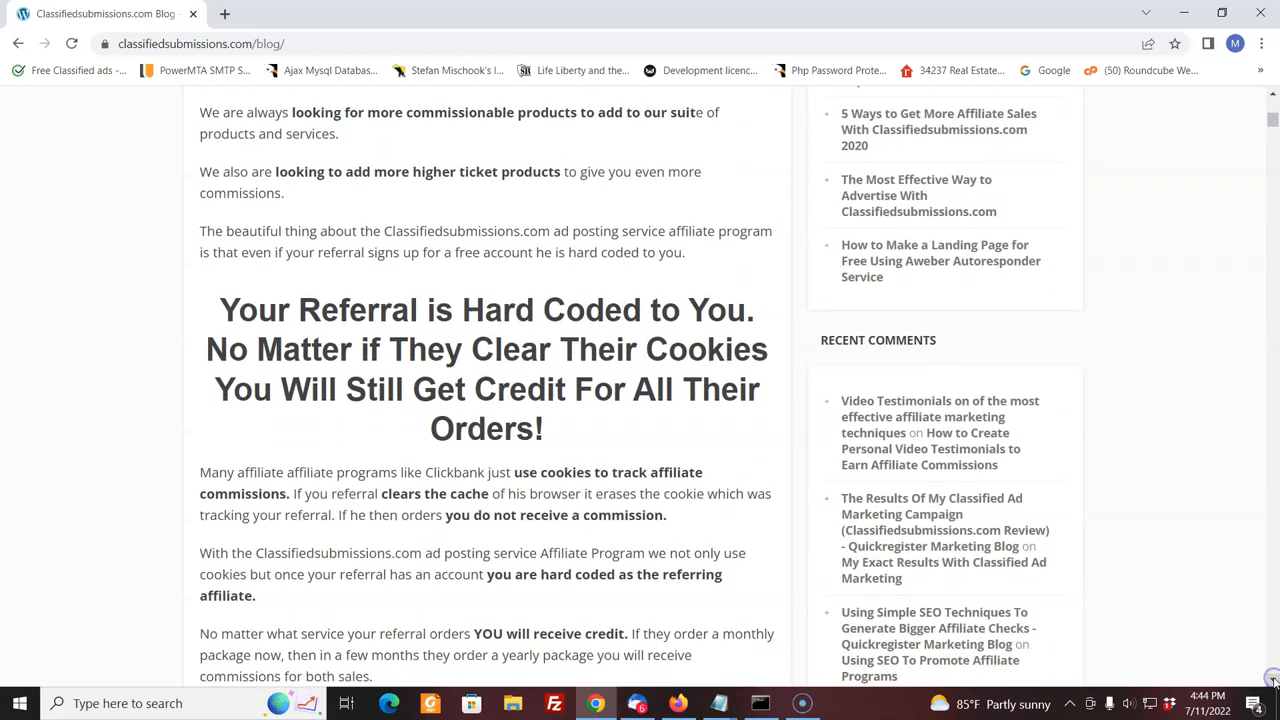
mouse_move(1104, 314)
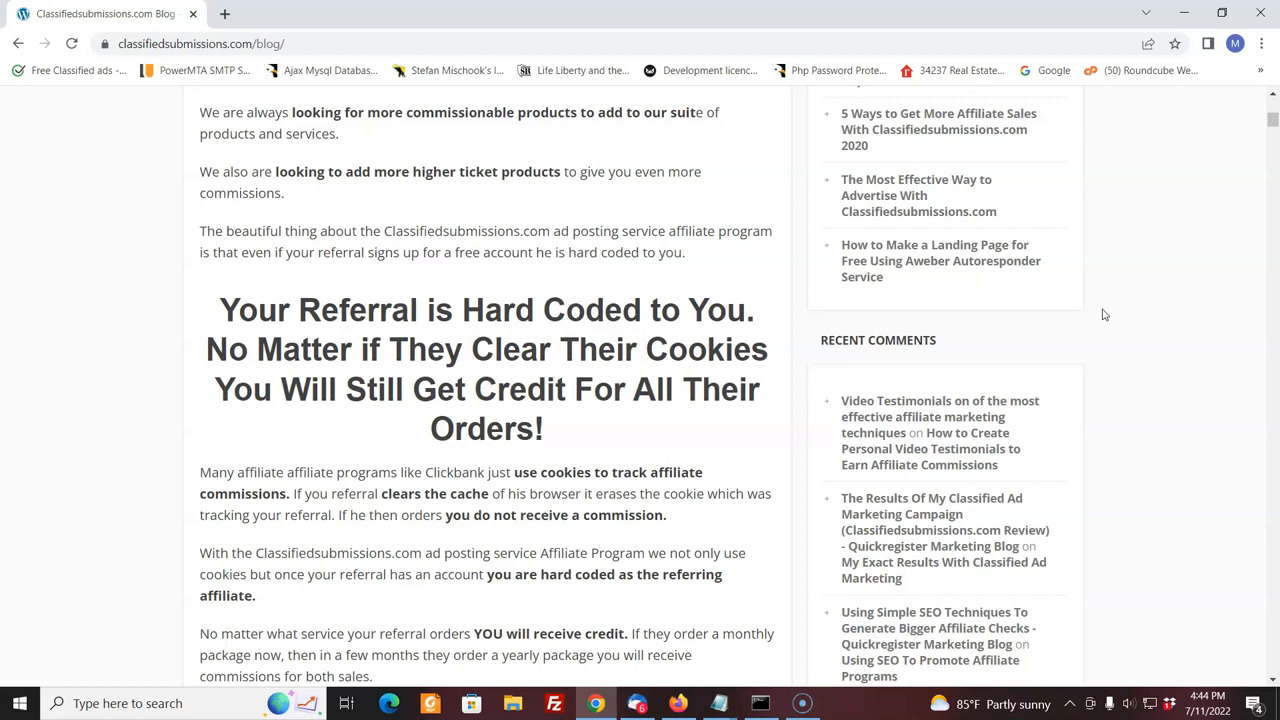
mouse_move(1271, 121)
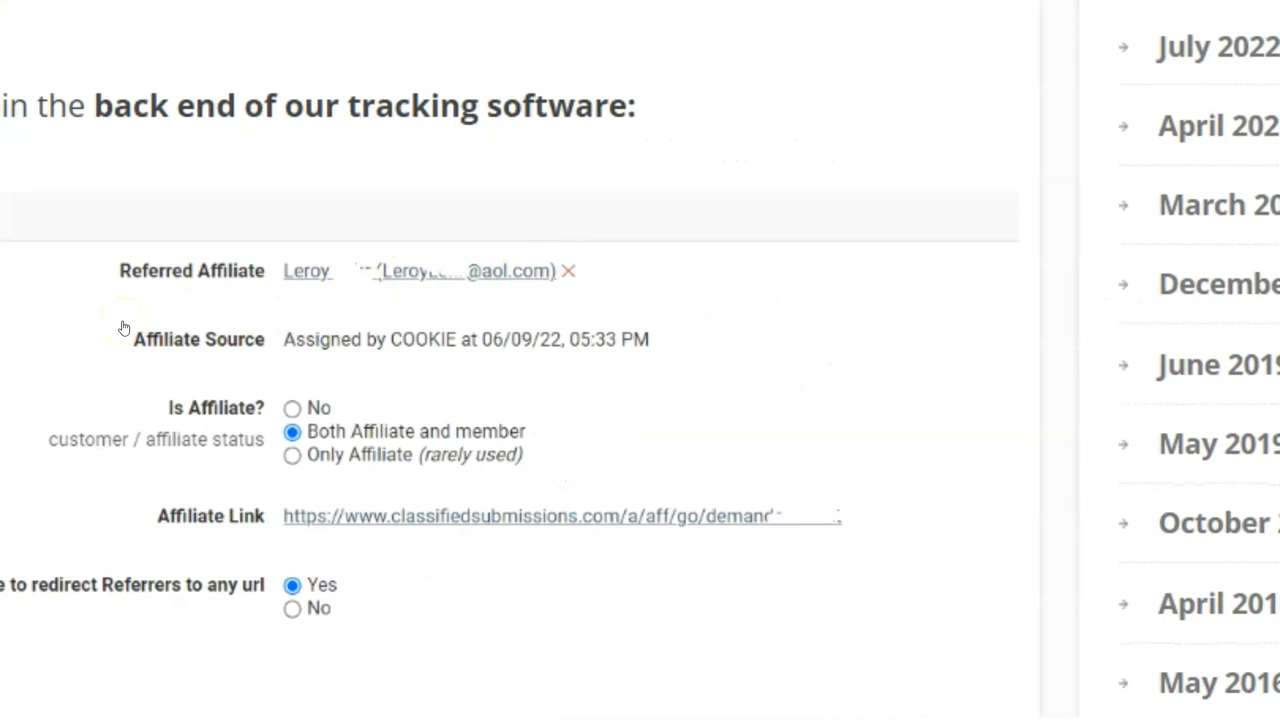
mouse_move(215, 330)
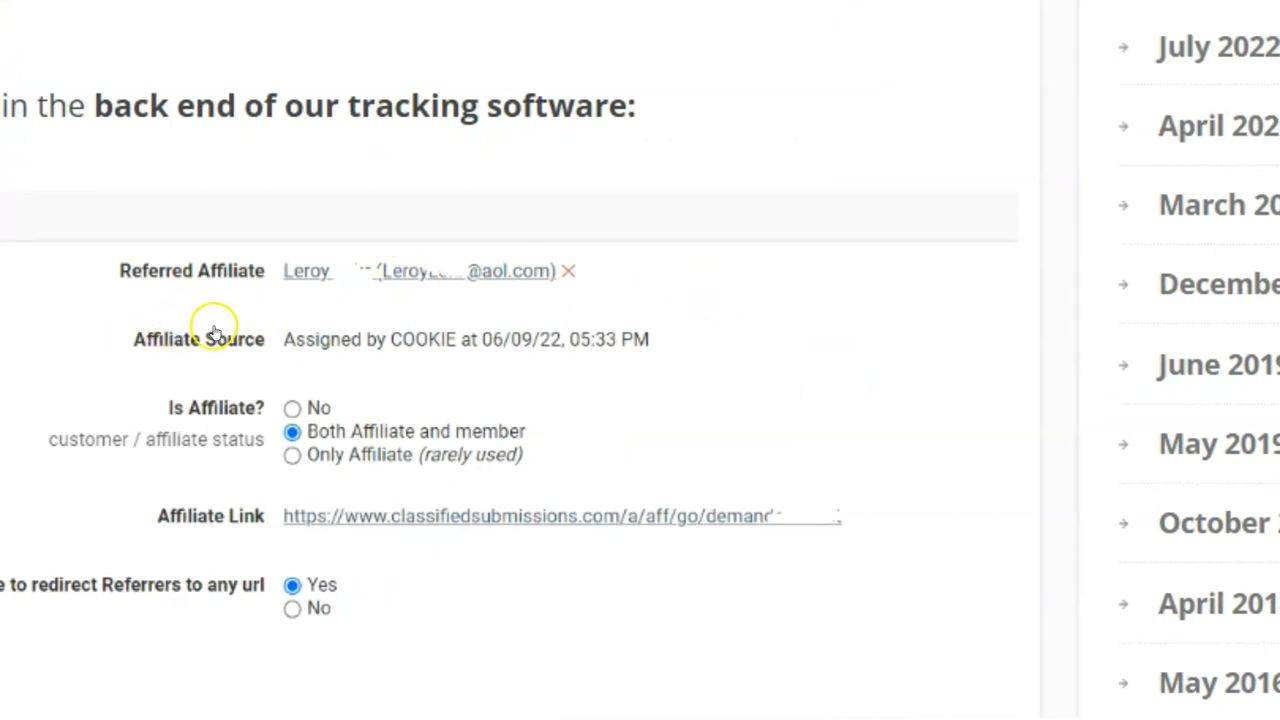
mouse_move(810, 183)
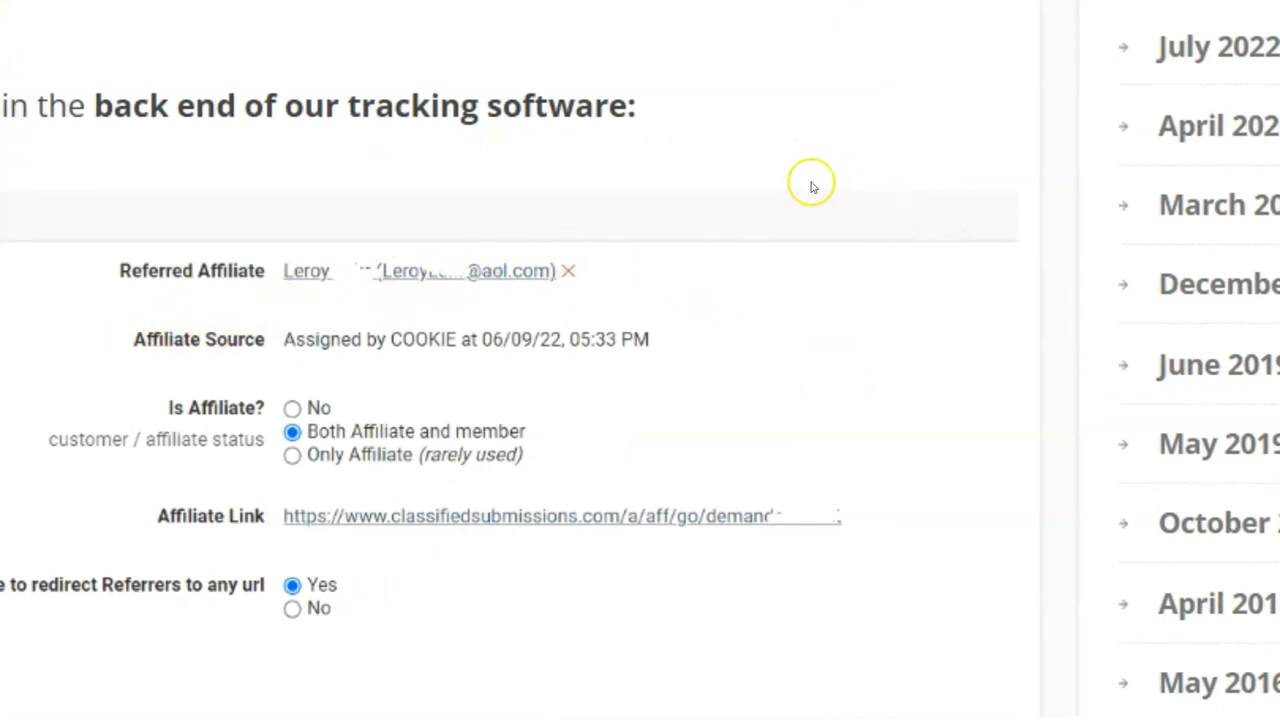
mouse_move(812, 187)
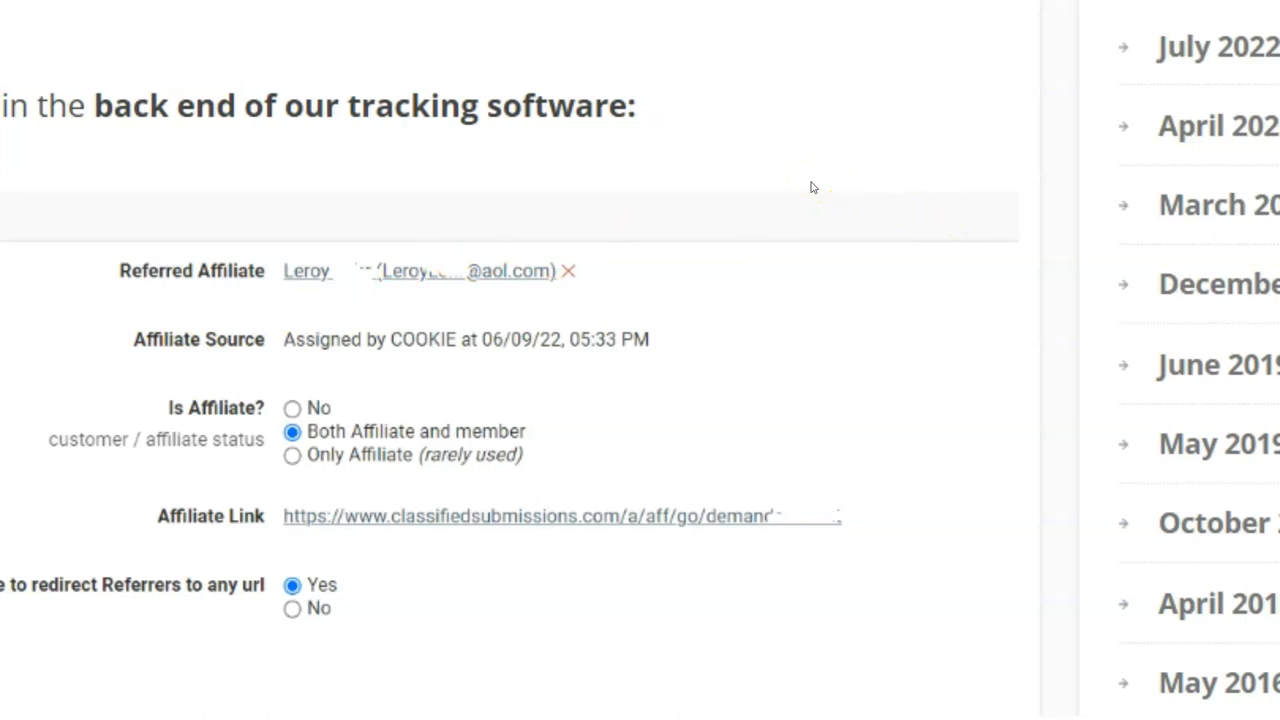
mouse_move(155, 271)
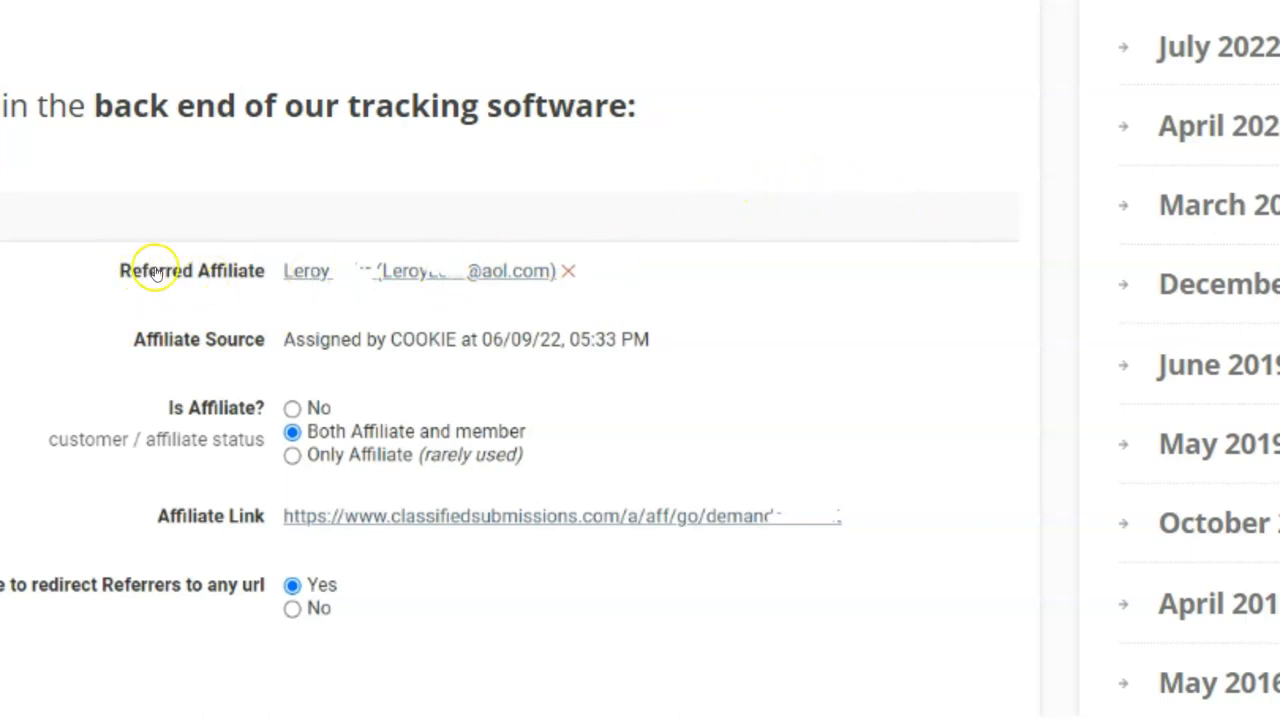
mouse_move(569, 271)
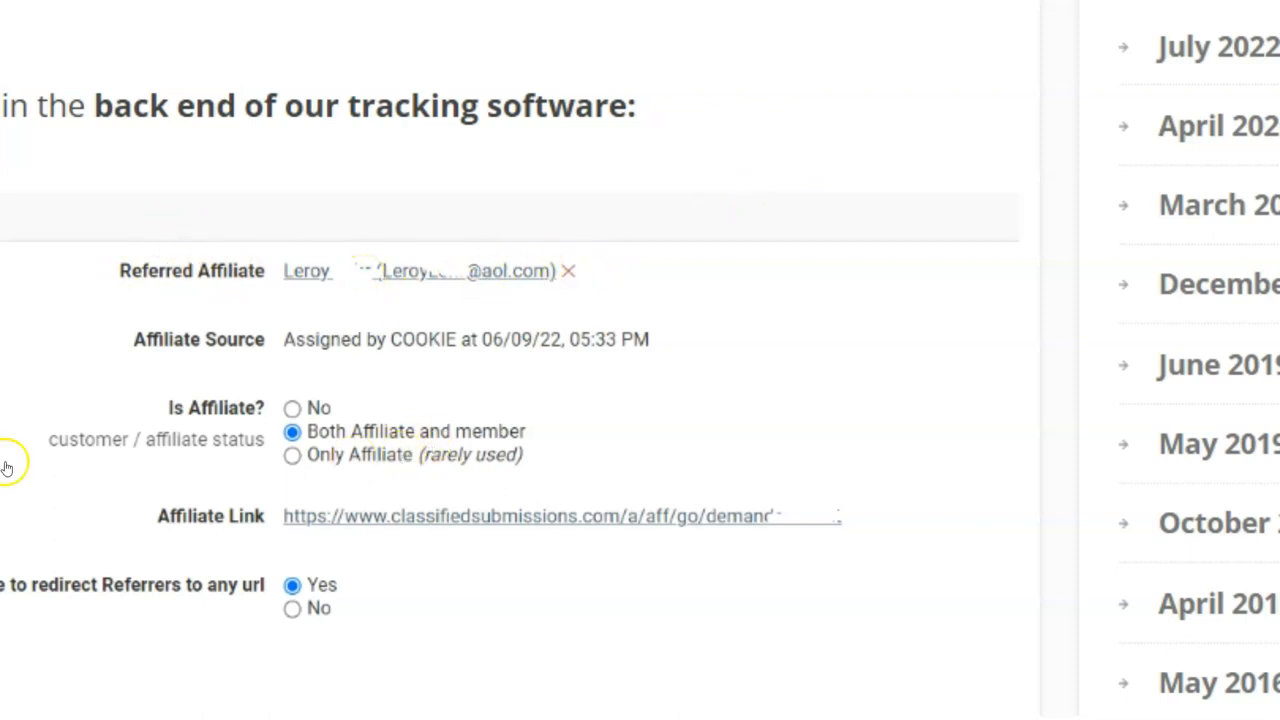
mouse_move(642, 308)
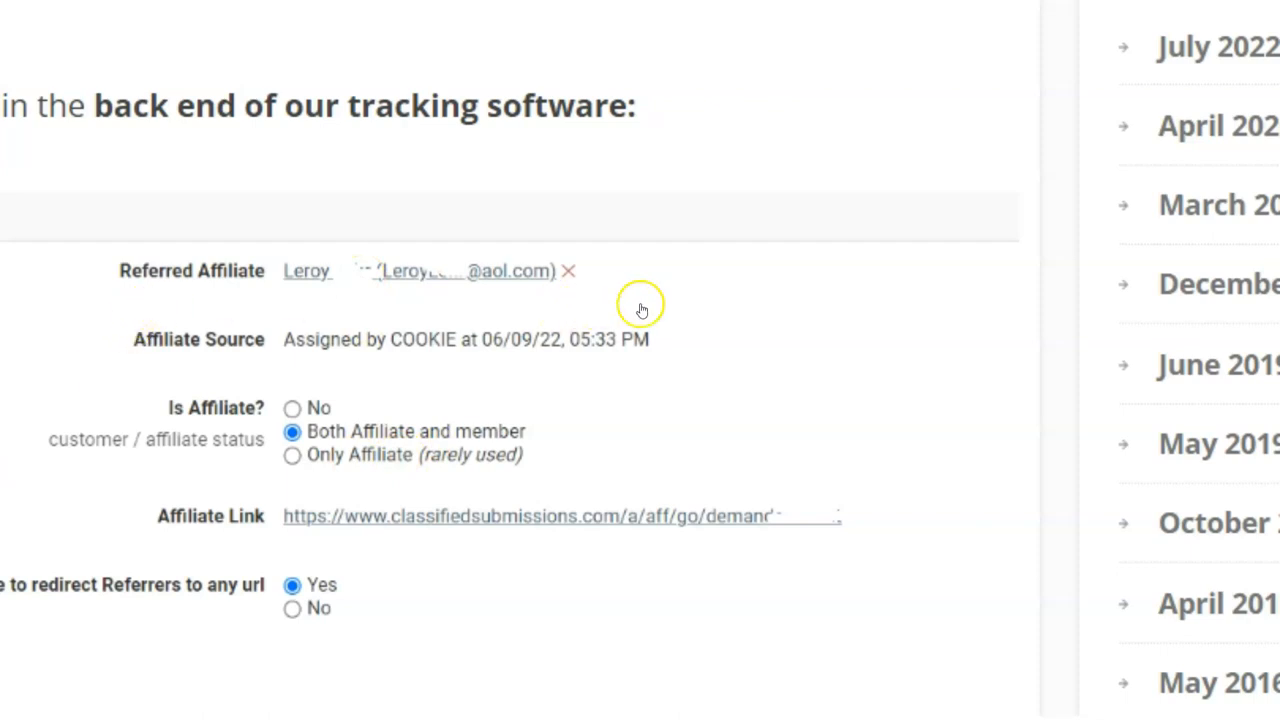
mouse_move(462, 397)
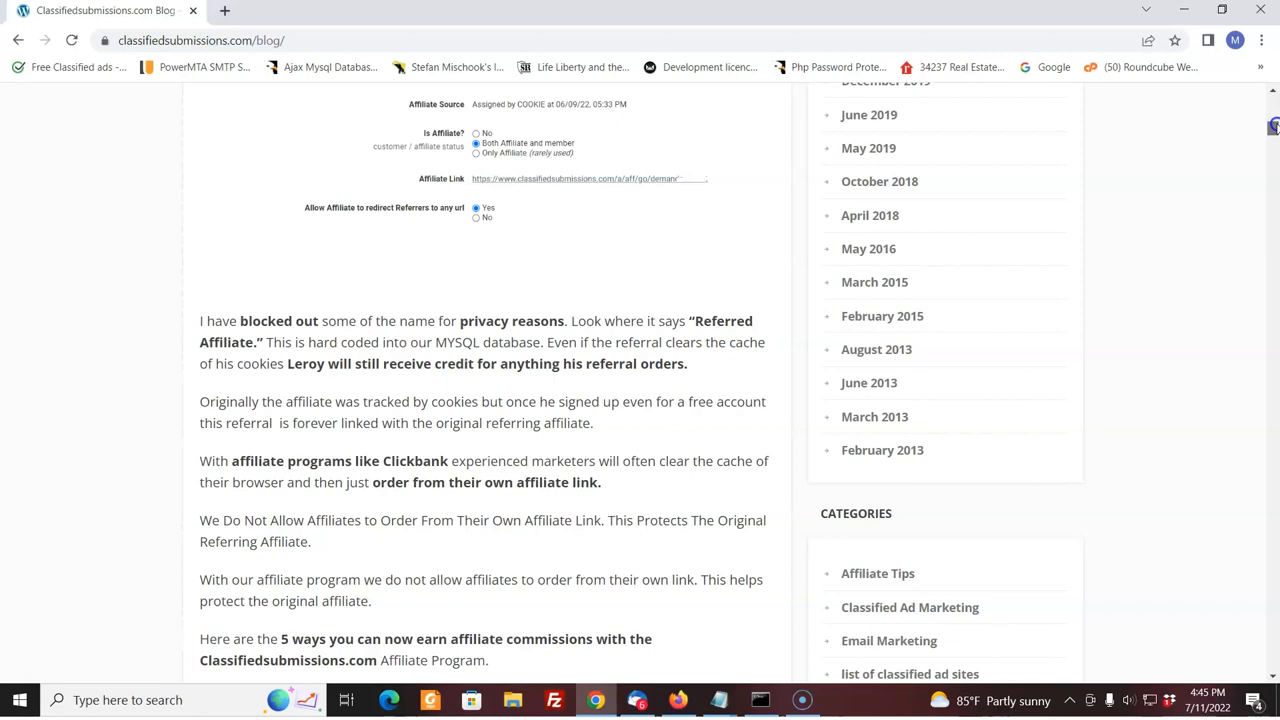
Scroll past the tracking screenshot to '1. Earn 50% Recurring Commissions'.
scroll(up, 3)
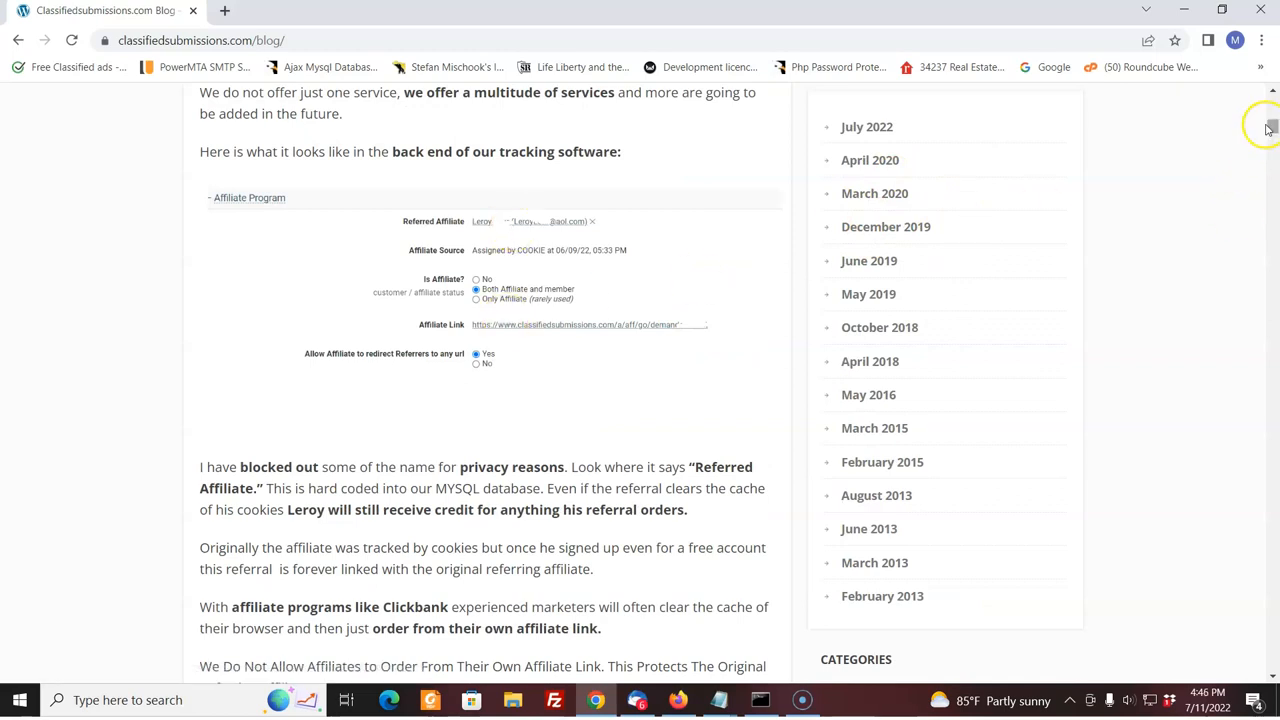
mouse_move(642, 370)
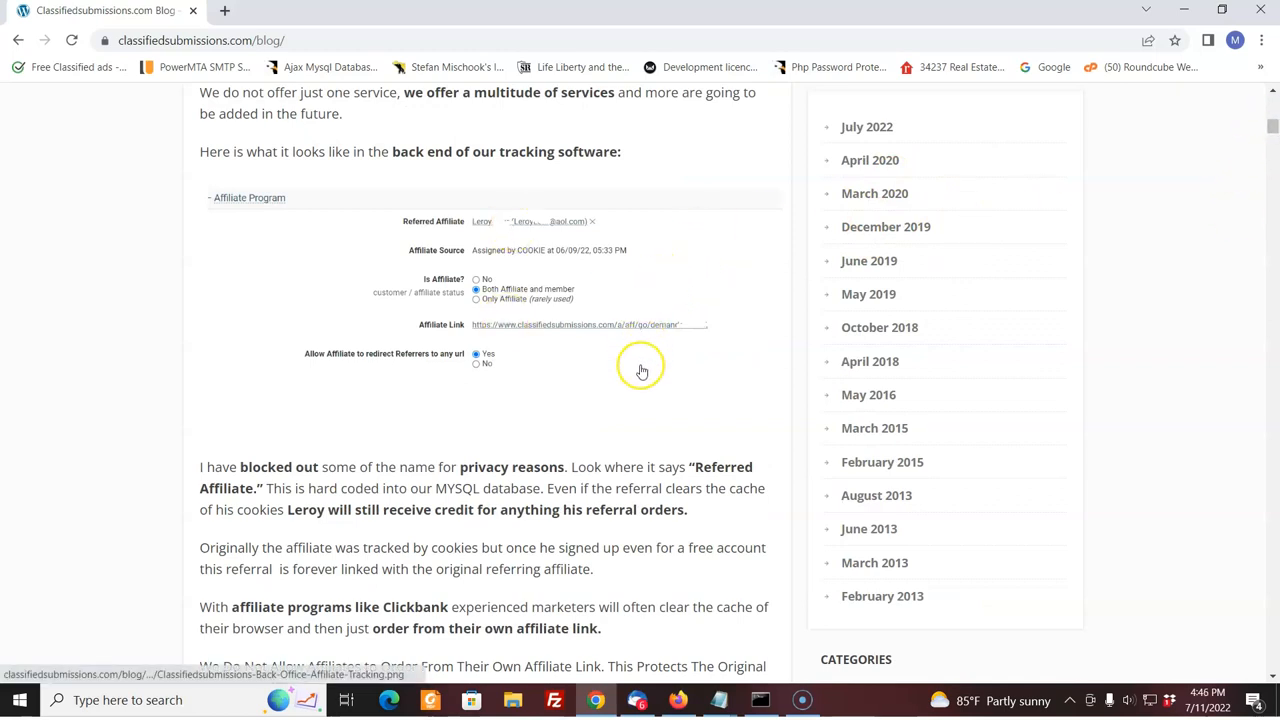
mouse_move(645, 366)
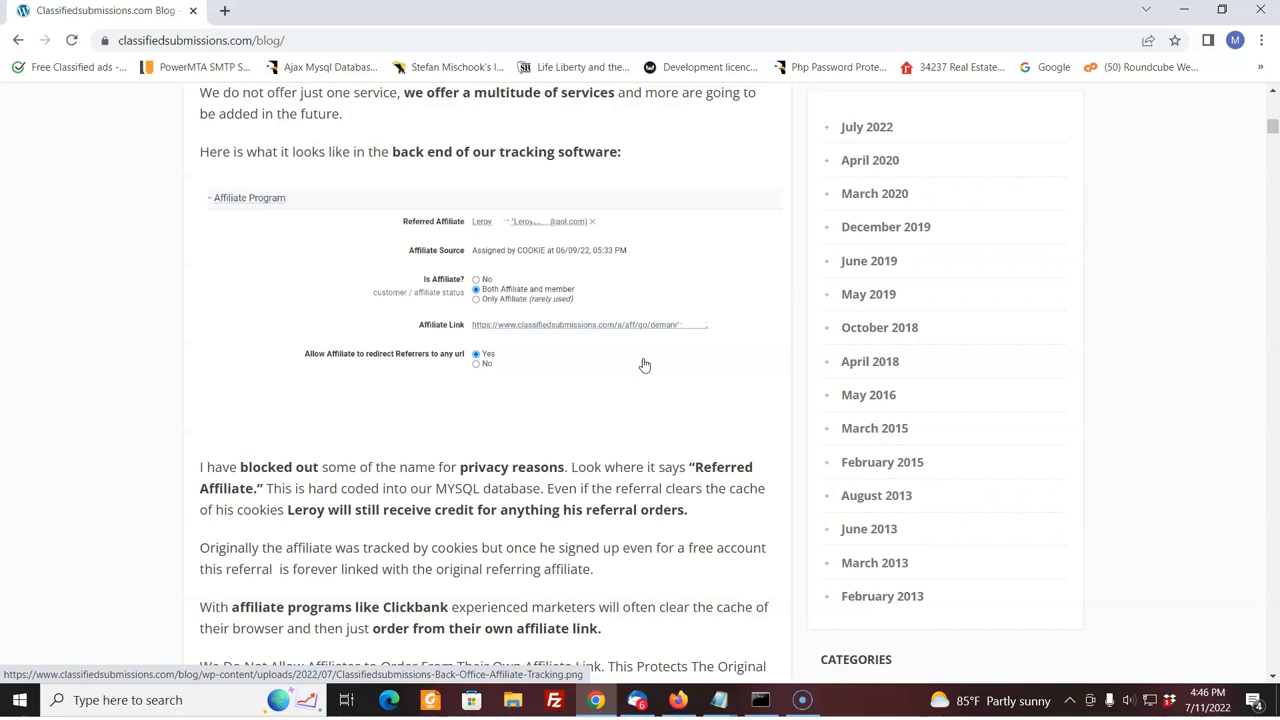
mouse_move(884, 462)
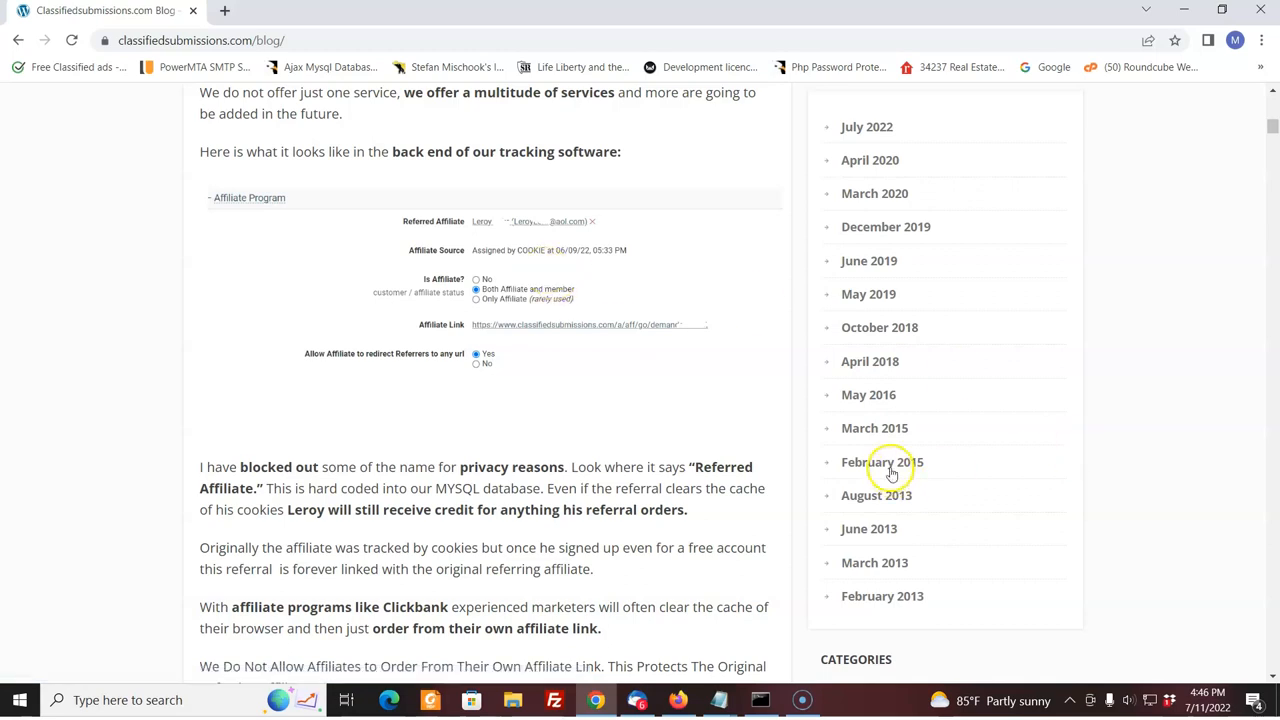
mouse_move(1272, 150)
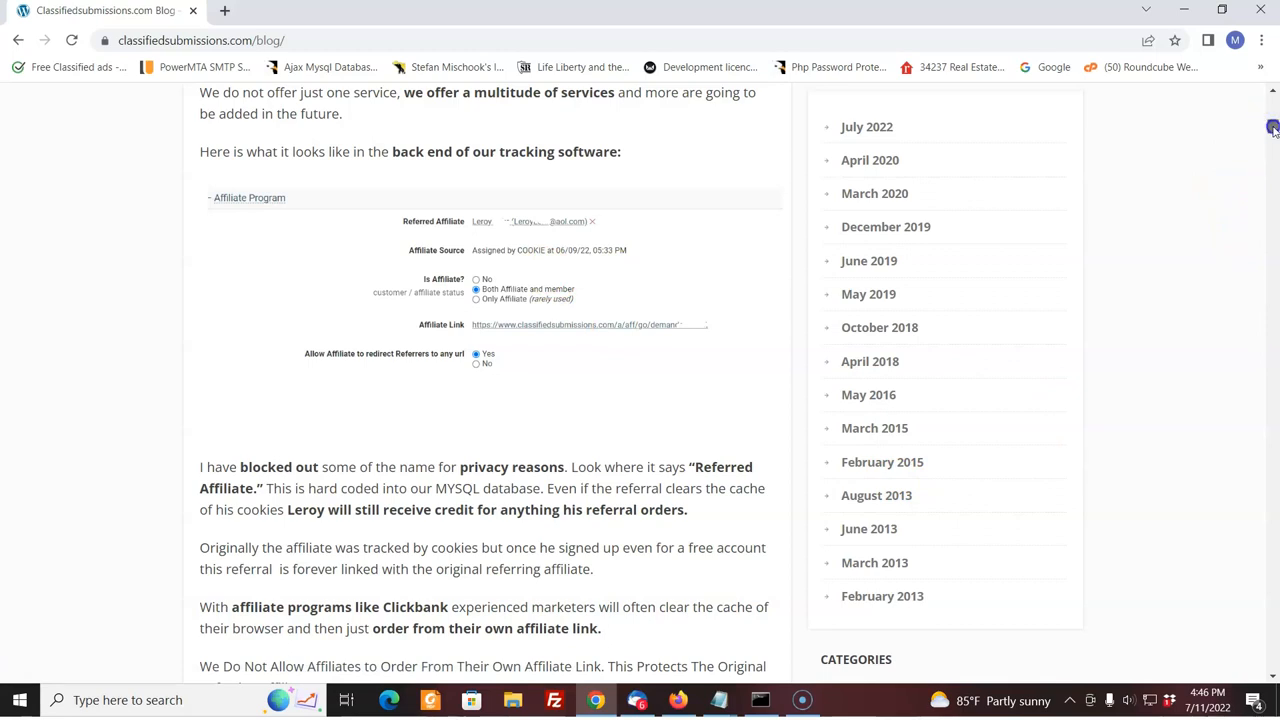
scroll(down, 3)
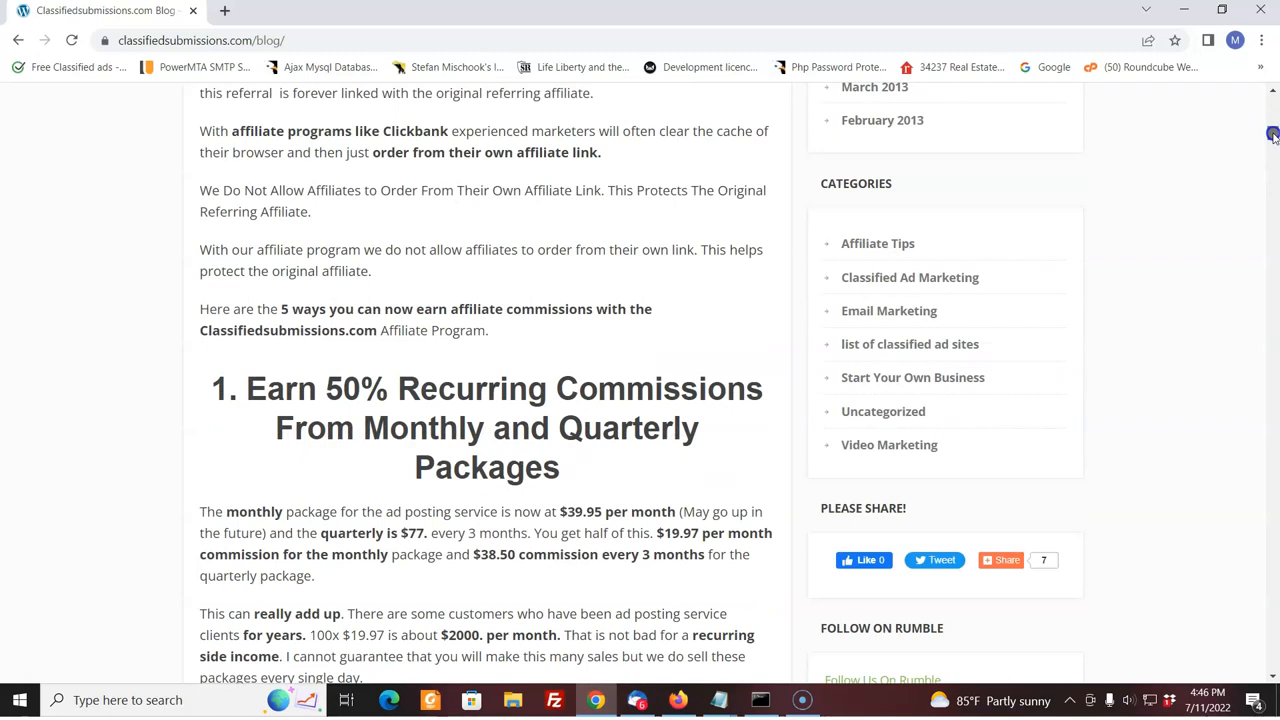
Highlight the $38.50 quarterly commission, then scroll toward the $98.50 yearly orders section.
scroll(down, 3)
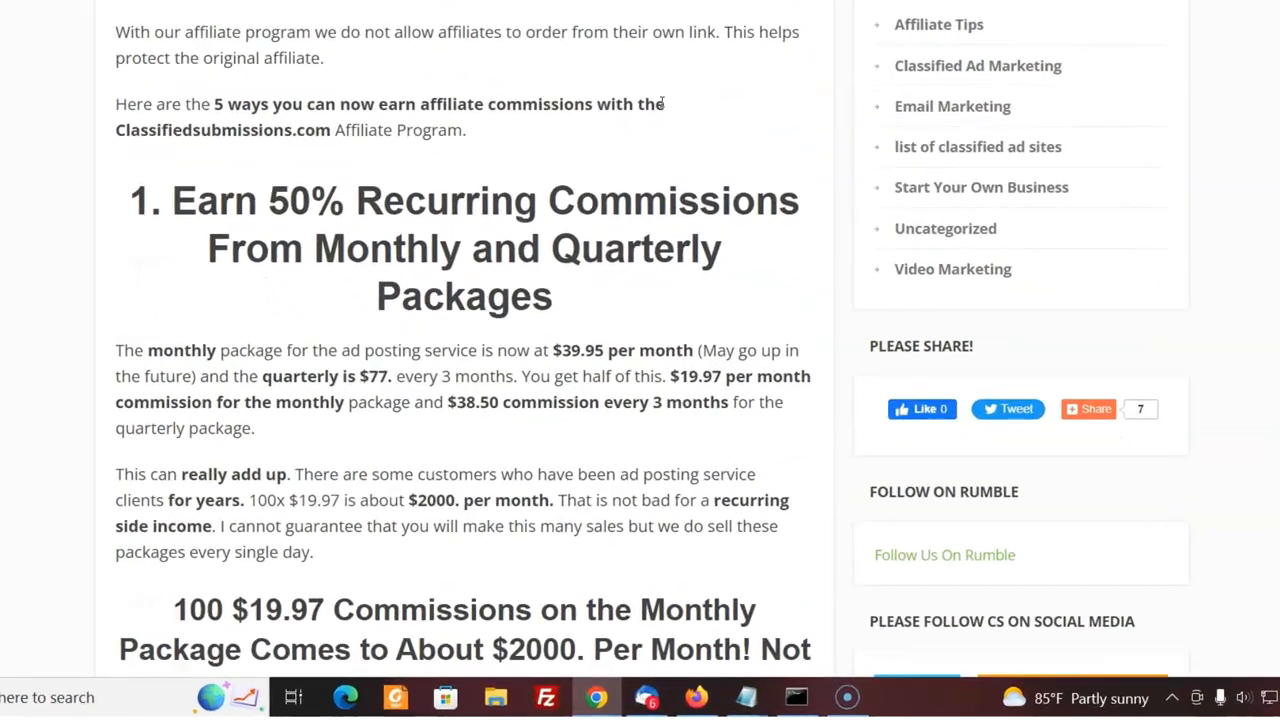
scroll(down, 3)
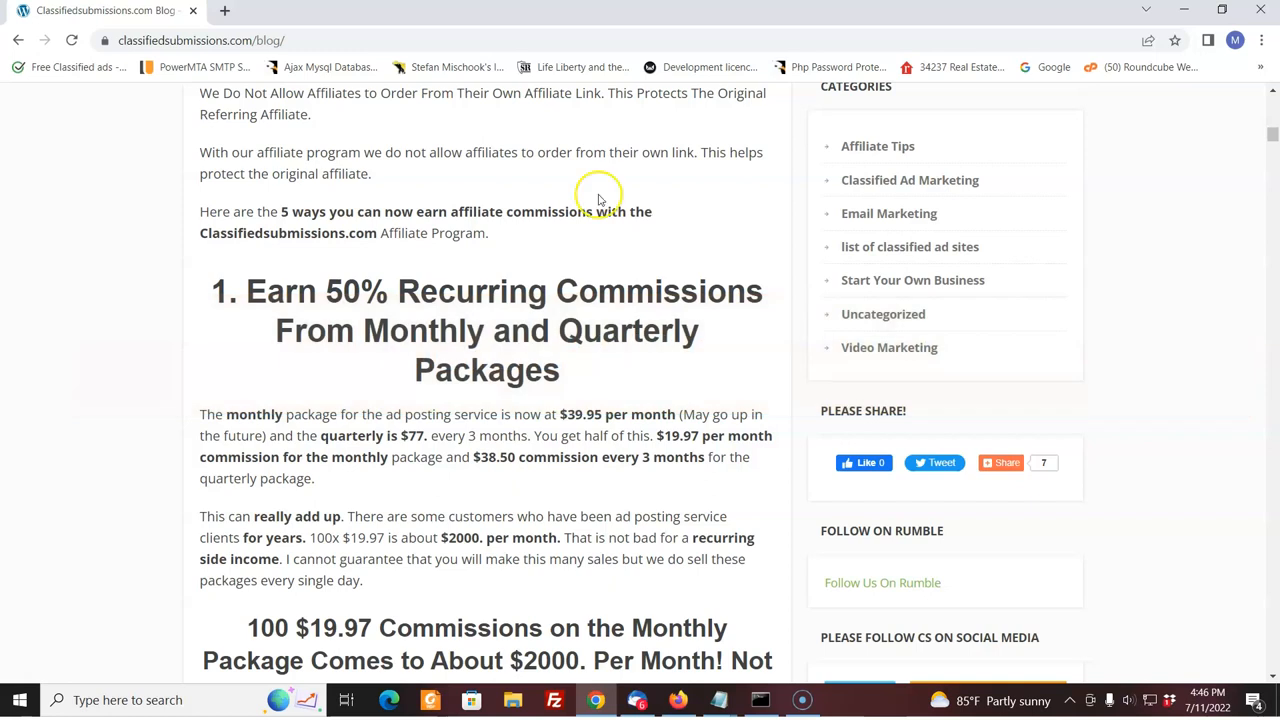
mouse_move(490, 280)
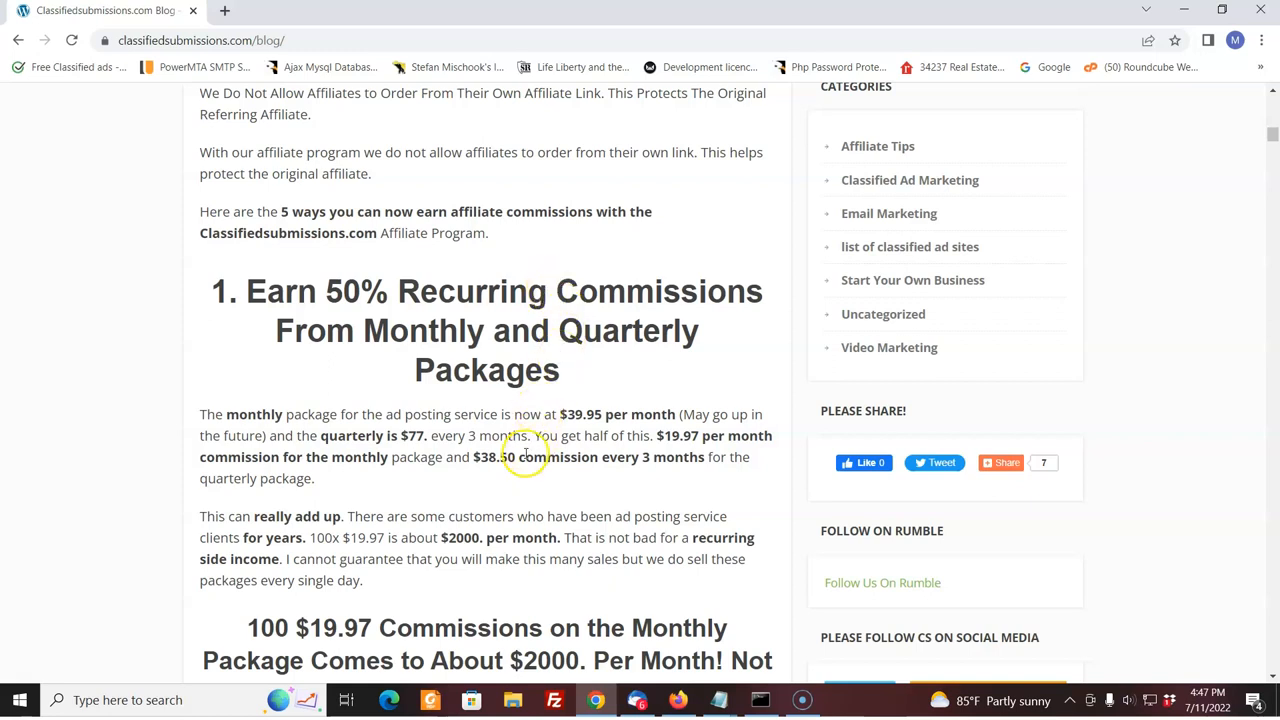
double_click(496, 457)
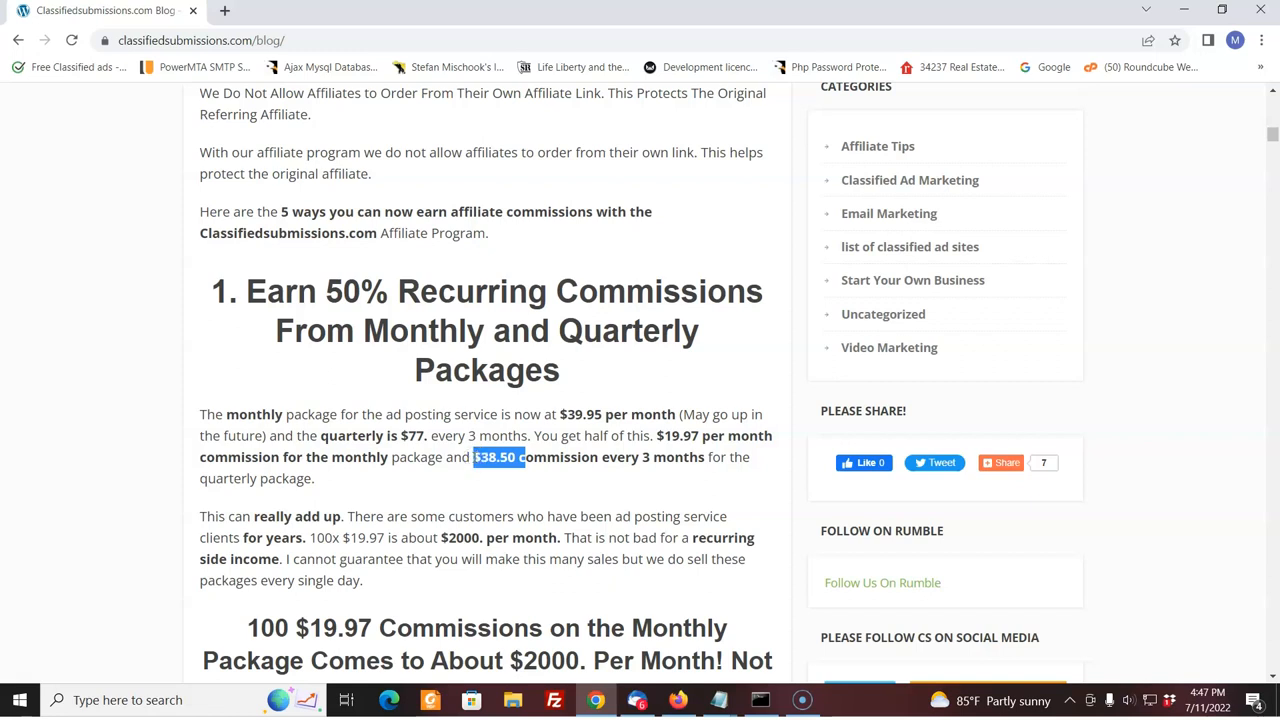
mouse_move(595, 447)
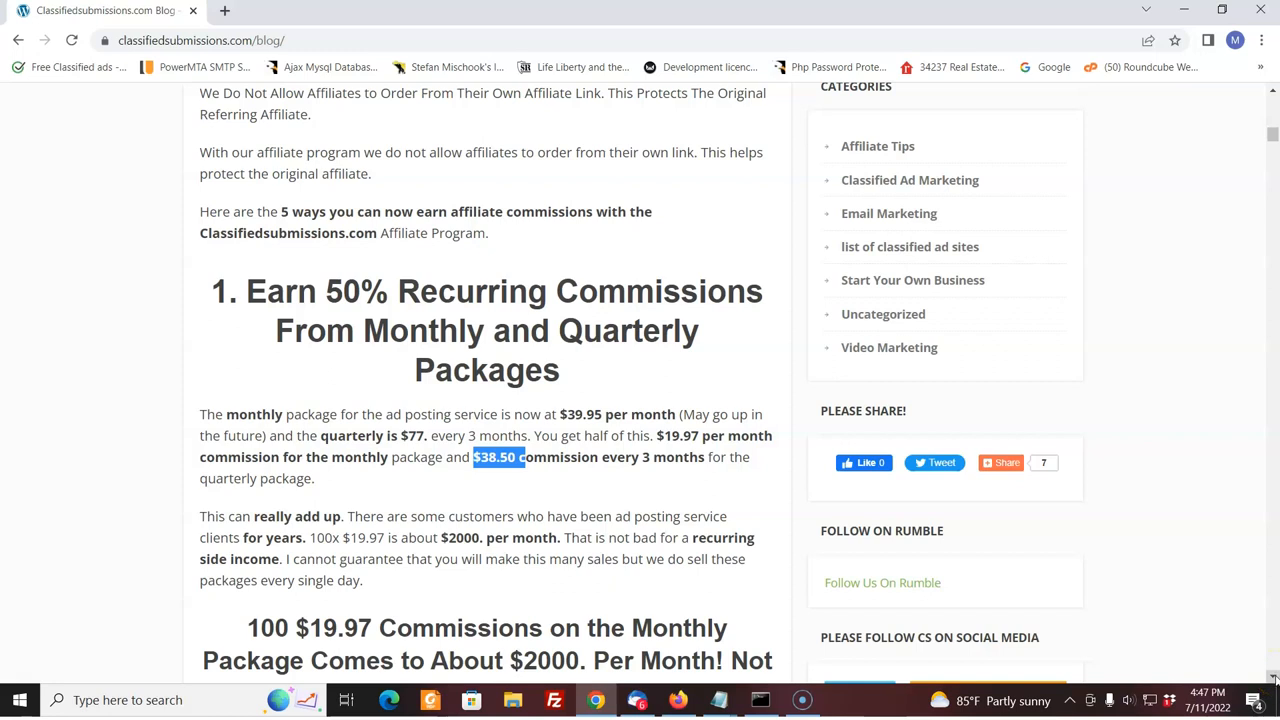
scroll(down, 3)
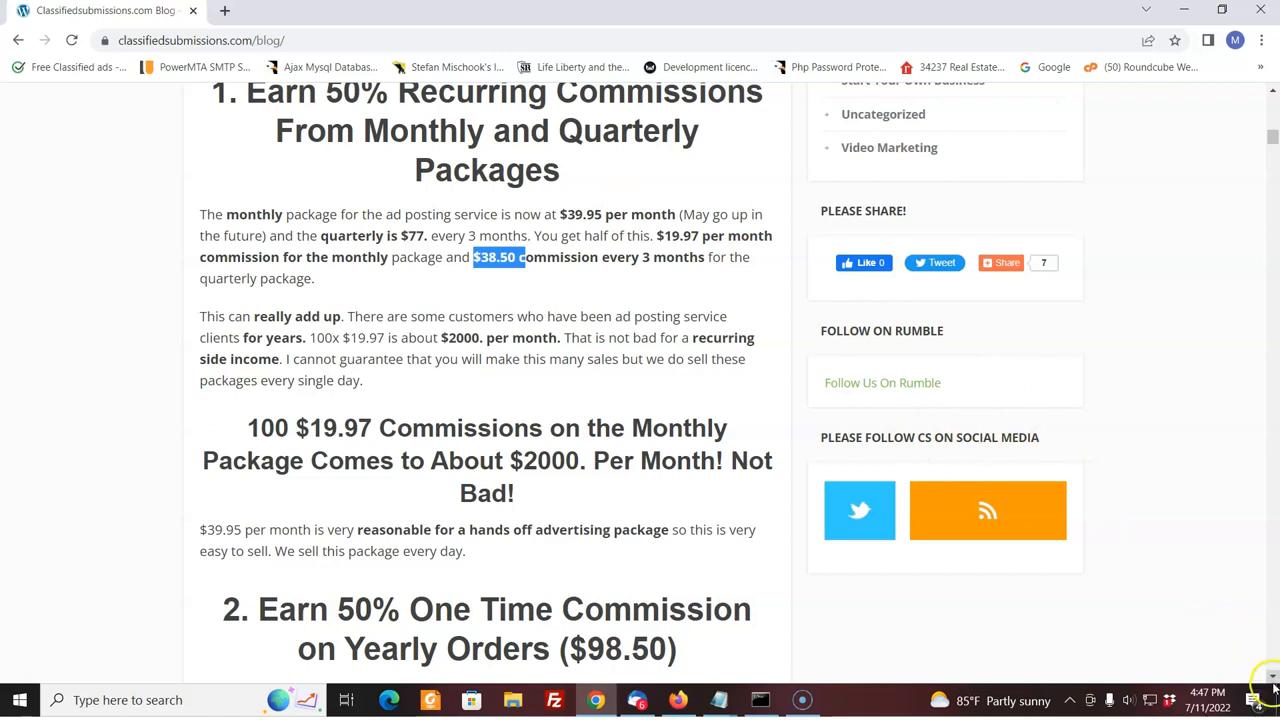
Read the yearly commission section and scroll to 'We Chose To Make The Yearly Option Non Recurring'.
scroll(down, 3)
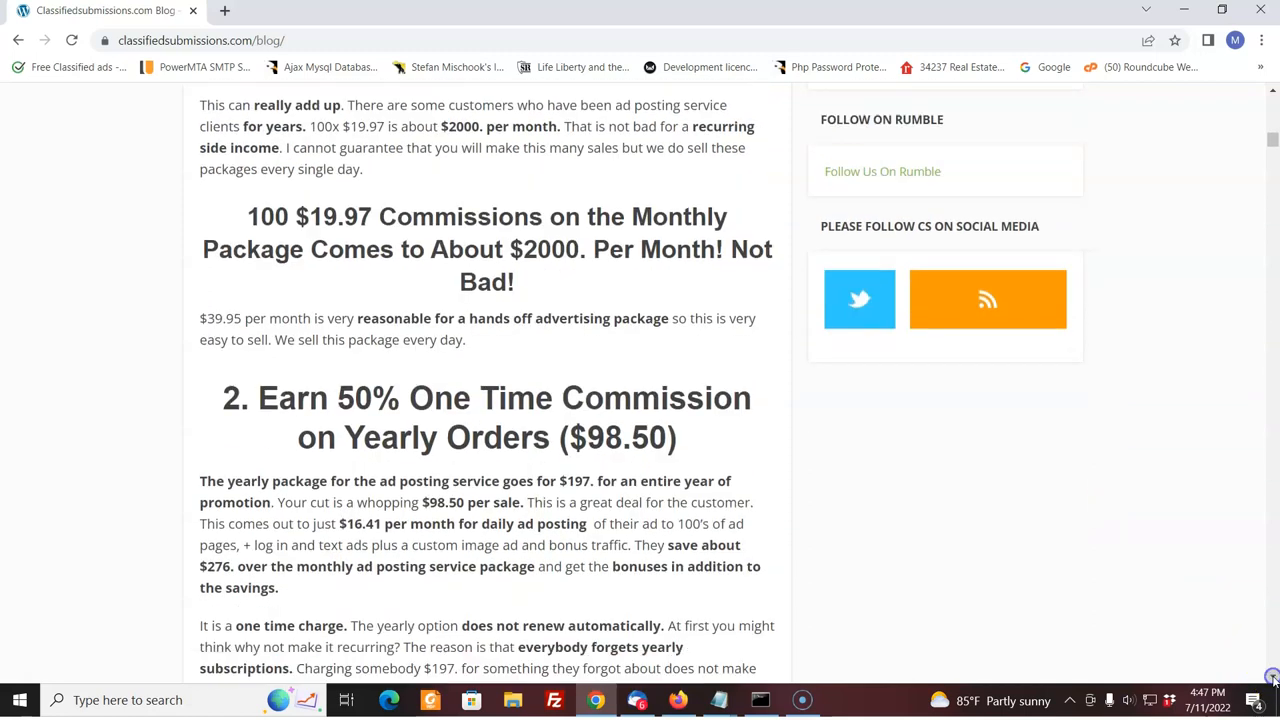
scroll(down, 3)
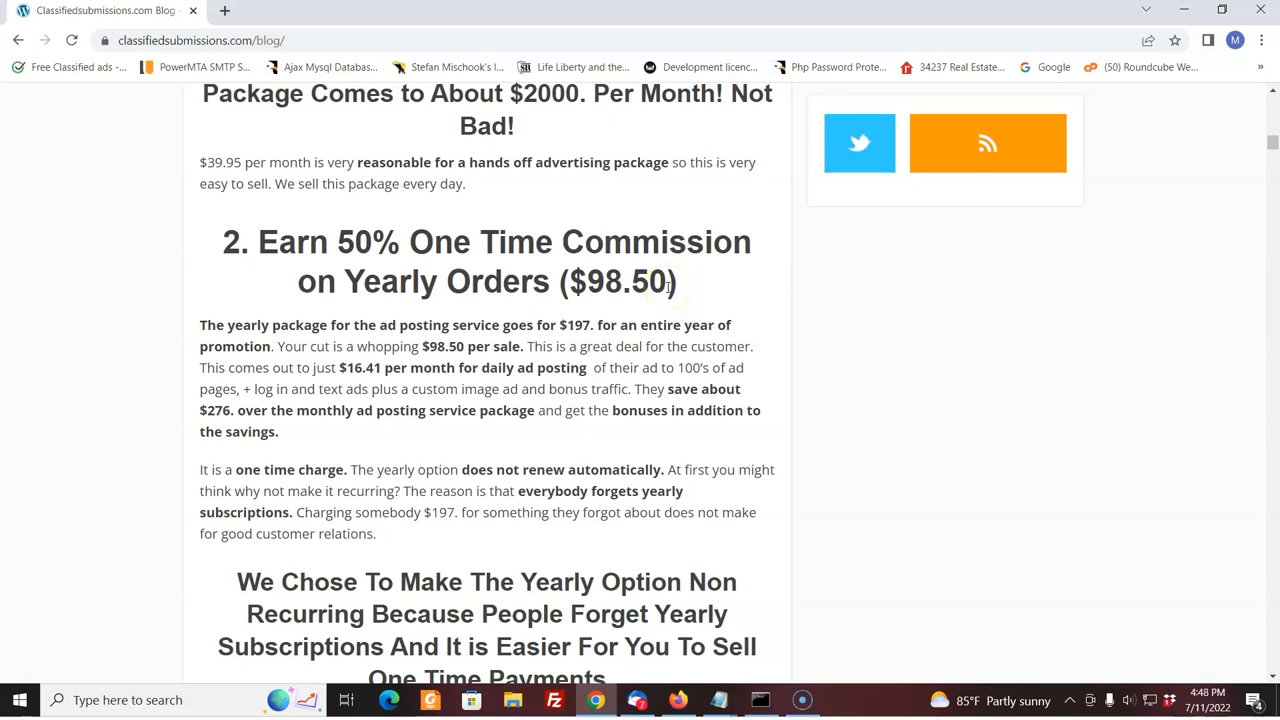
mouse_move(509, 333)
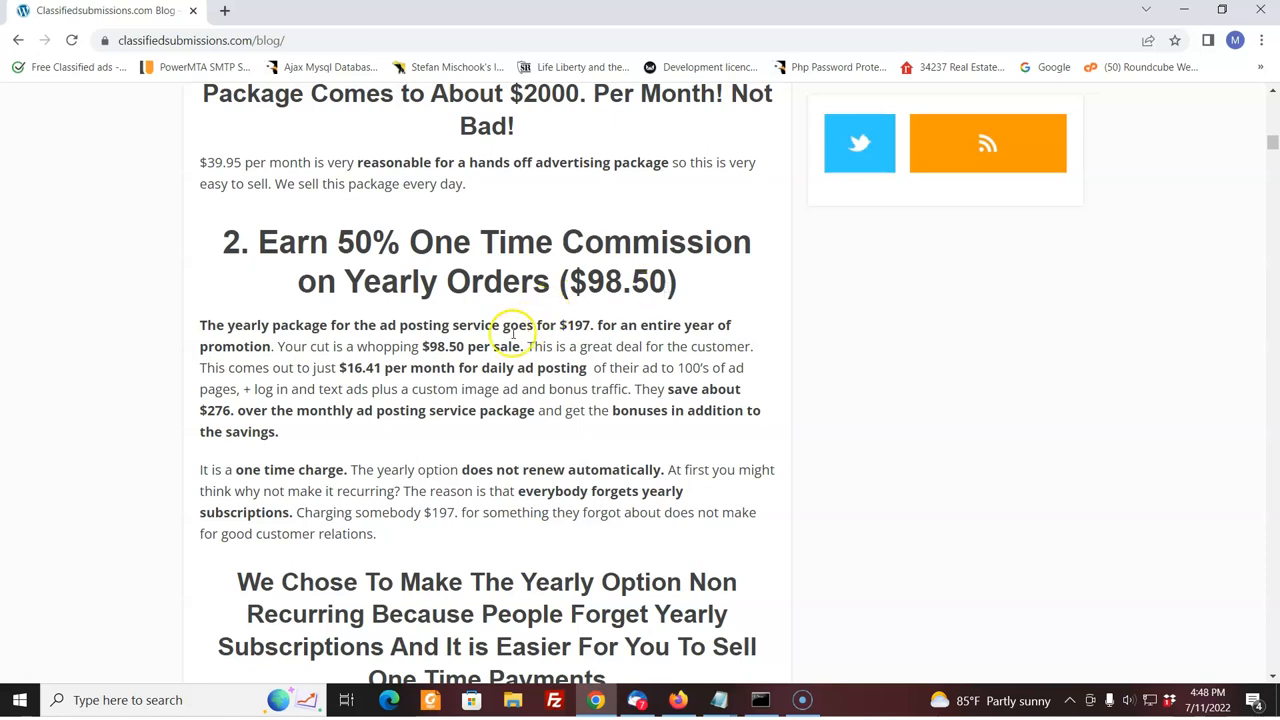
mouse_move(463, 346)
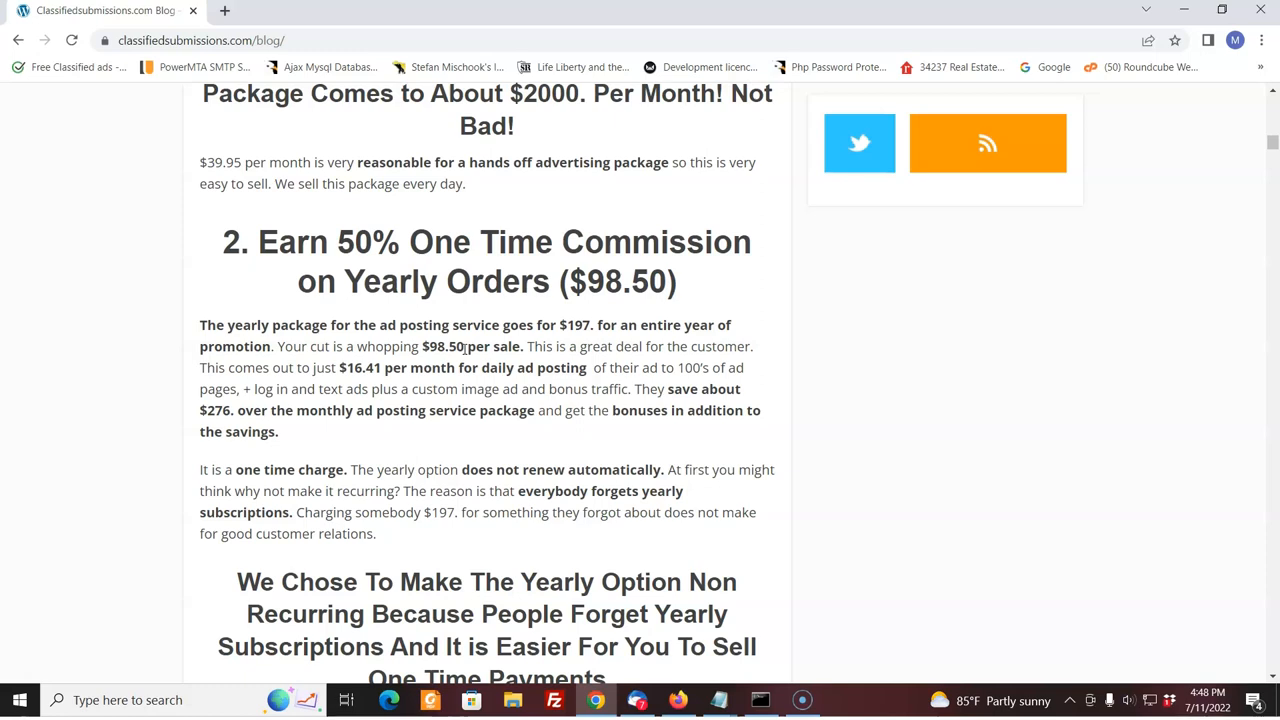
mouse_move(1093, 490)
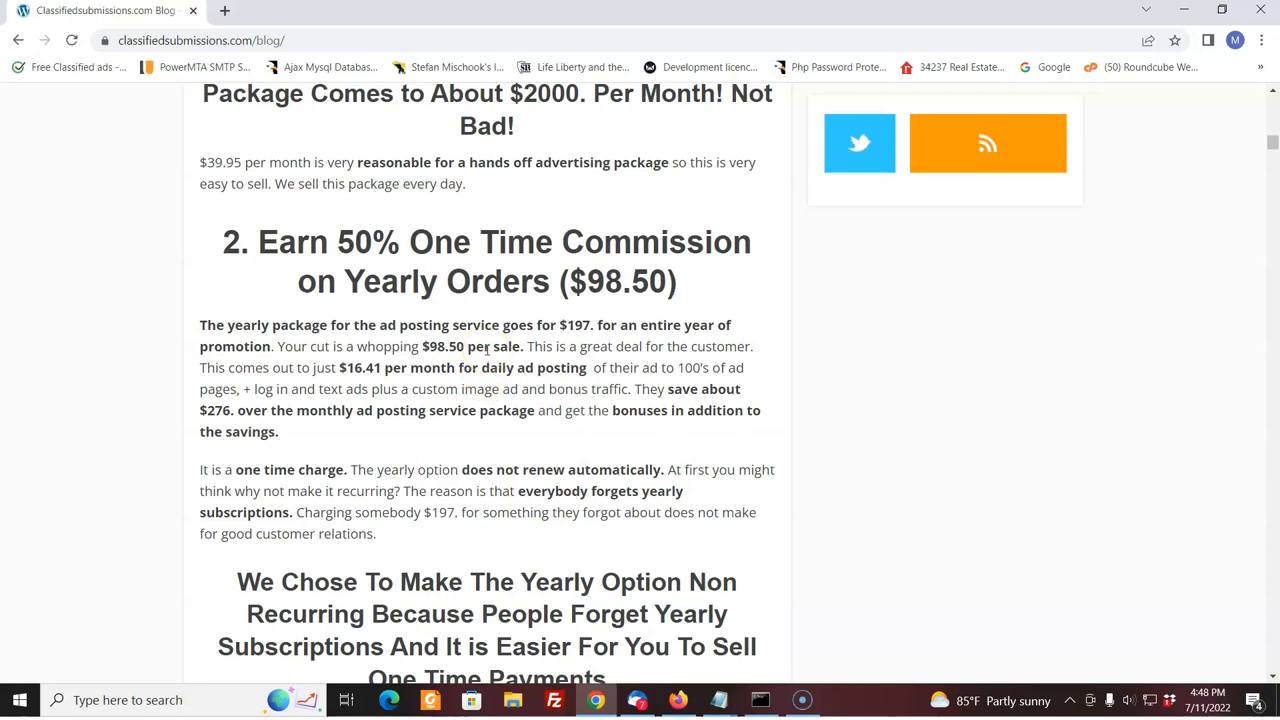
mouse_move(1100, 622)
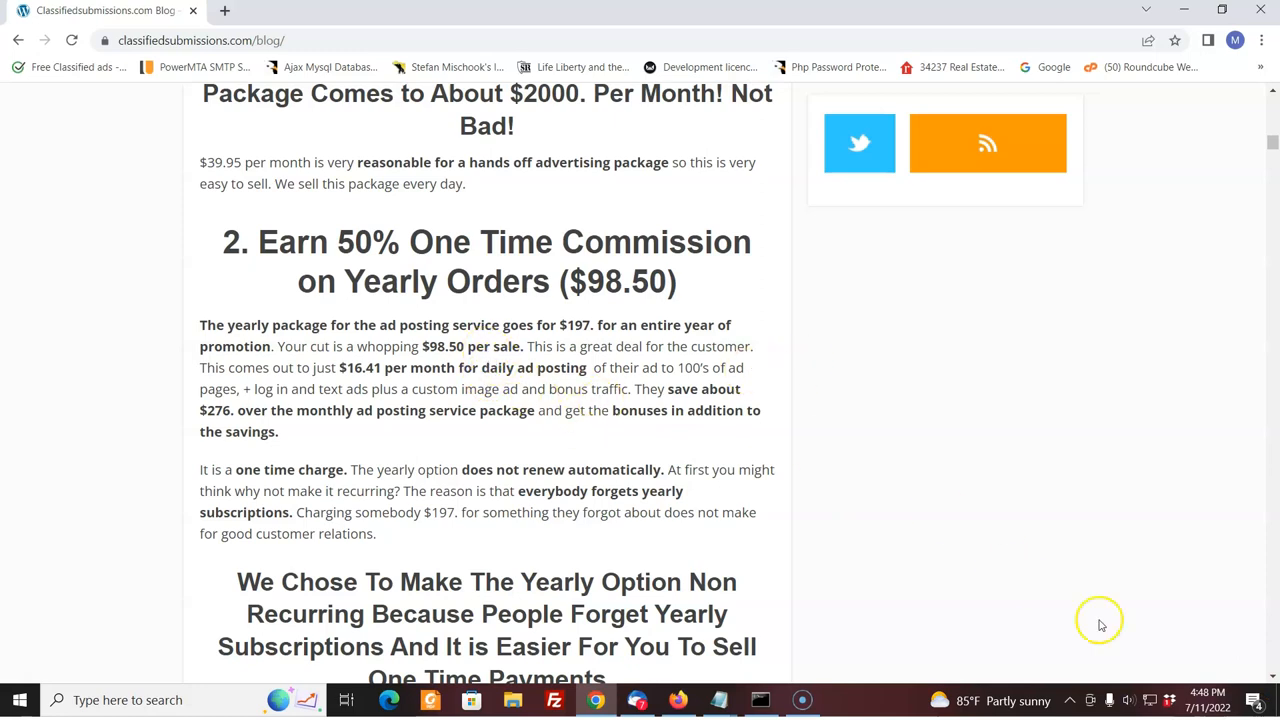
scroll(down, 3)
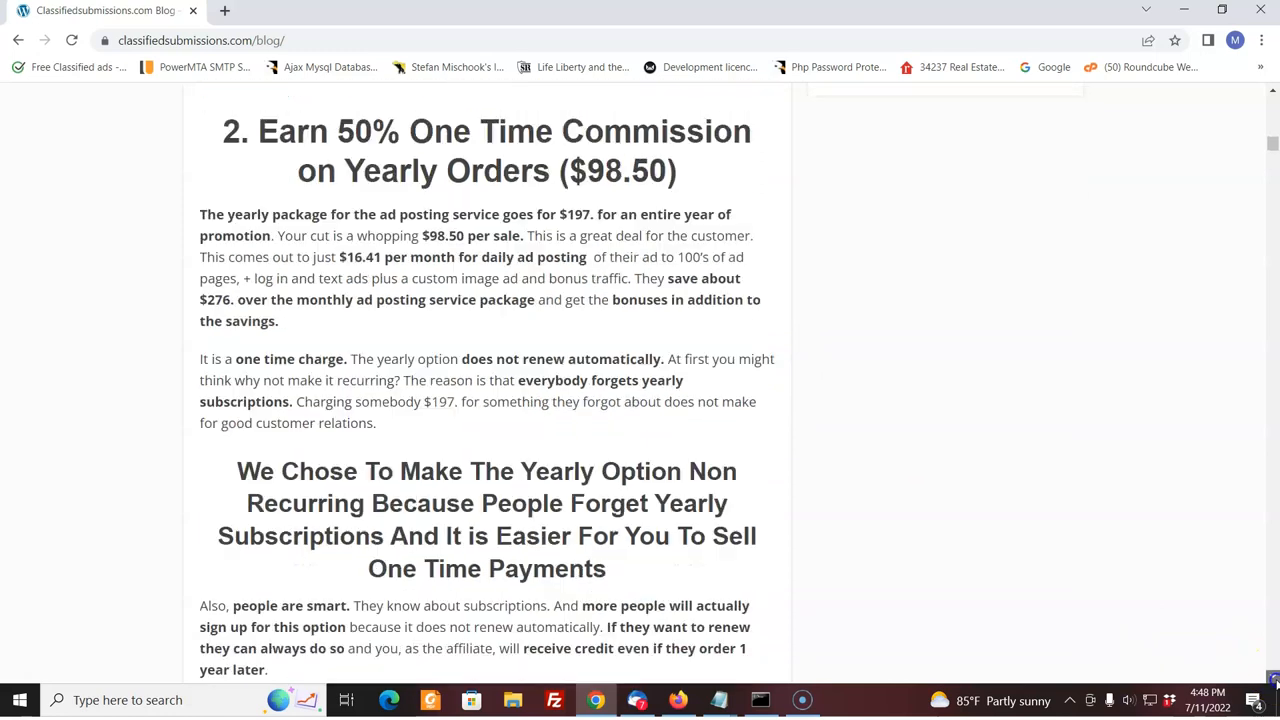
Scroll to '3. Up to $148. in Commissions on Multiple Campaign Packages'.
scroll(down, 3)
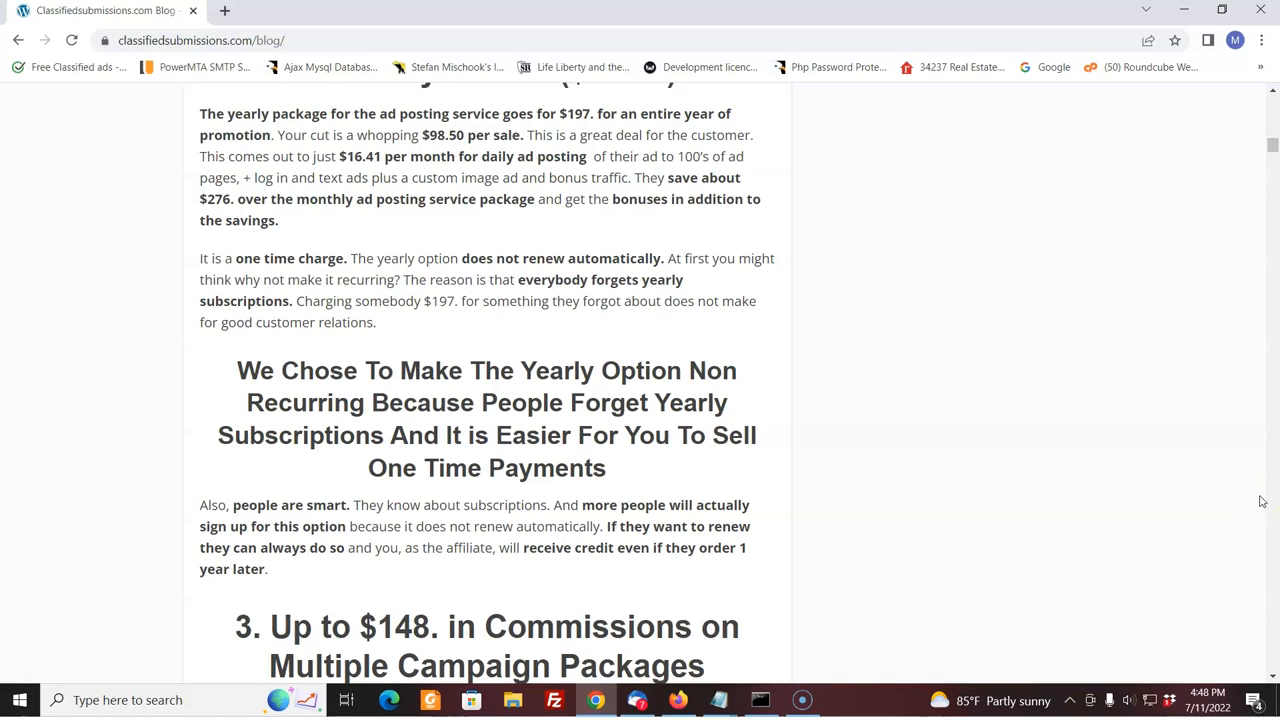
mouse_move(1249, 516)
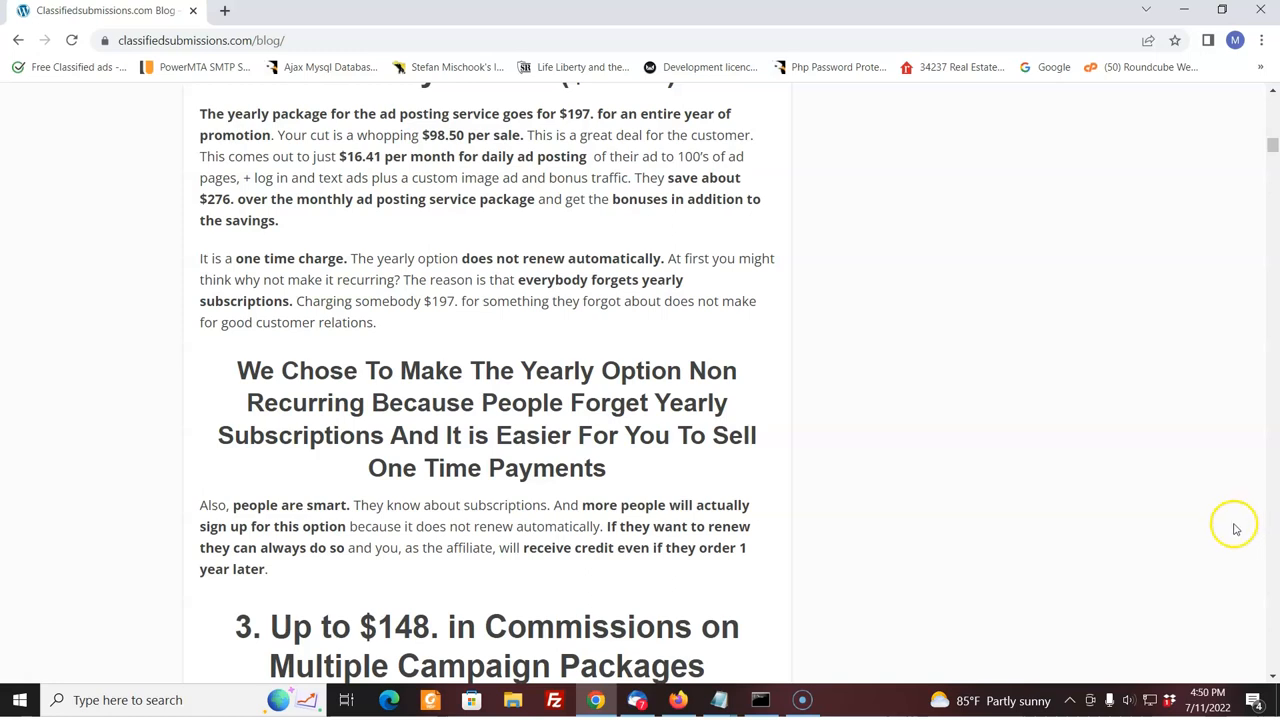
mouse_move(1233, 532)
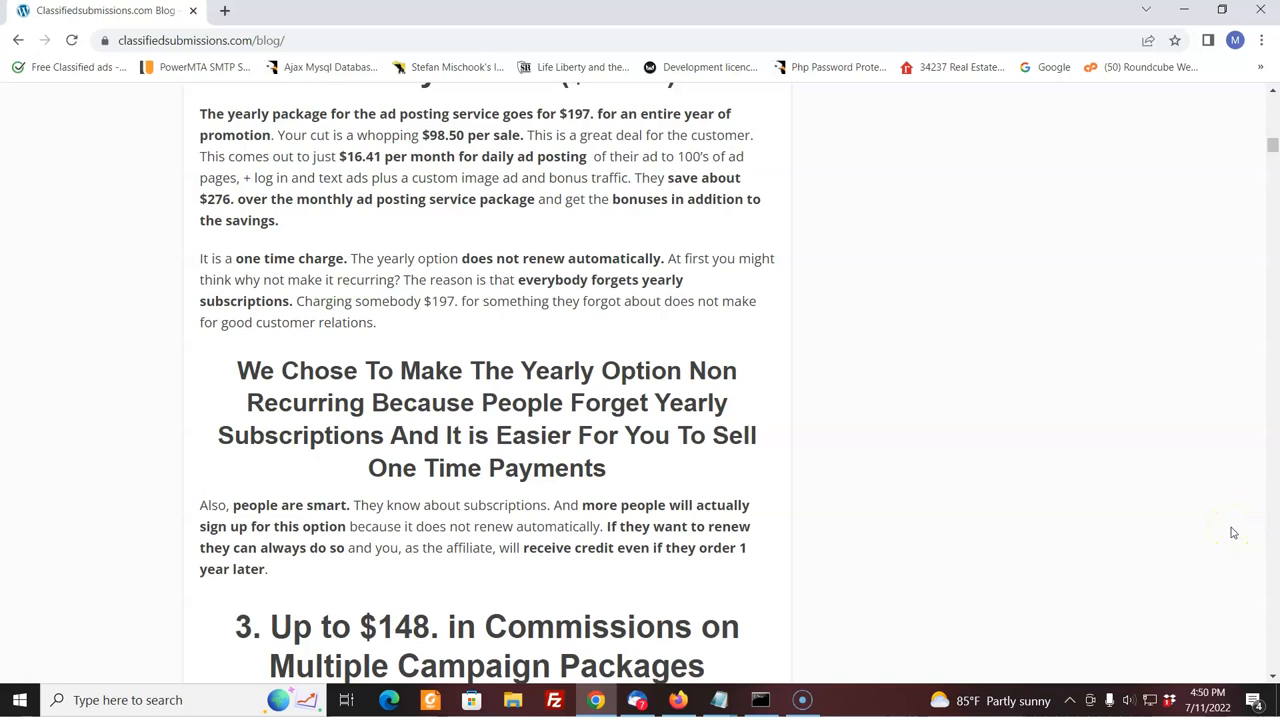
mouse_move(1232, 532)
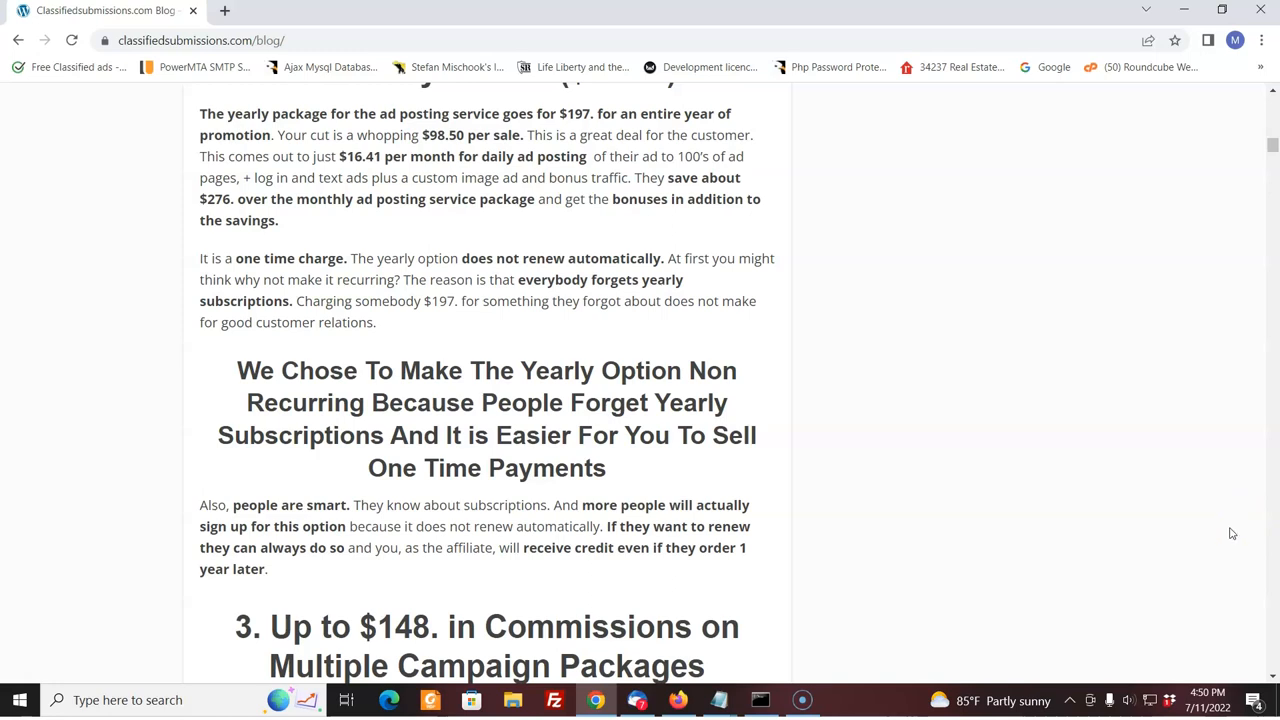
mouse_move(1196, 562)
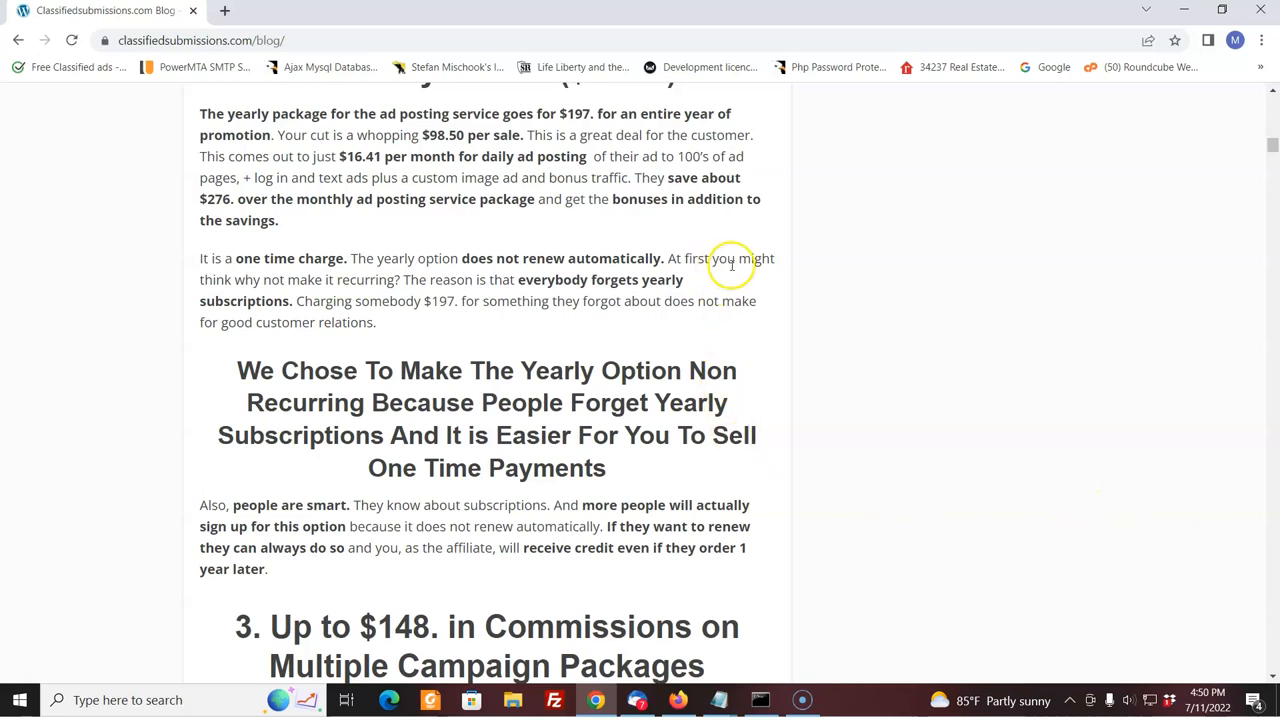
mouse_move(1251, 664)
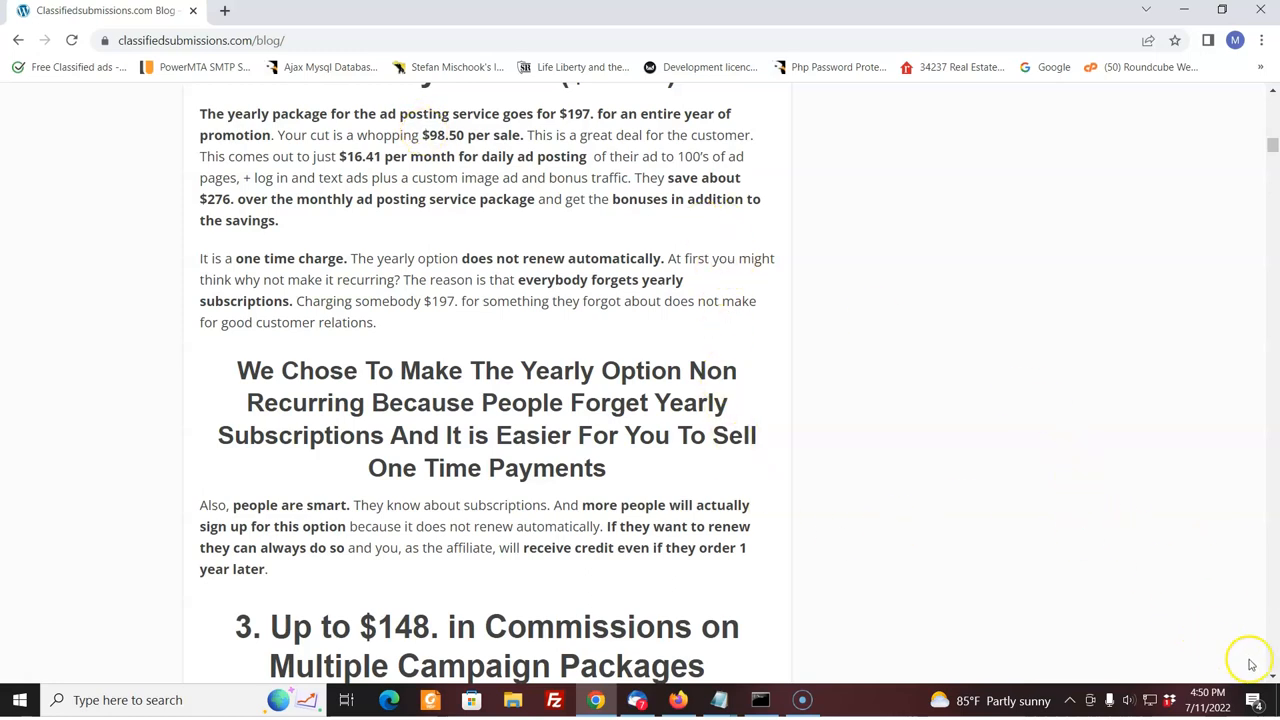
scroll(down, 3)
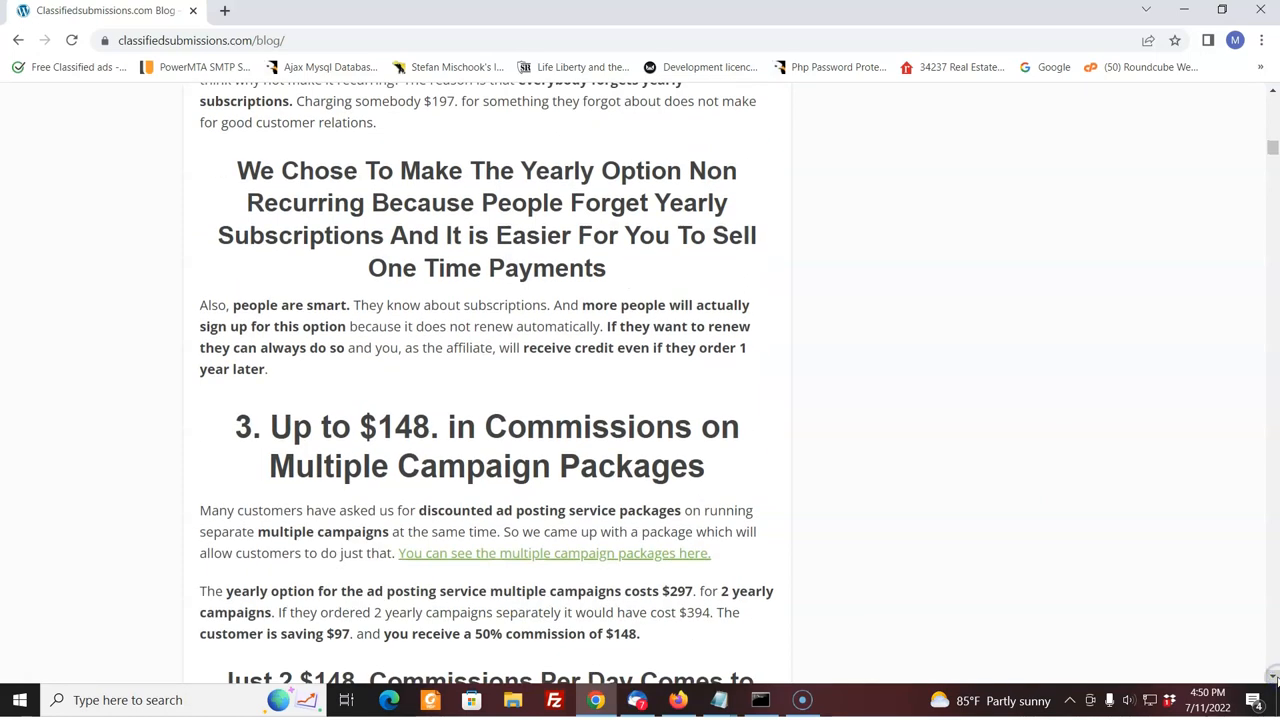
Scroll through section 3 to '4. Earn 50% Recurring Commissions' for multiple campaign packages.
scroll(down, 3)
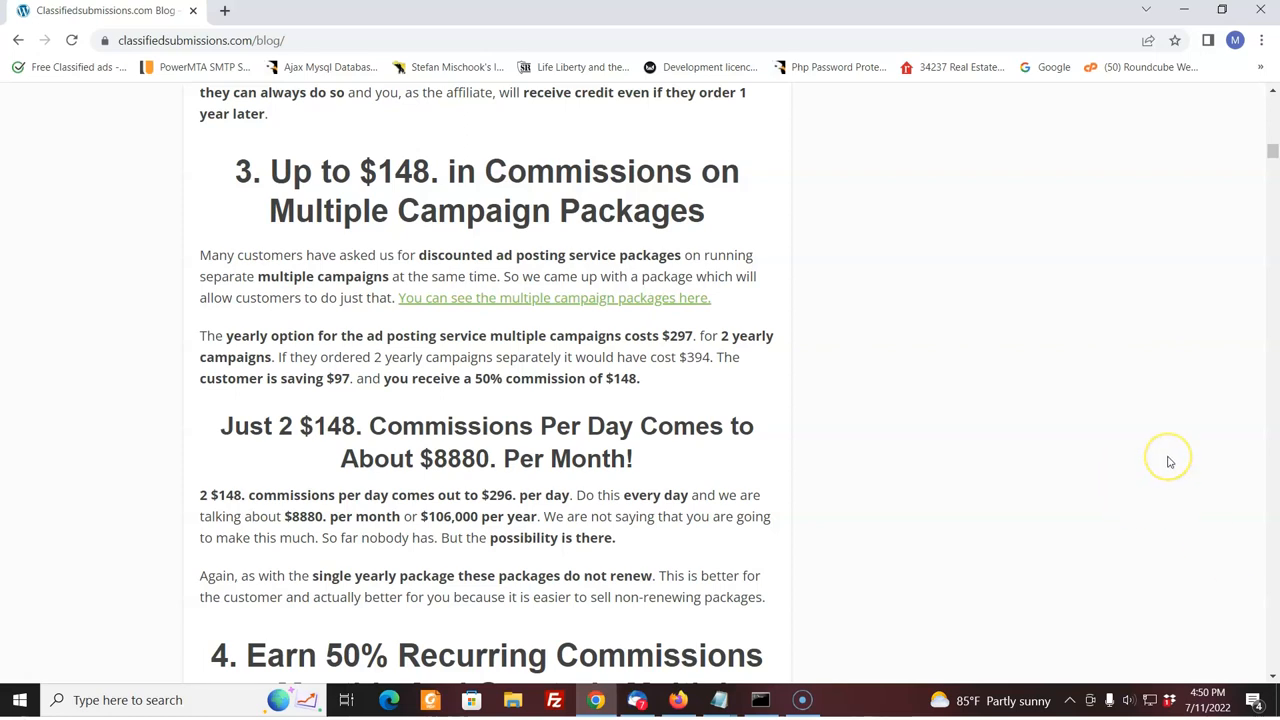
mouse_move(1155, 381)
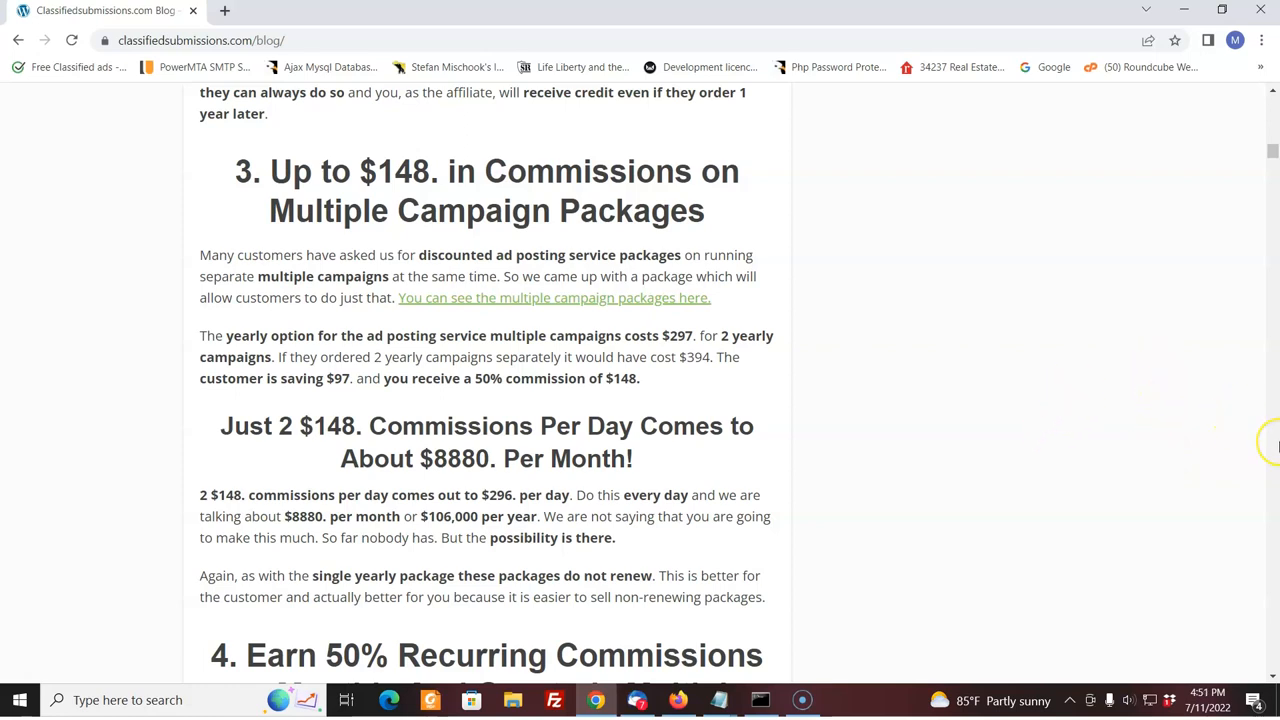
mouse_move(1165, 420)
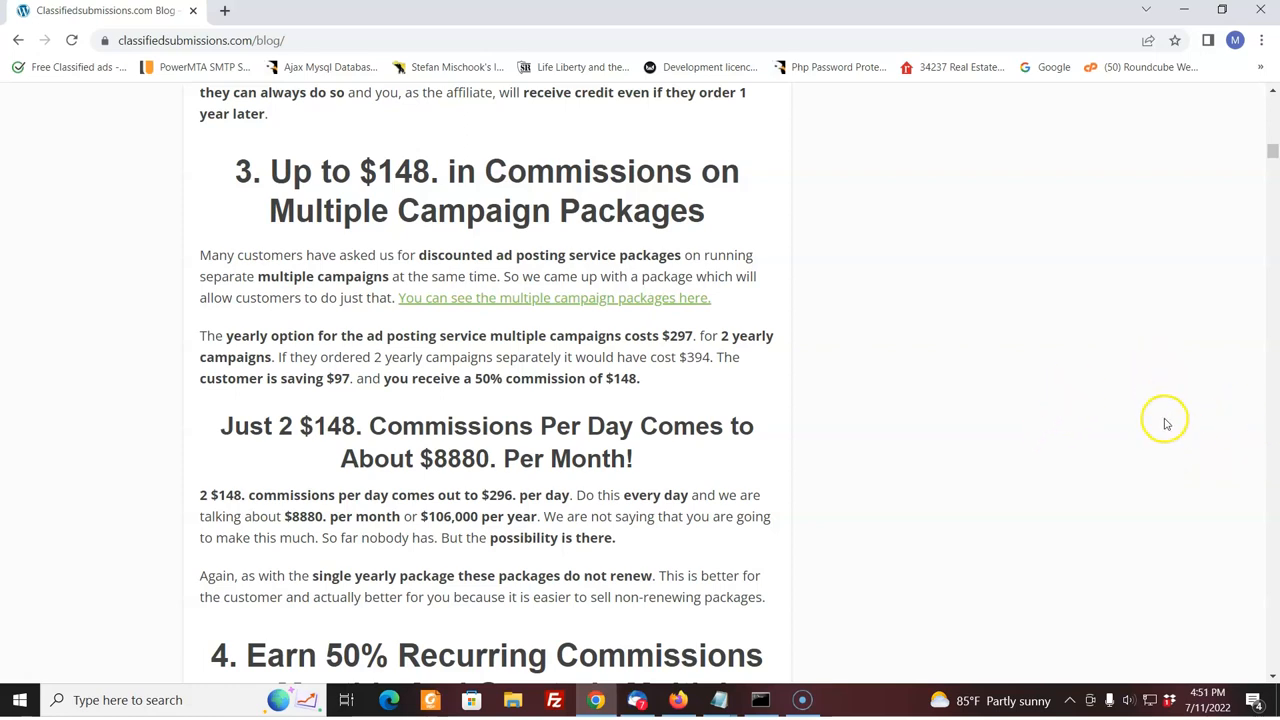
mouse_move(1272, 163)
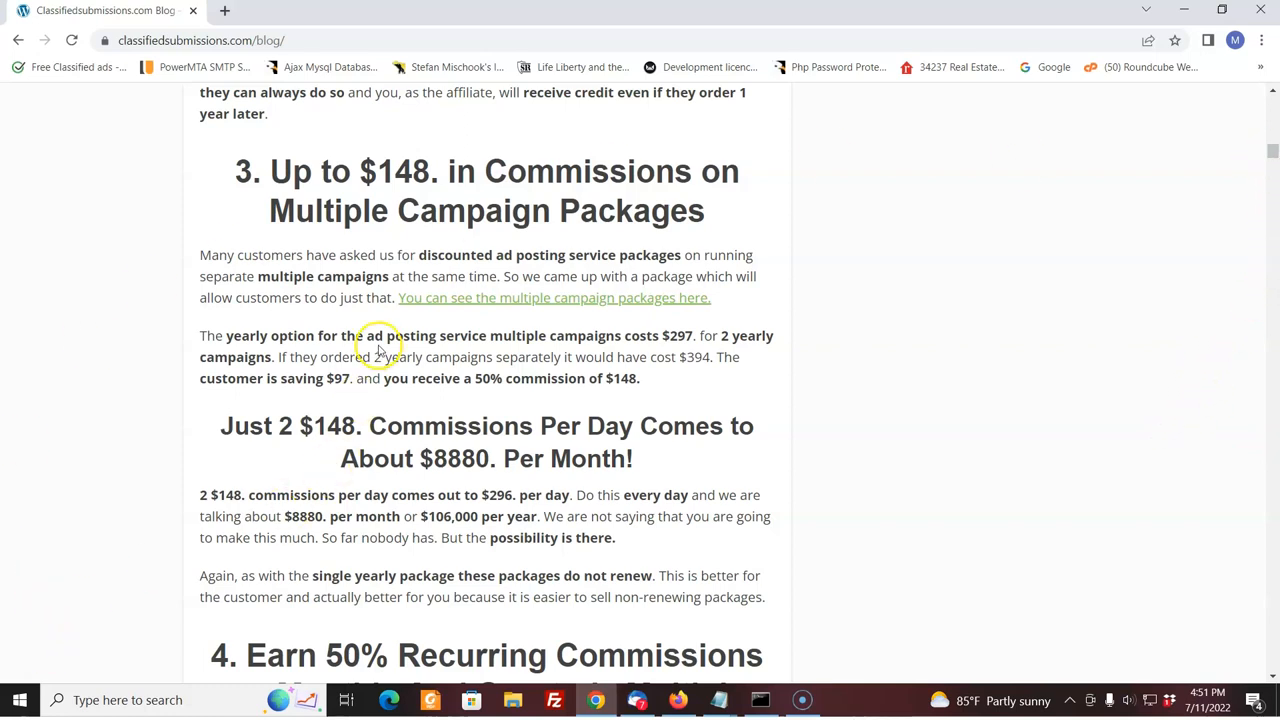
mouse_move(380, 378)
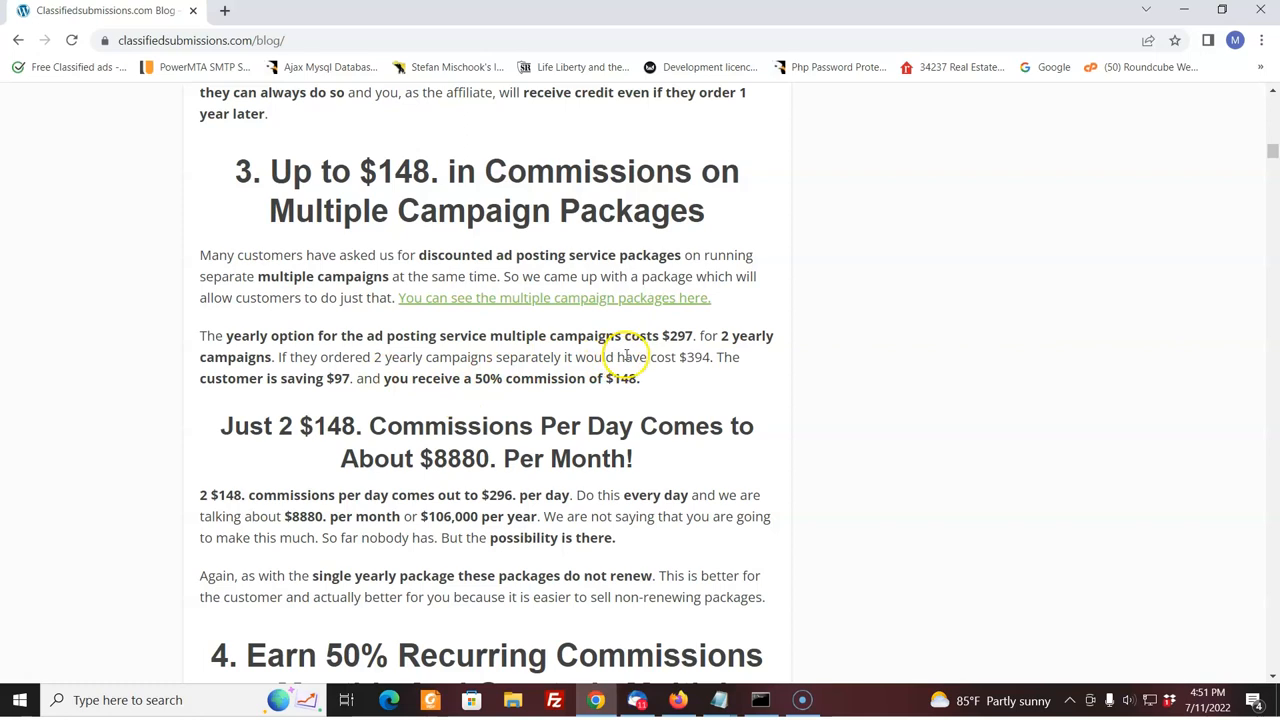
mouse_move(447, 342)
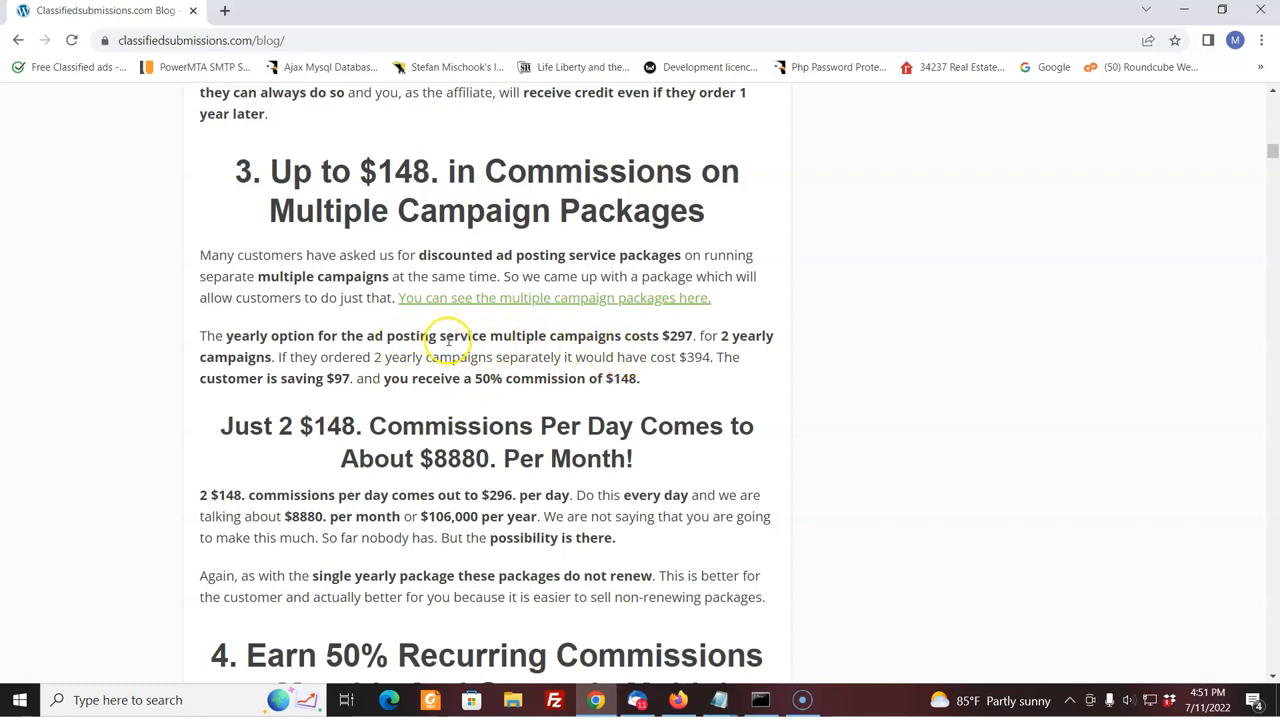
mouse_move(592, 338)
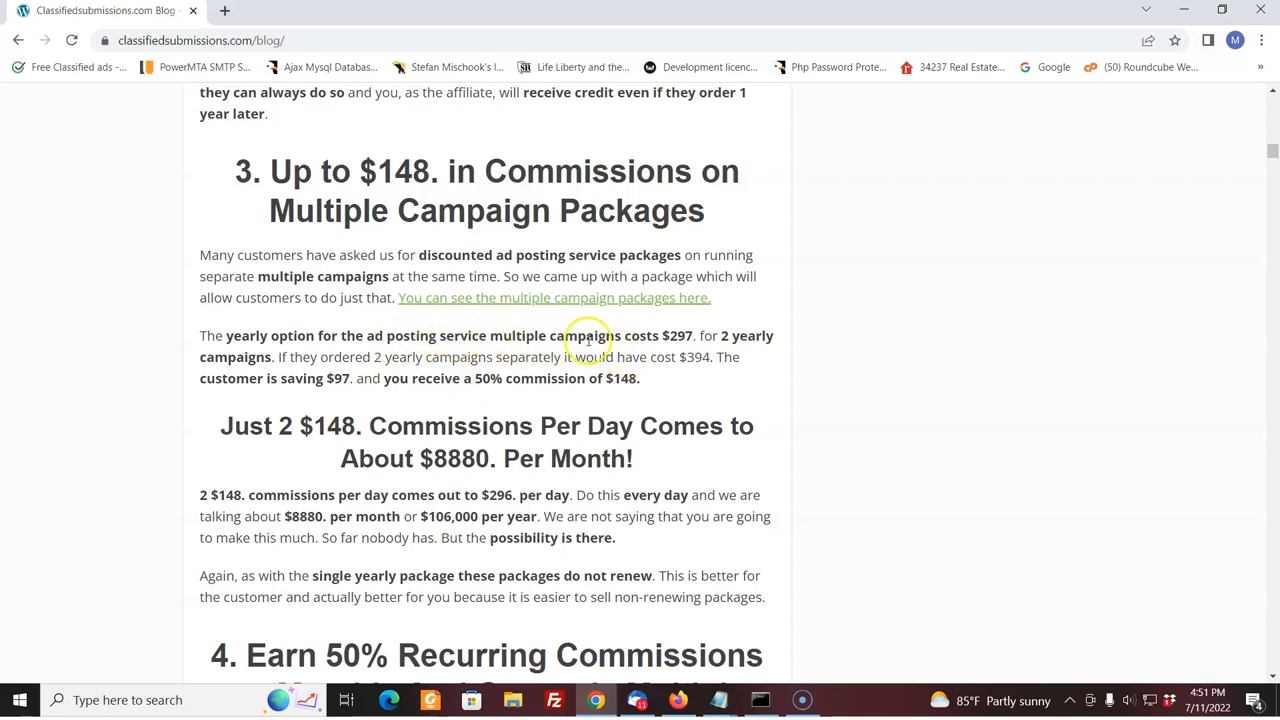
mouse_move(697, 337)
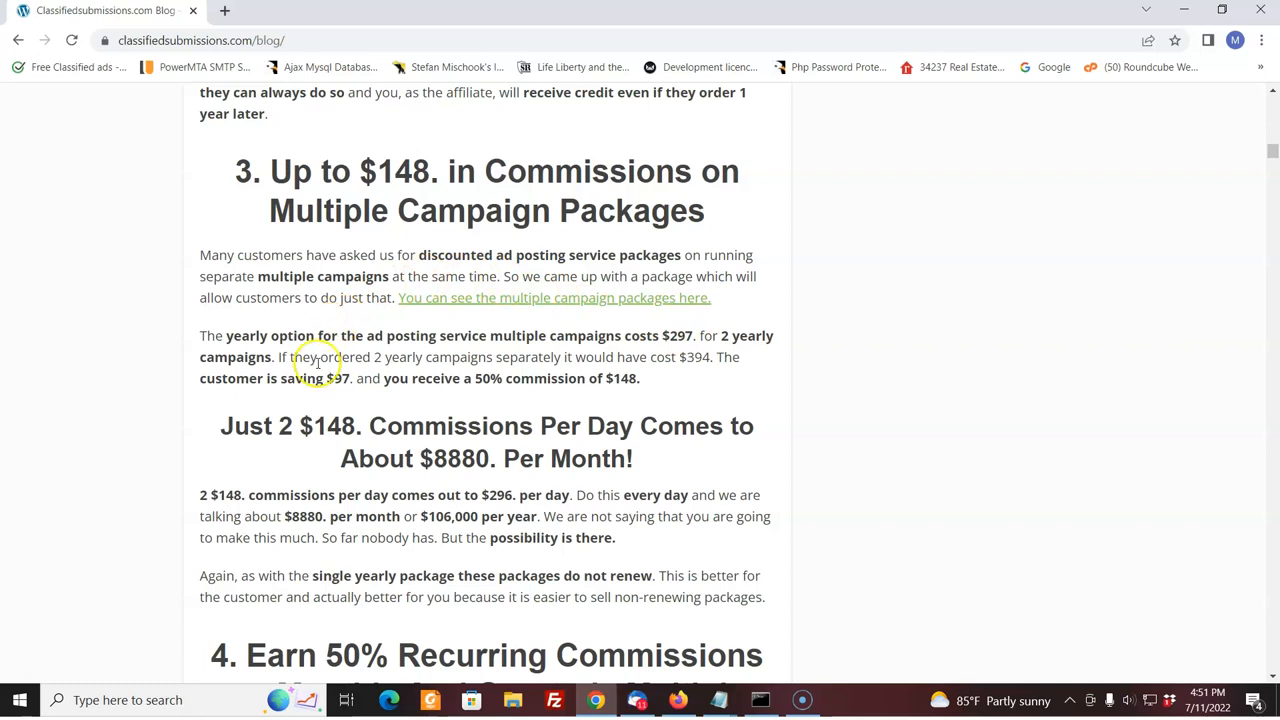
mouse_move(457, 384)
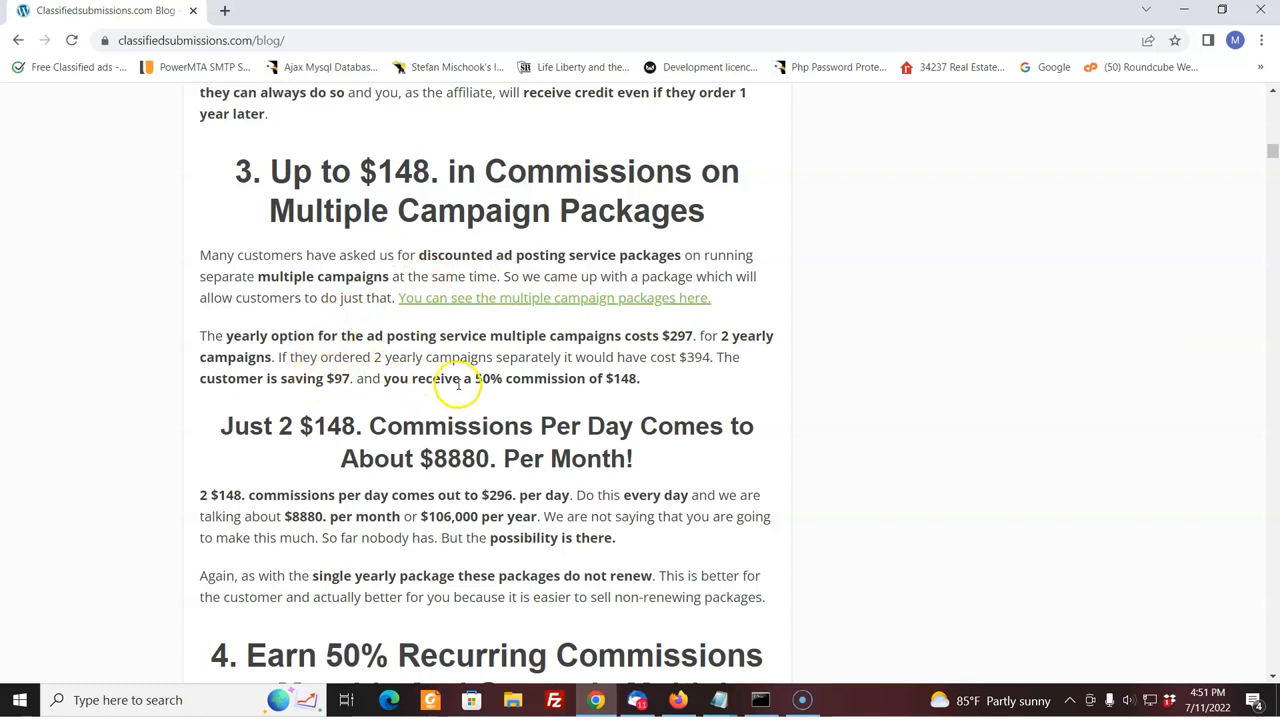
mouse_move(648, 382)
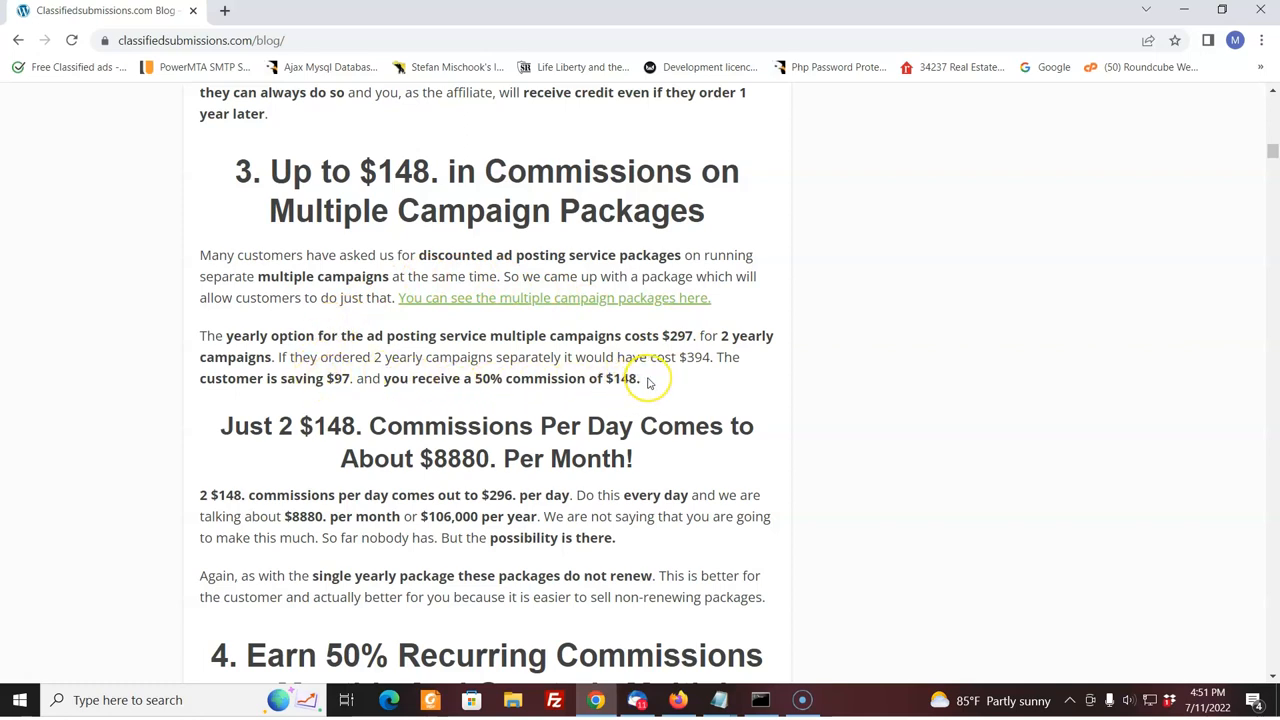
mouse_move(445, 441)
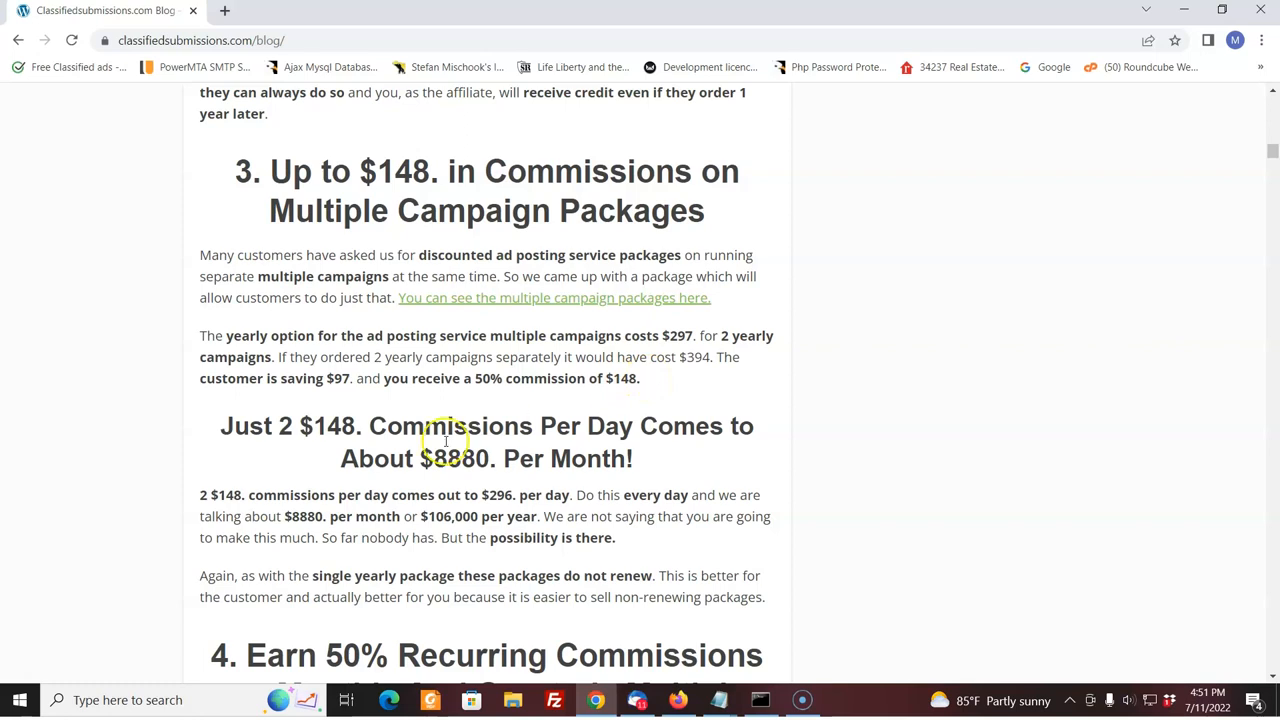
mouse_move(343, 487)
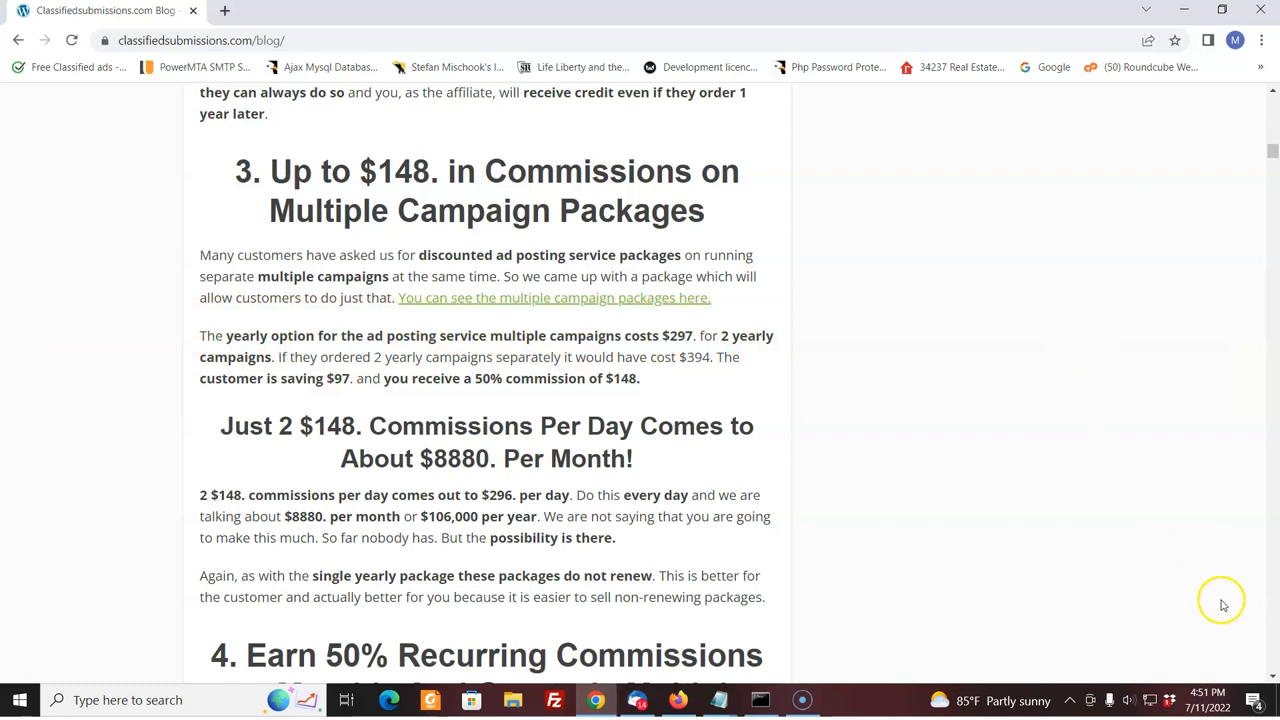
scroll(down, 3)
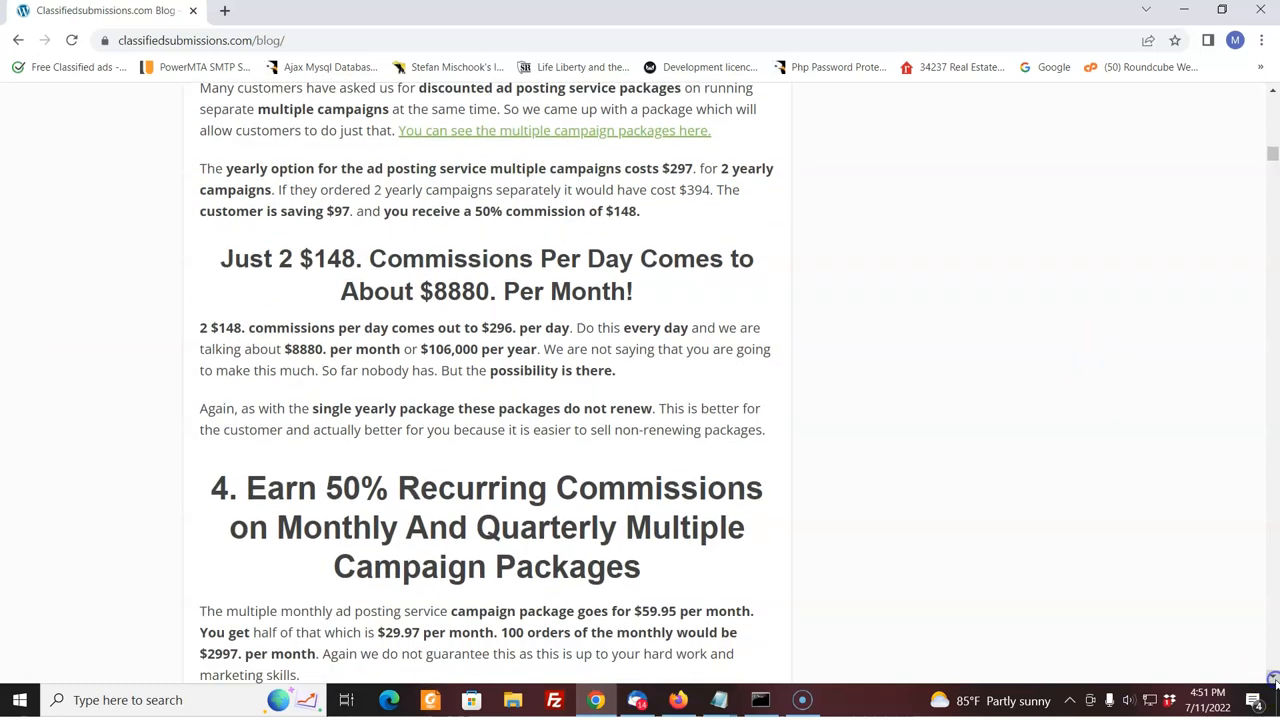
mouse_move(745, 300)
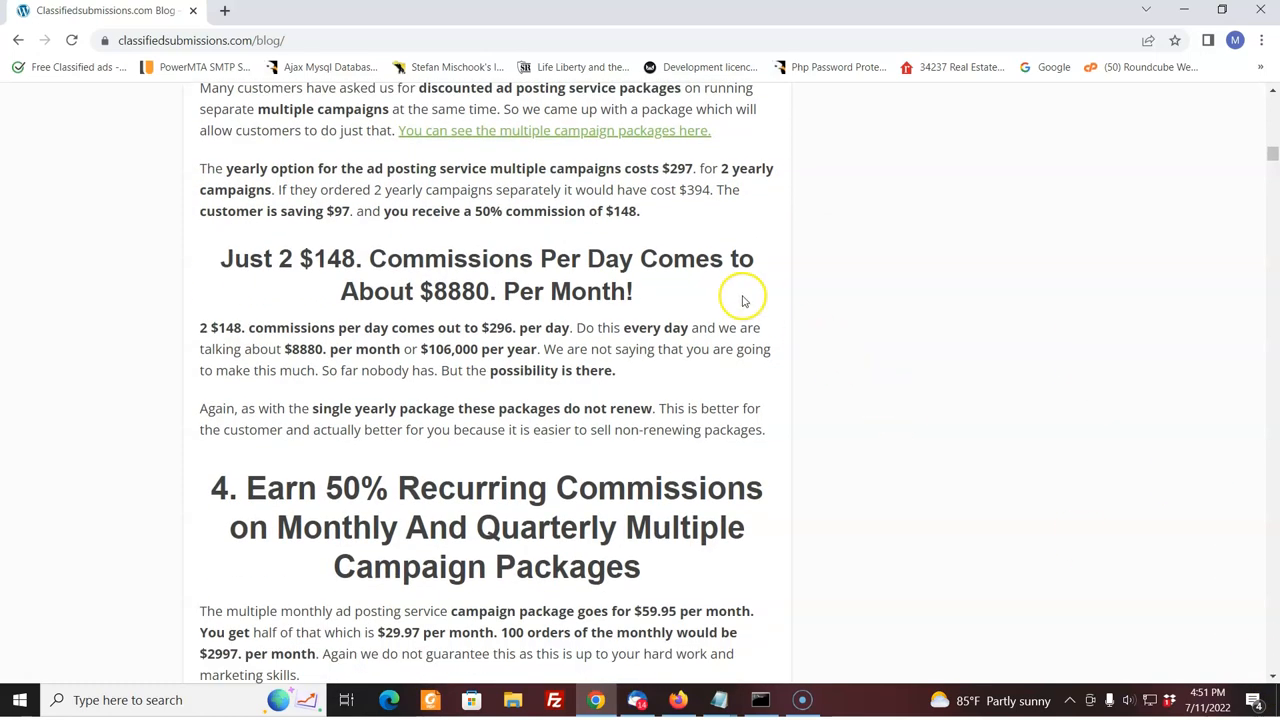
mouse_move(737, 302)
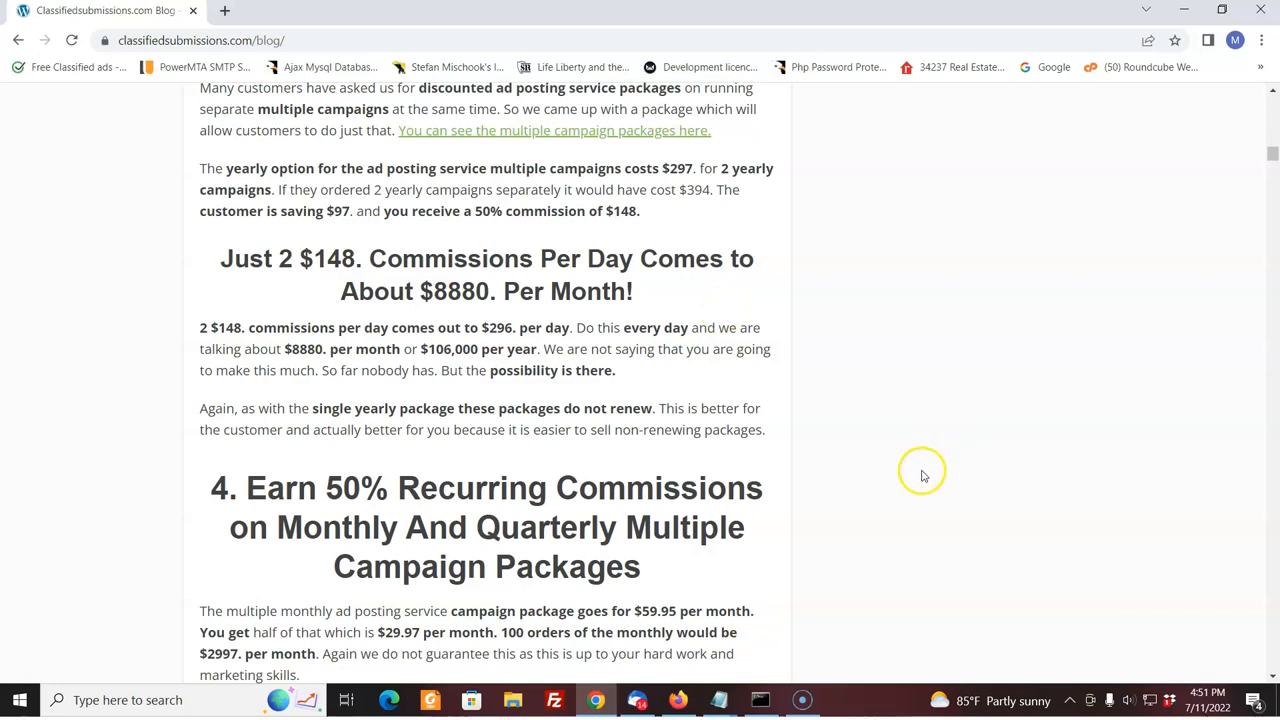
mouse_move(930, 461)
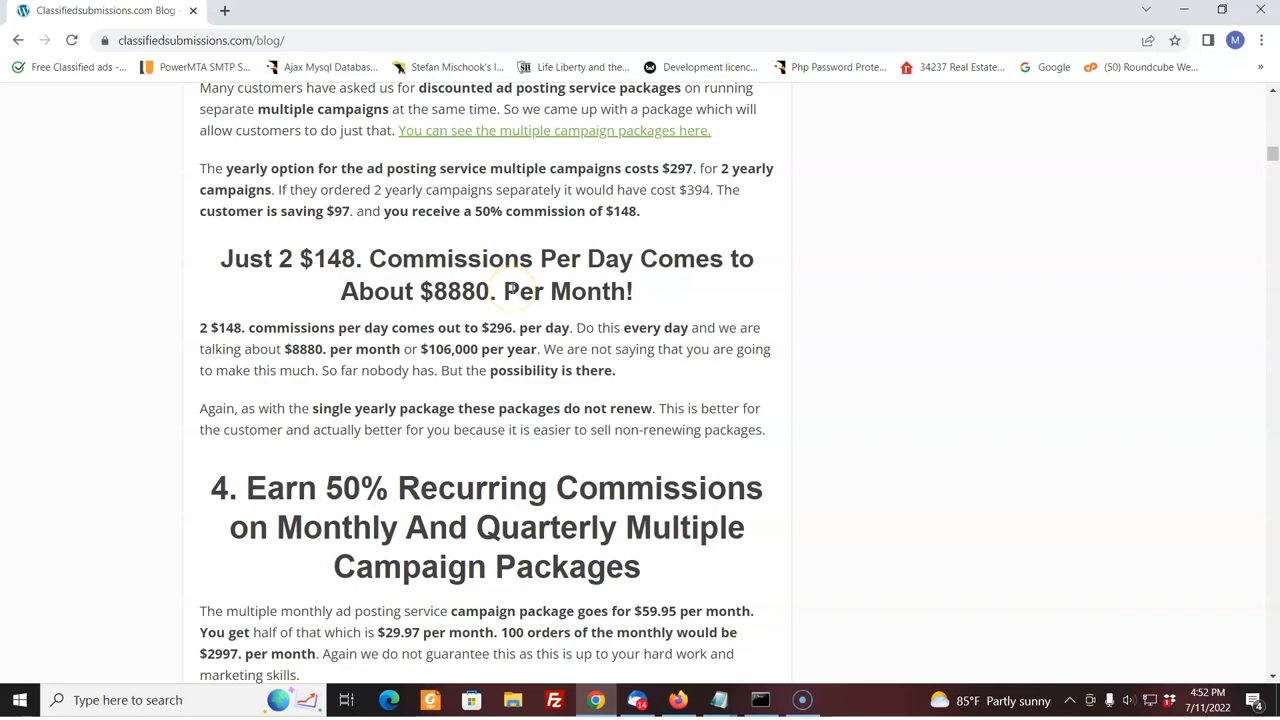
mouse_move(500, 310)
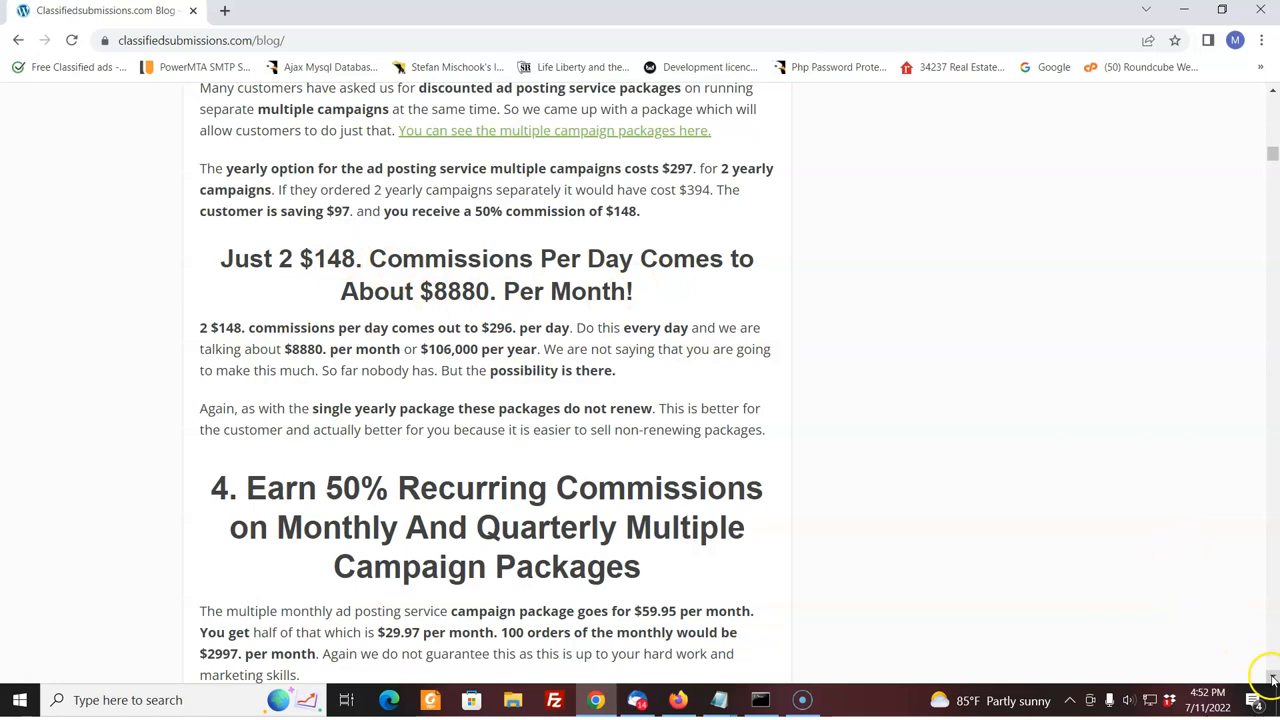
Scroll to the quarterly $125 package with $62.50 affiliate share and the fifth heading.
scroll(down, 3)
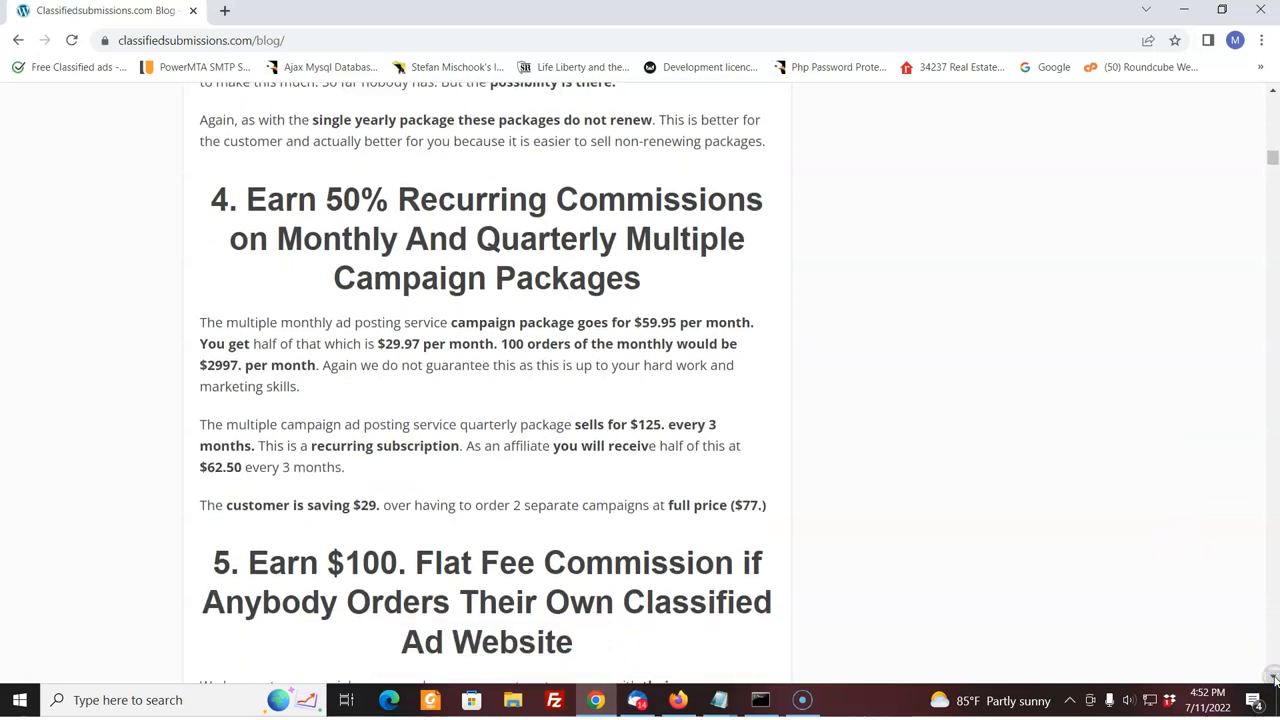
scroll(down, 3)
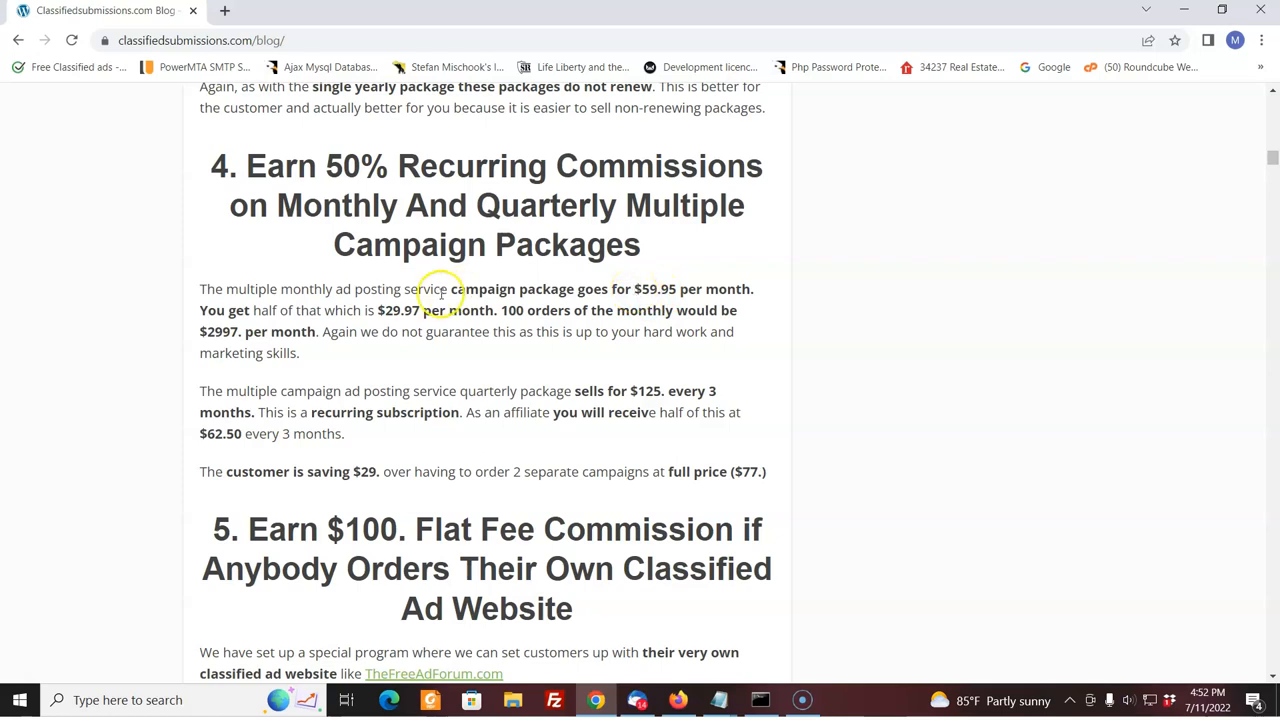
mouse_move(398, 310)
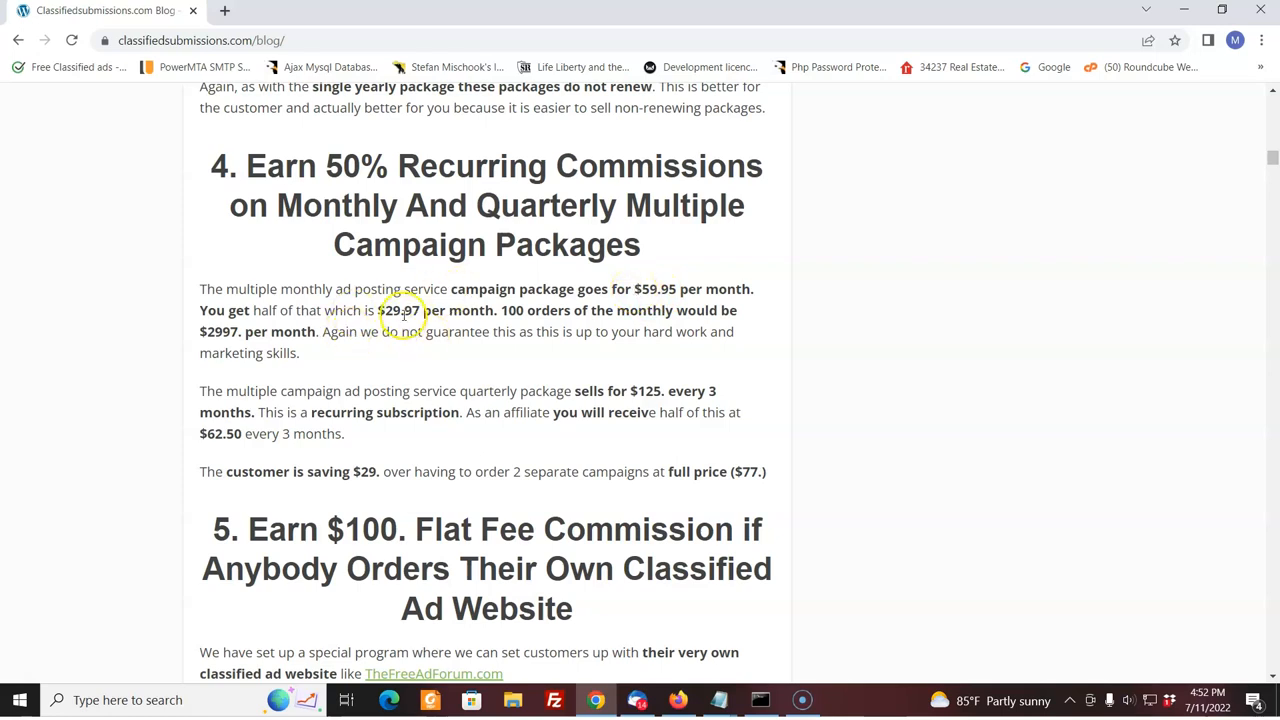
mouse_move(430, 318)
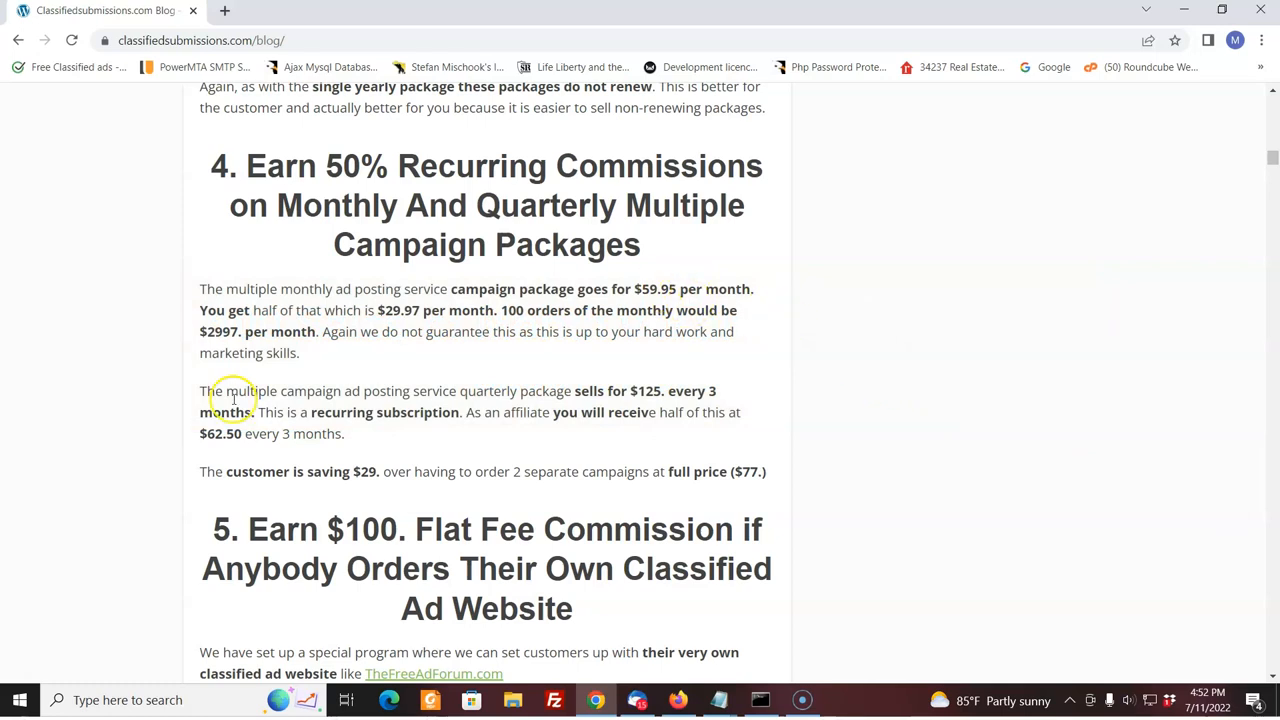
mouse_move(362, 481)
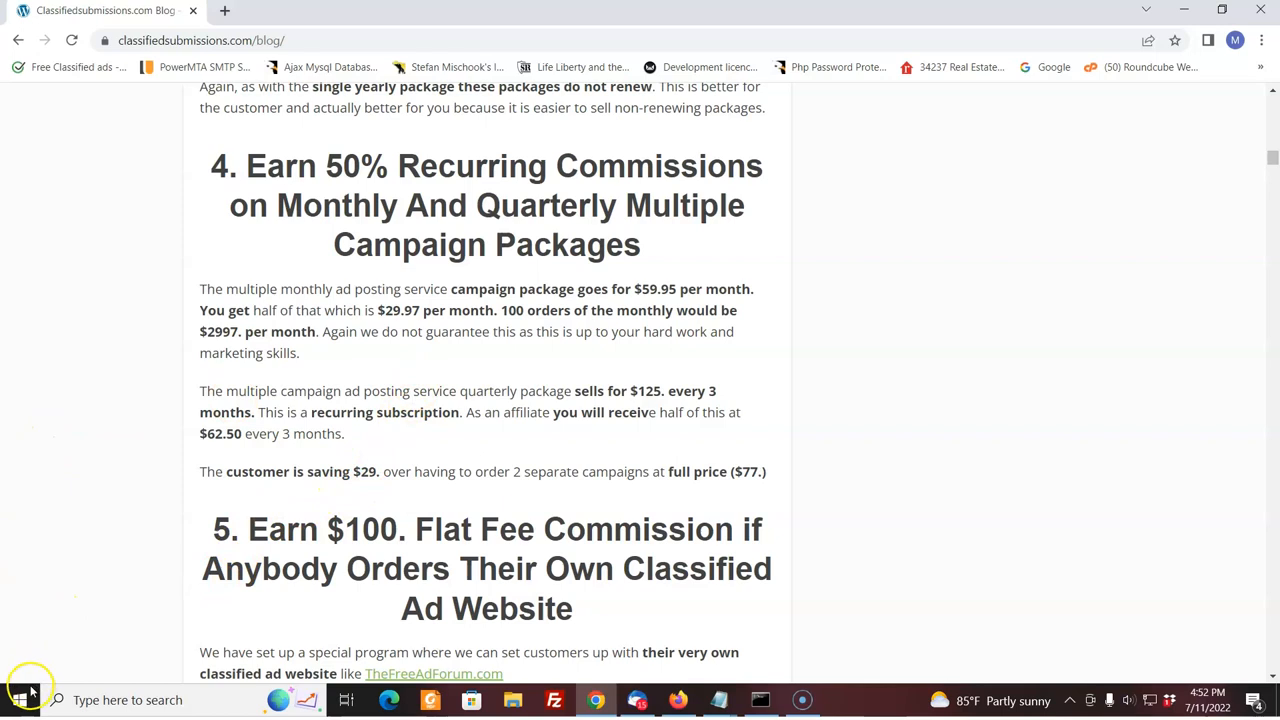
mouse_move(372, 438)
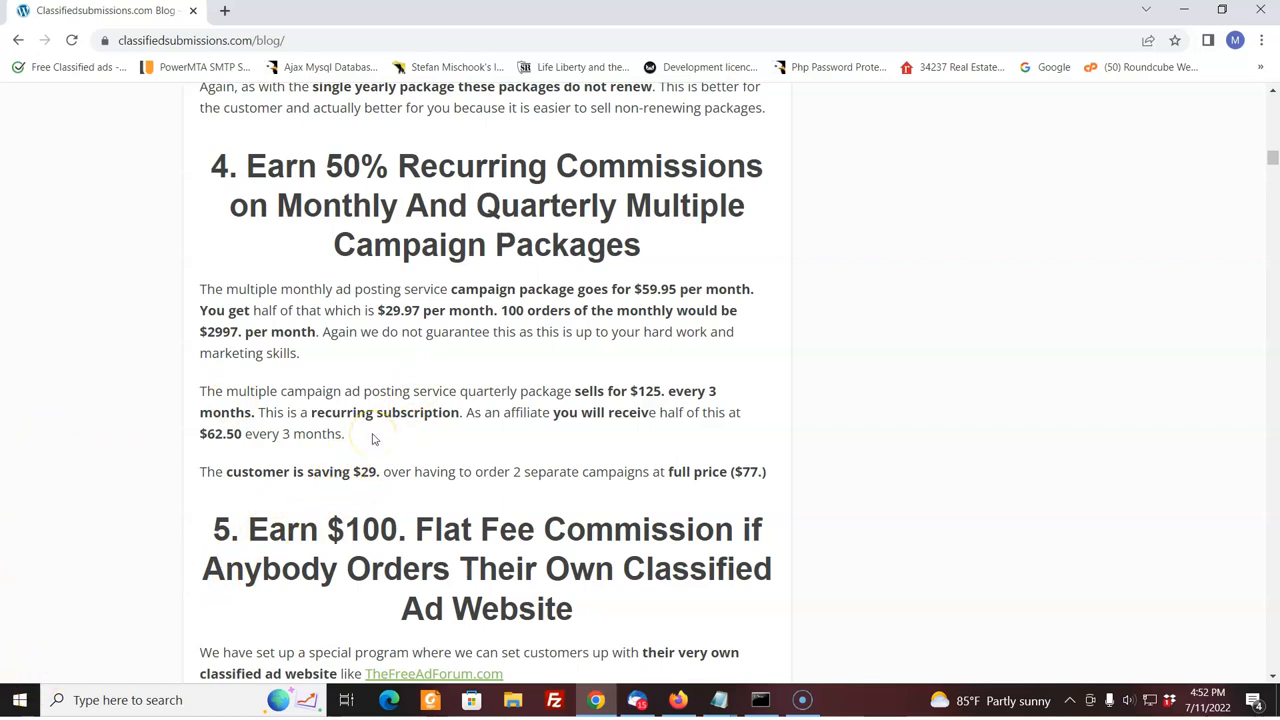
mouse_move(383, 434)
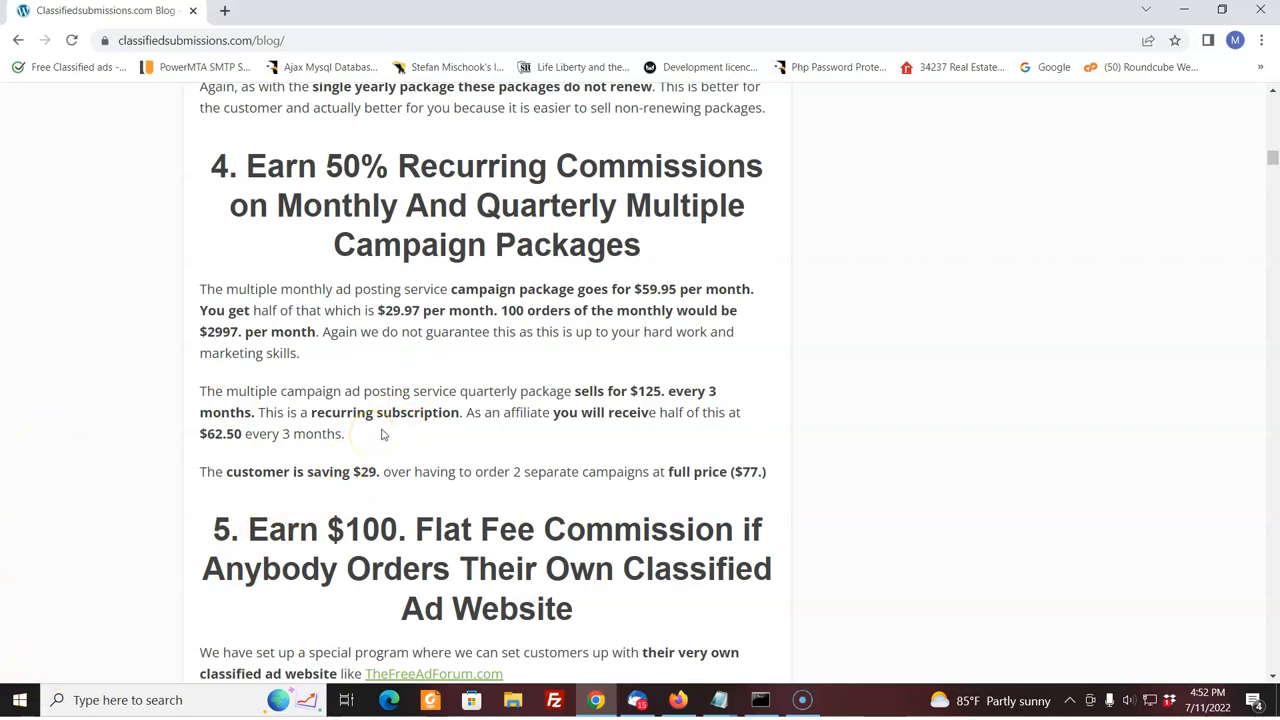
mouse_move(442, 421)
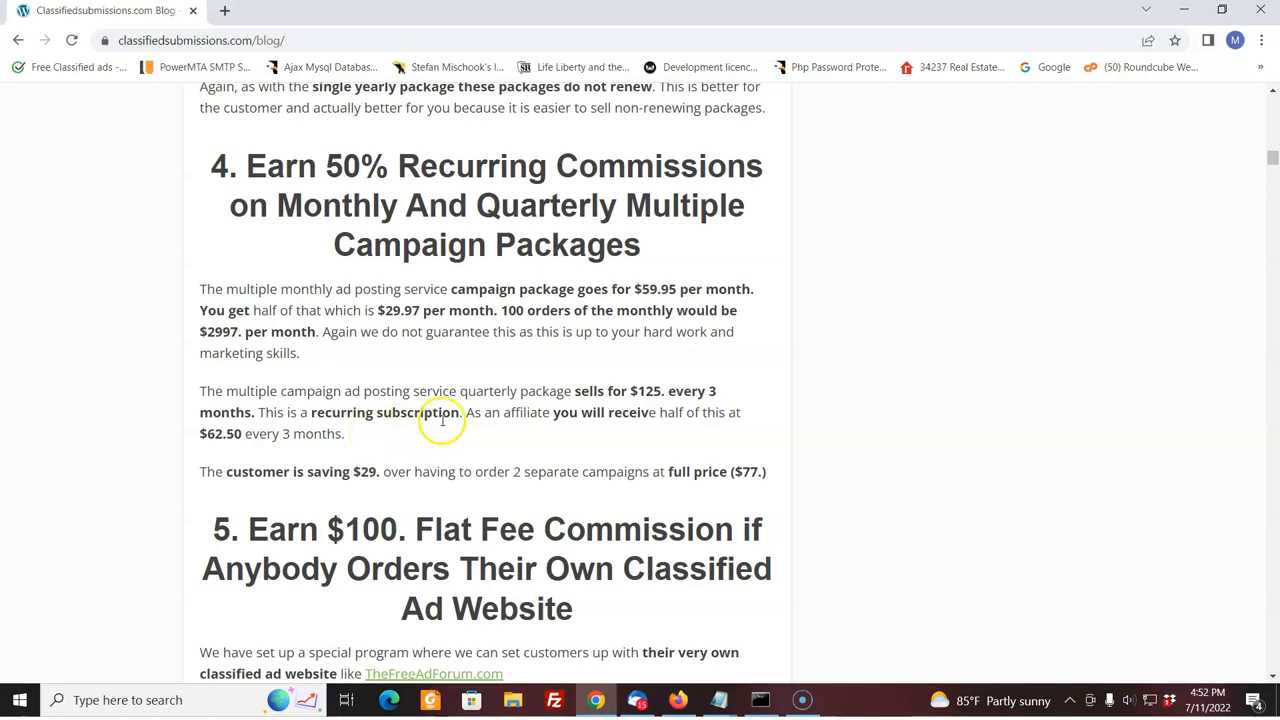
mouse_move(342, 445)
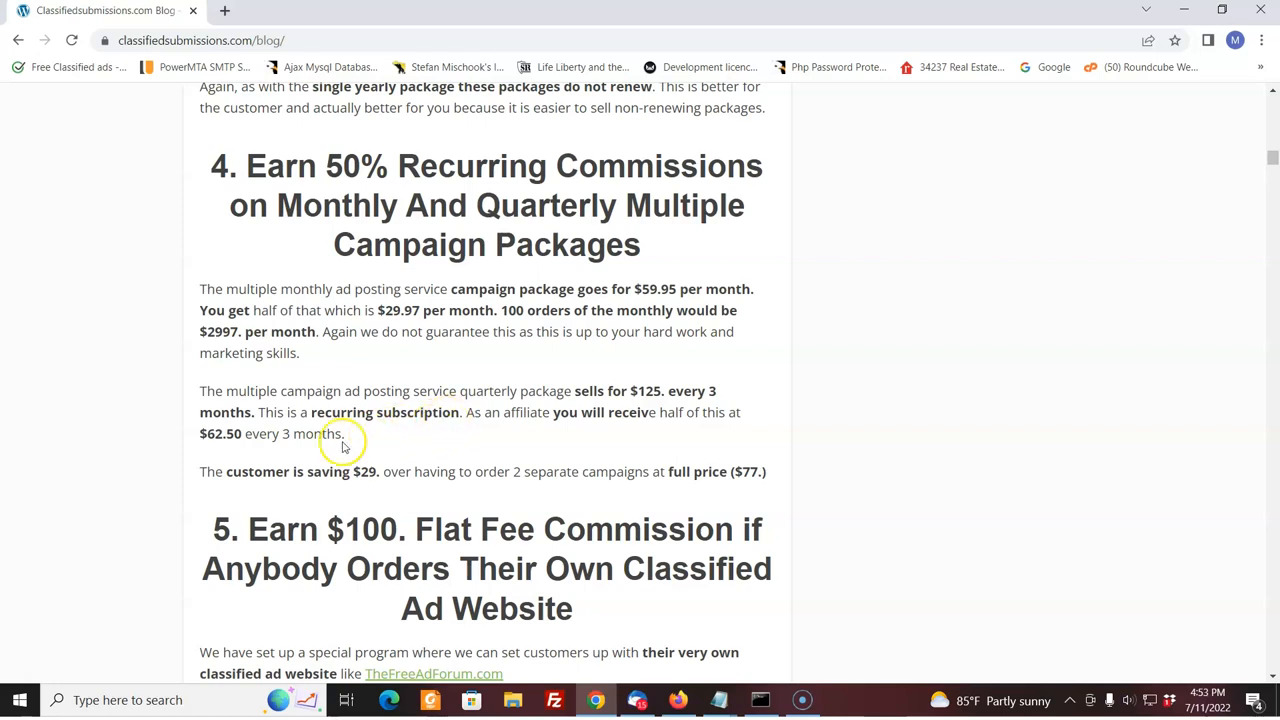
mouse_move(222, 438)
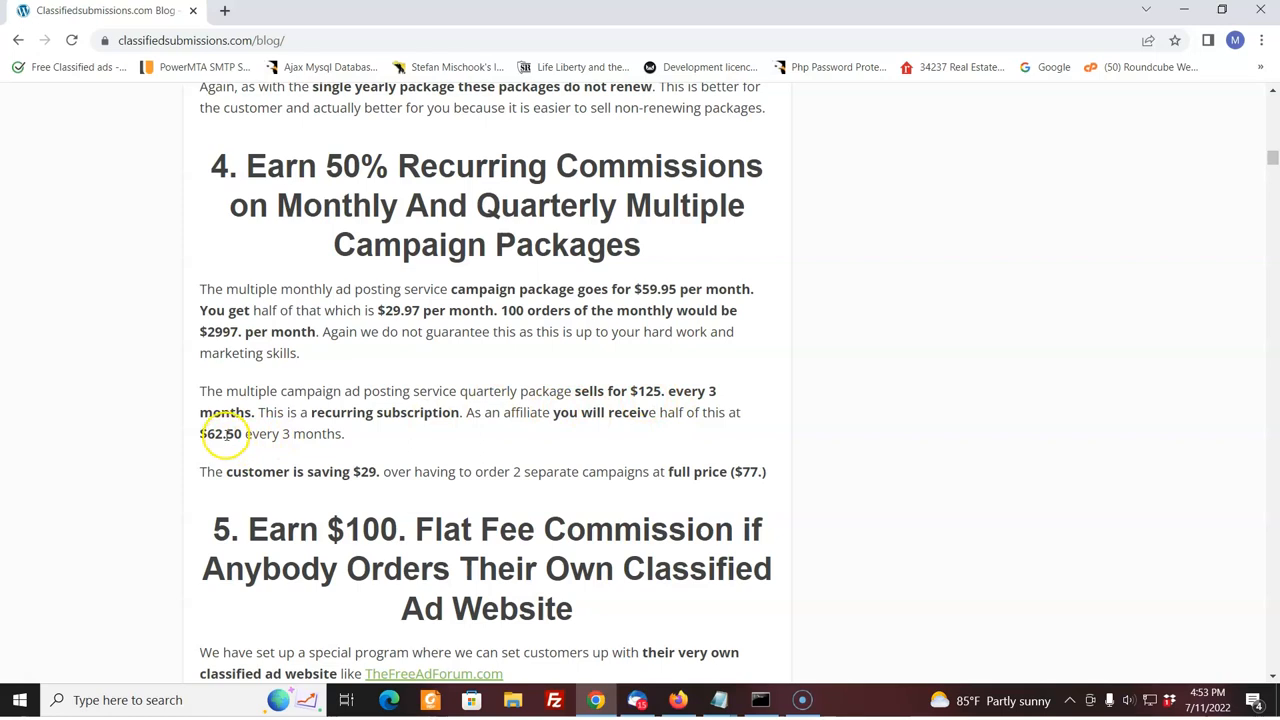
mouse_move(643, 383)
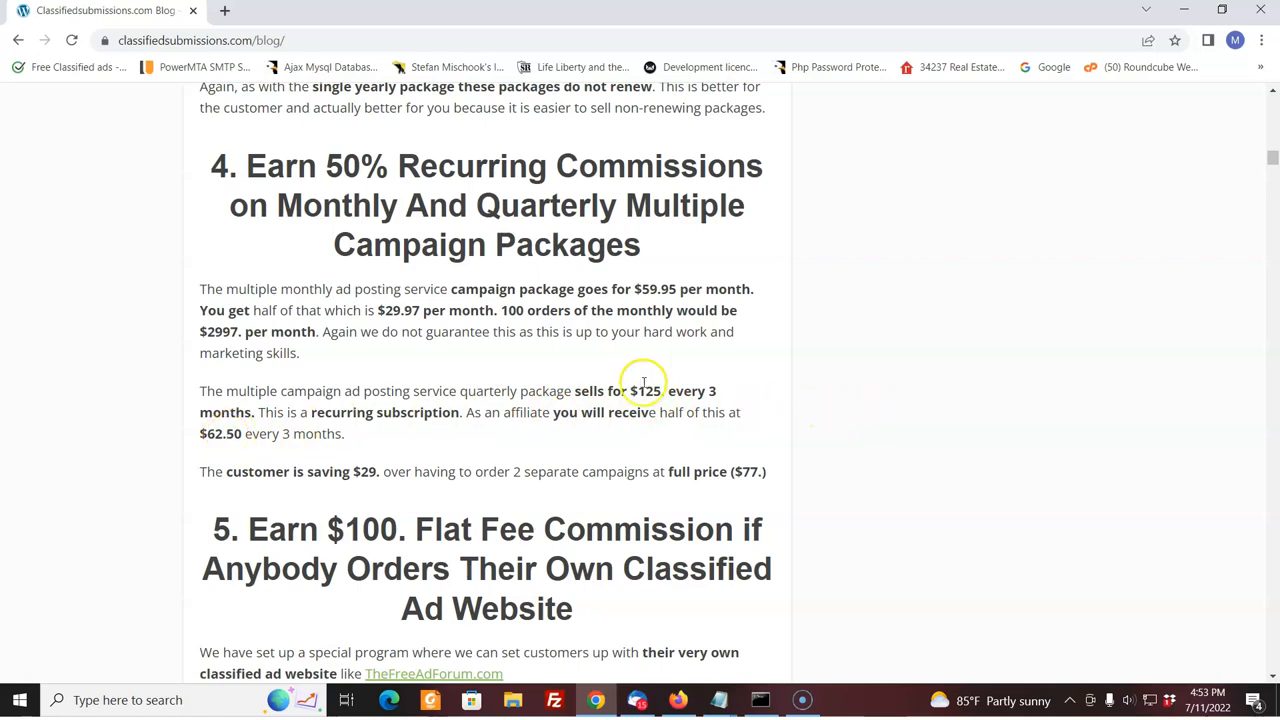
mouse_move(277, 331)
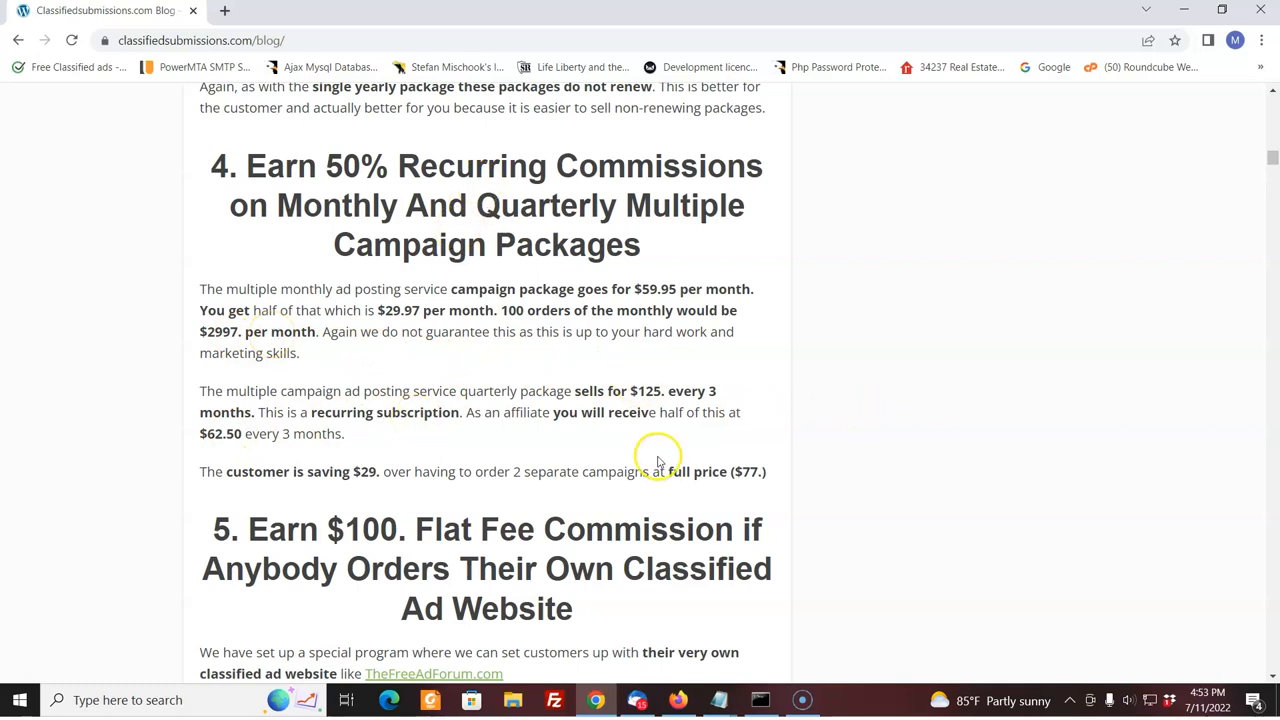
mouse_move(789, 338)
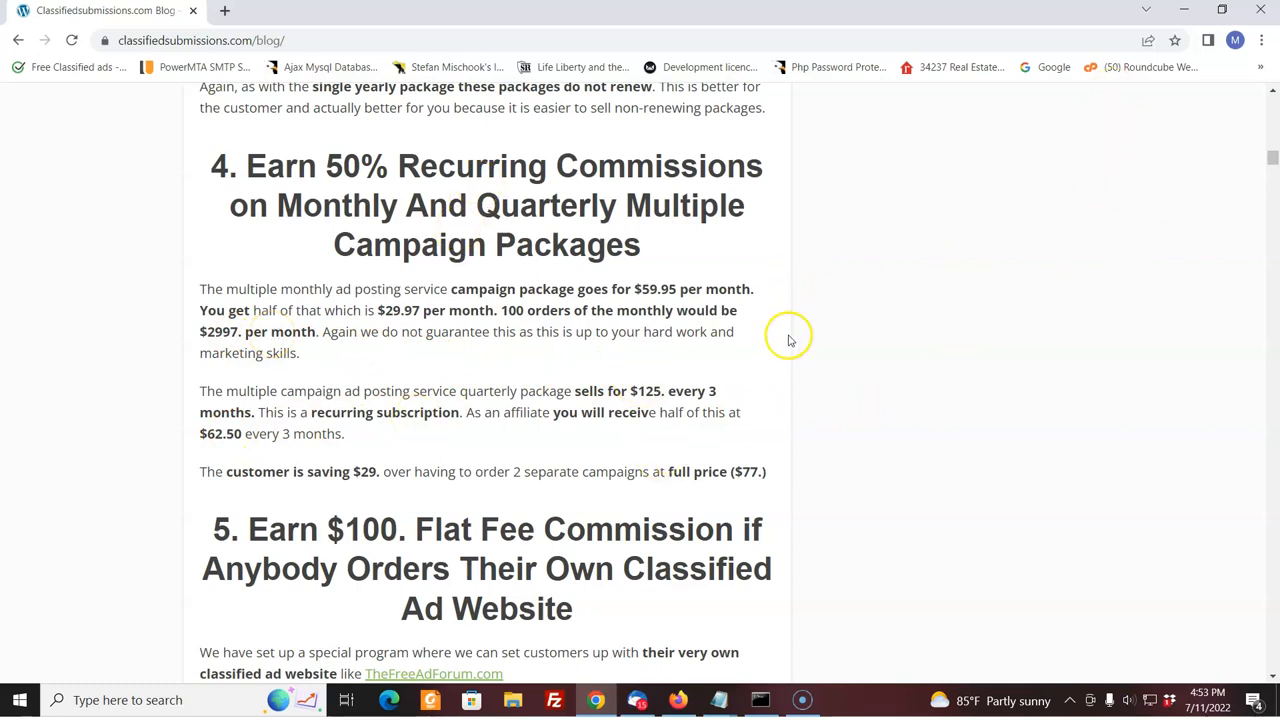
mouse_move(930, 322)
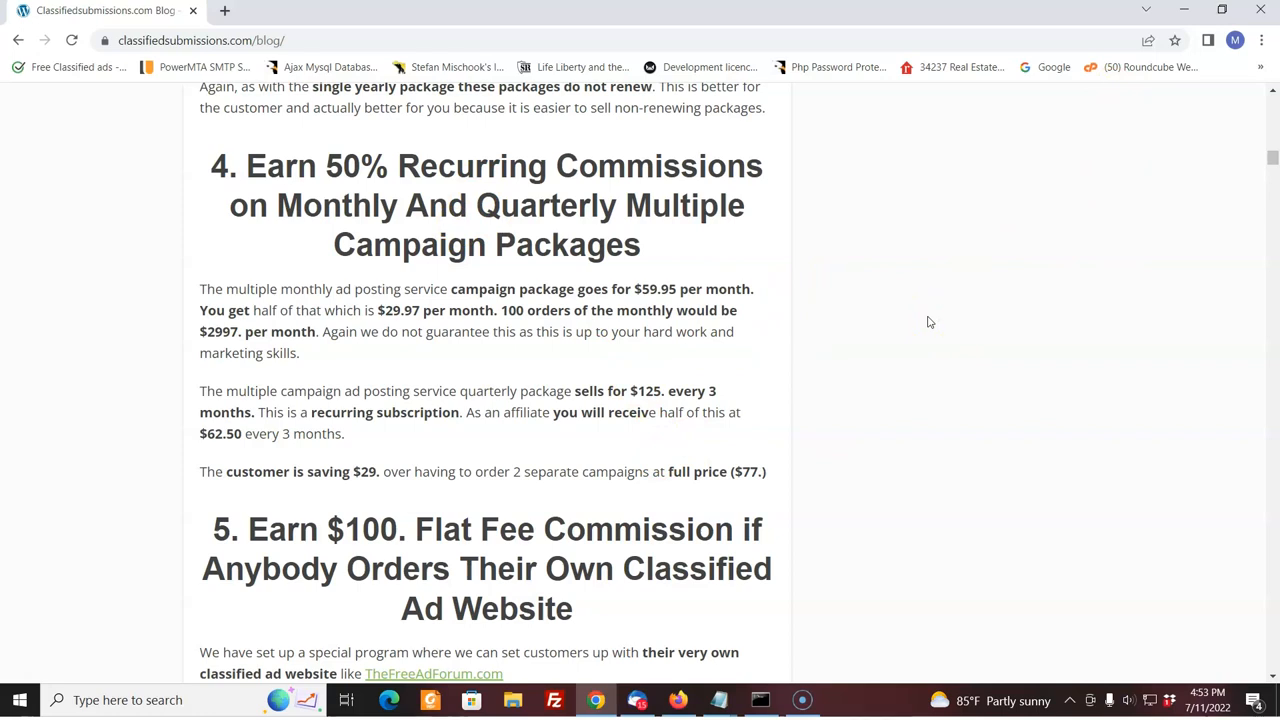
mouse_move(941, 314)
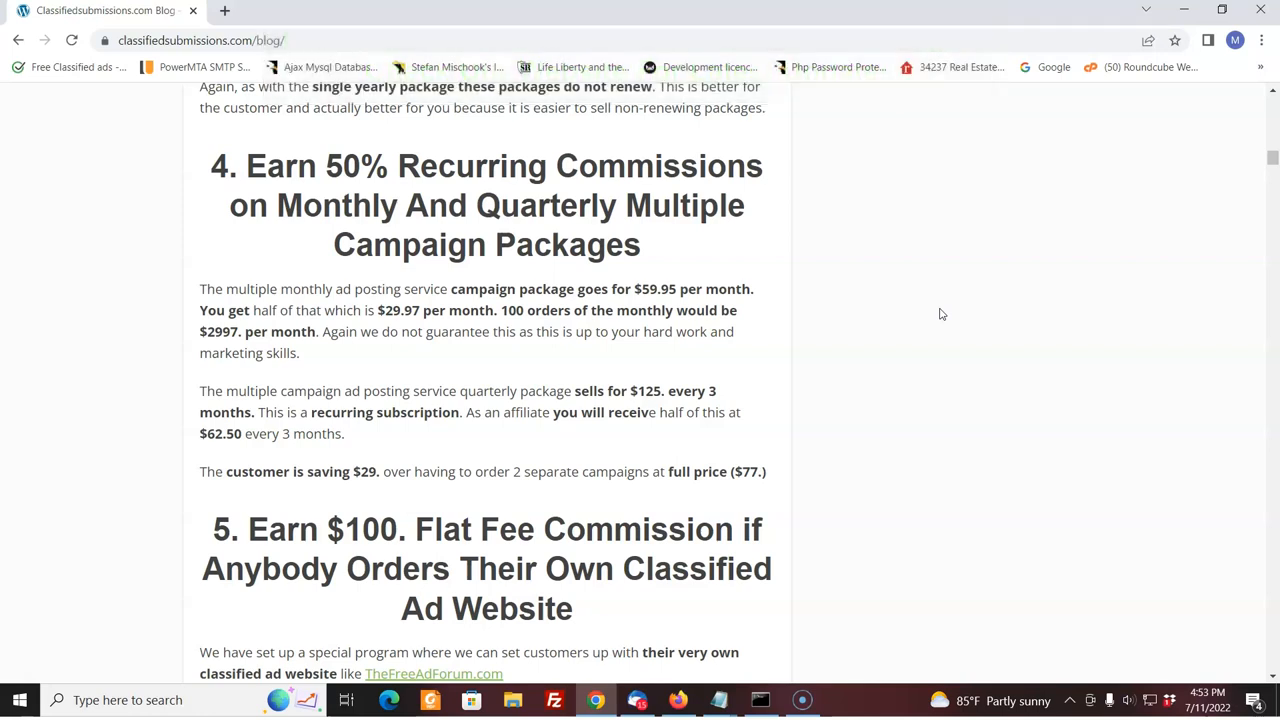
scroll(down, 3)
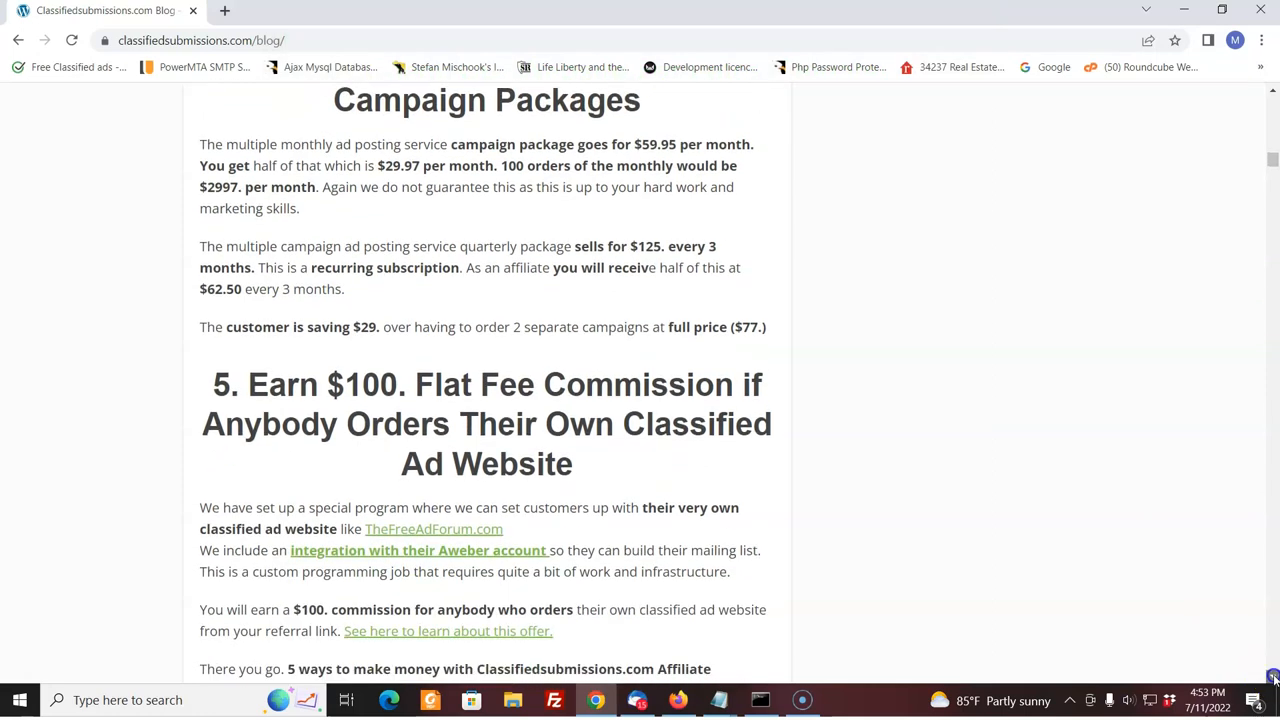
Scroll through section 5 to payouts around the 24th, payment options and sign-up links.
scroll(down, 3)
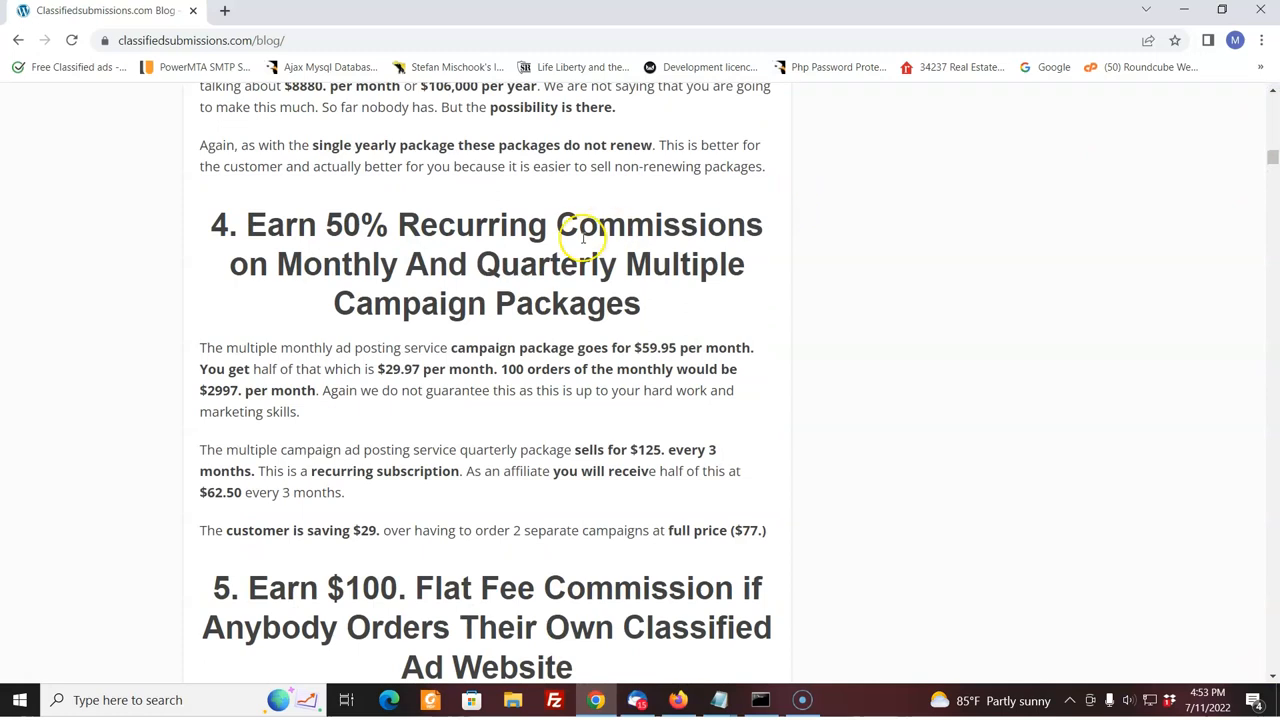
mouse_move(745, 284)
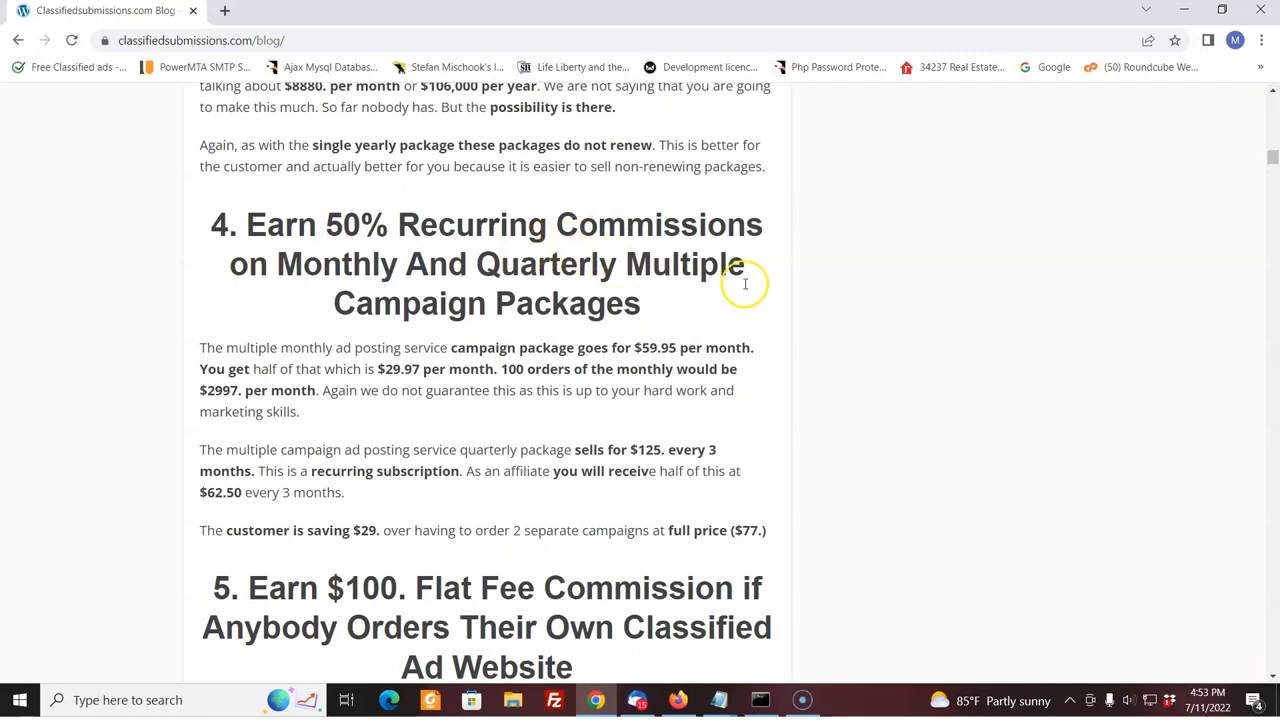
scroll(down, 3)
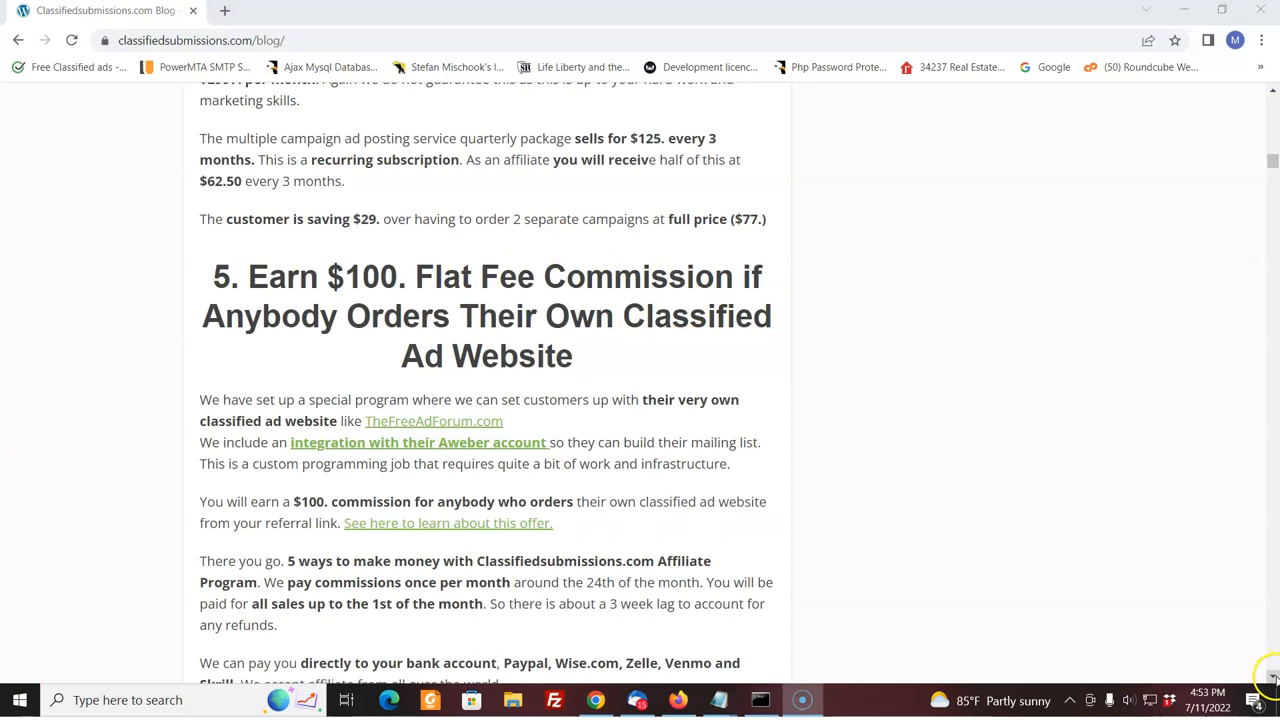
scroll(down, 3)
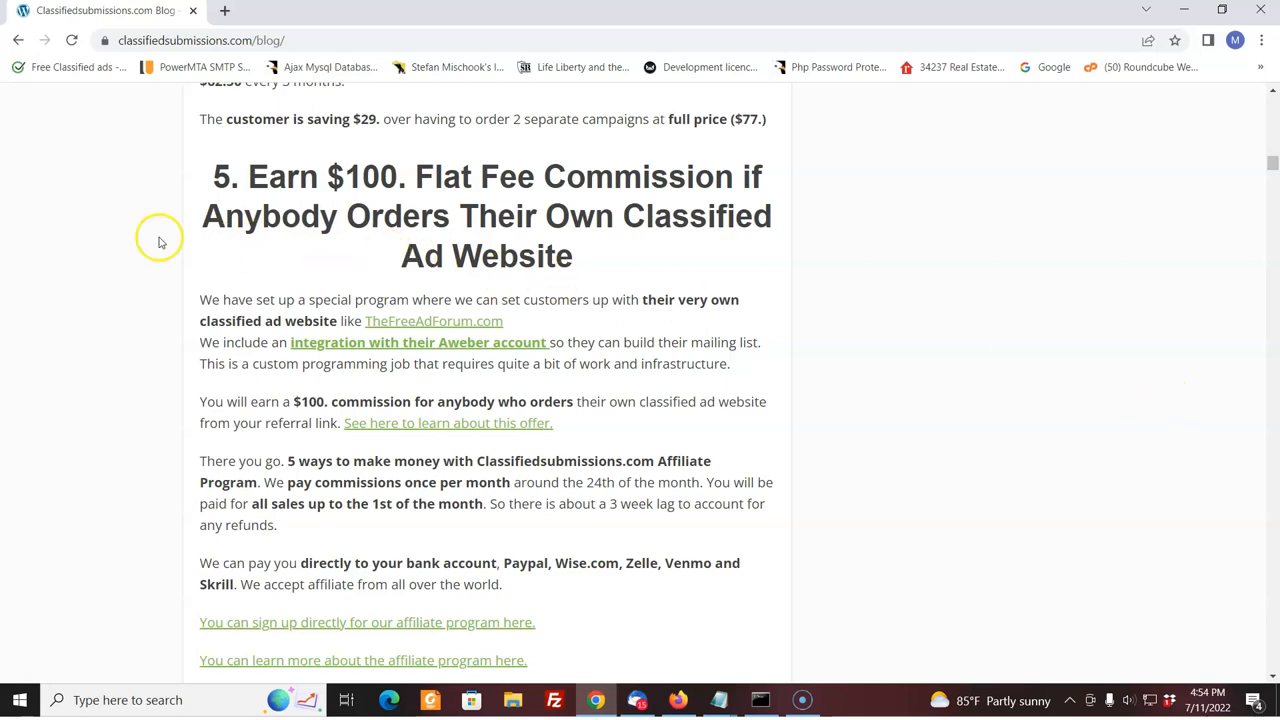
mouse_move(126, 236)
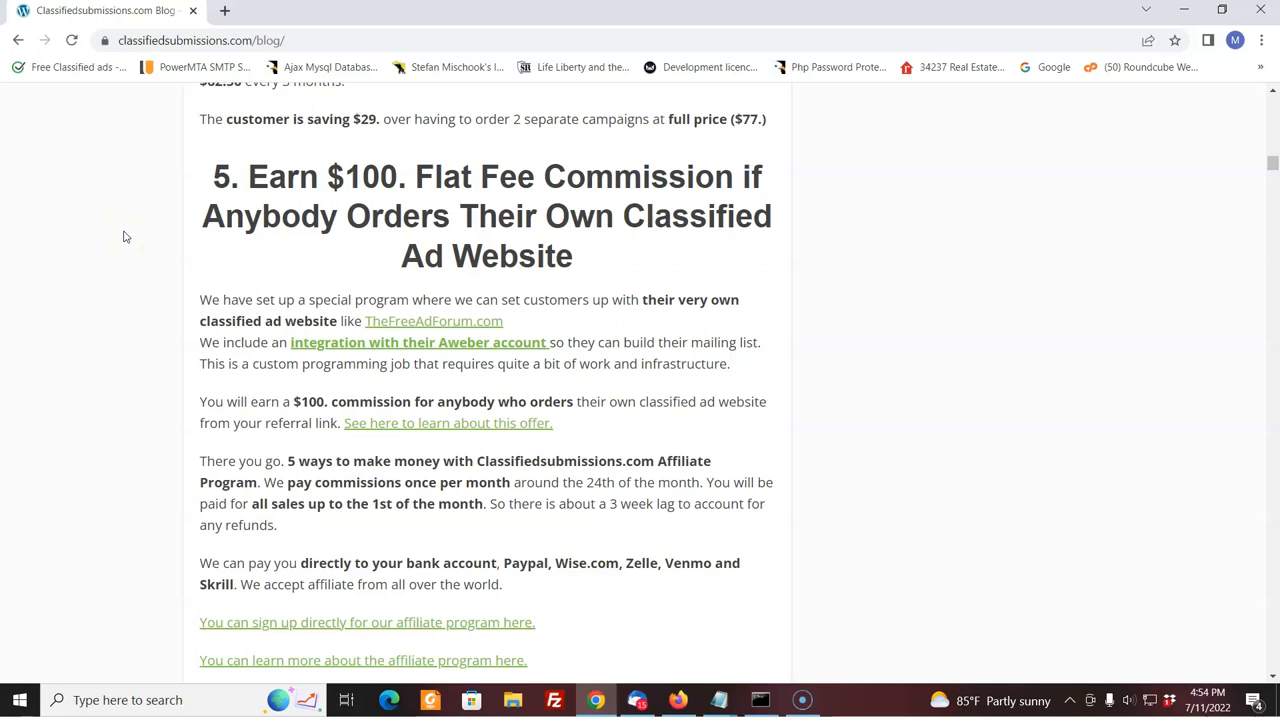
mouse_move(660, 300)
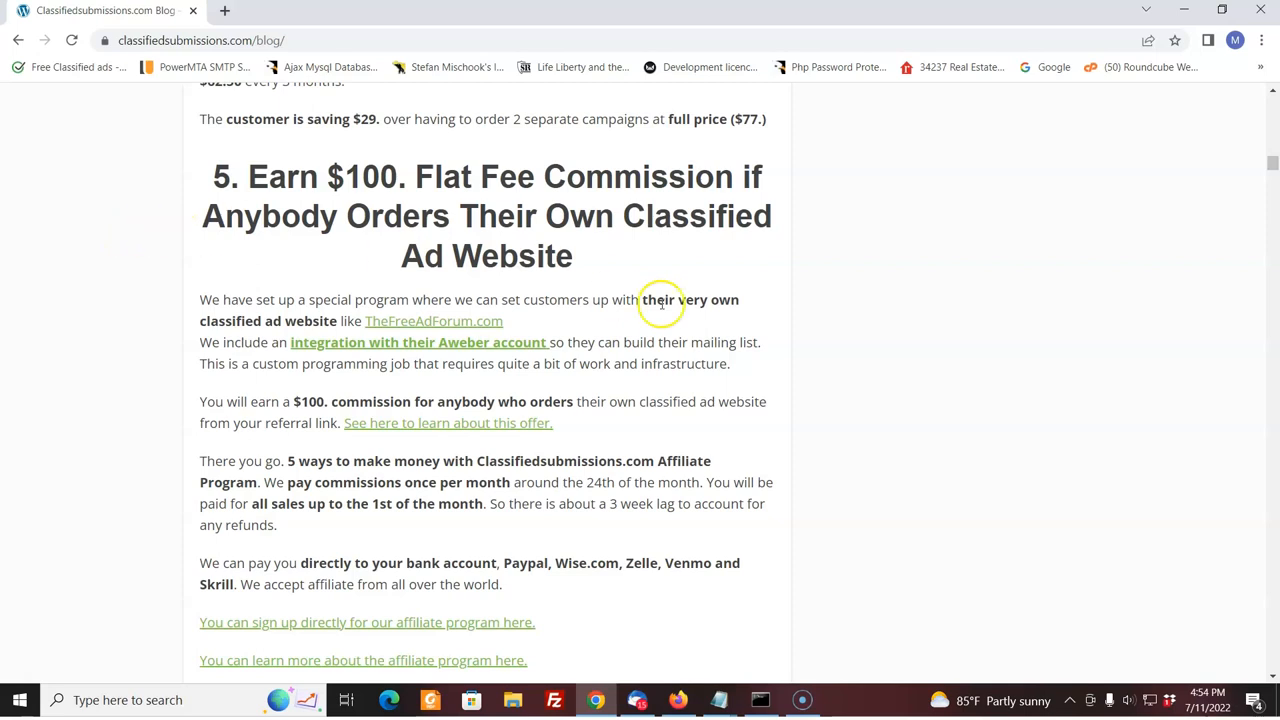
mouse_move(708, 397)
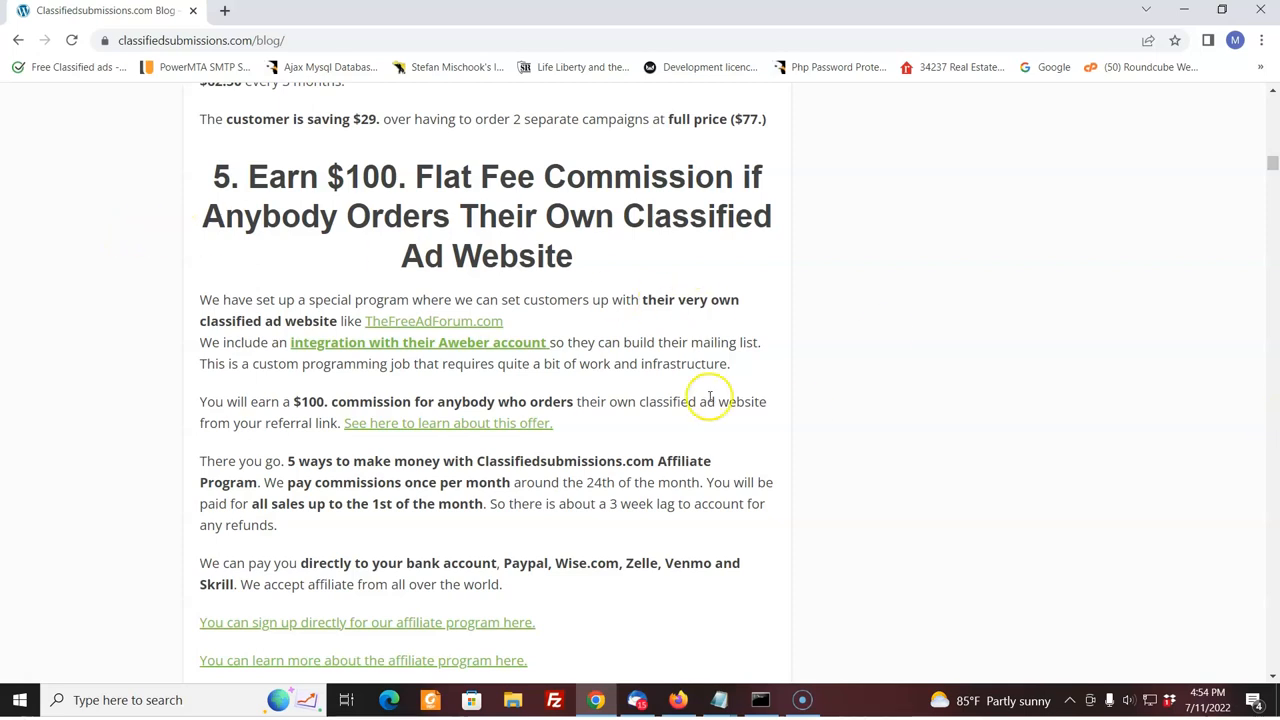
mouse_move(465, 327)
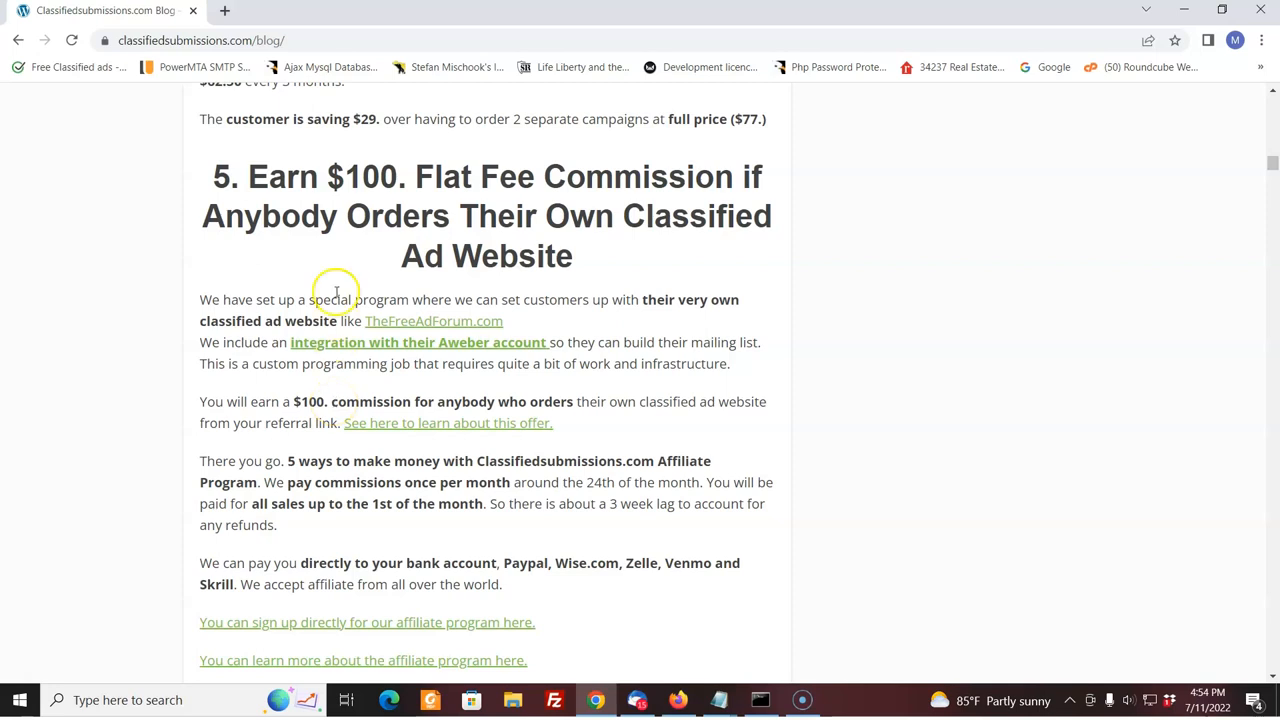
mouse_move(335, 289)
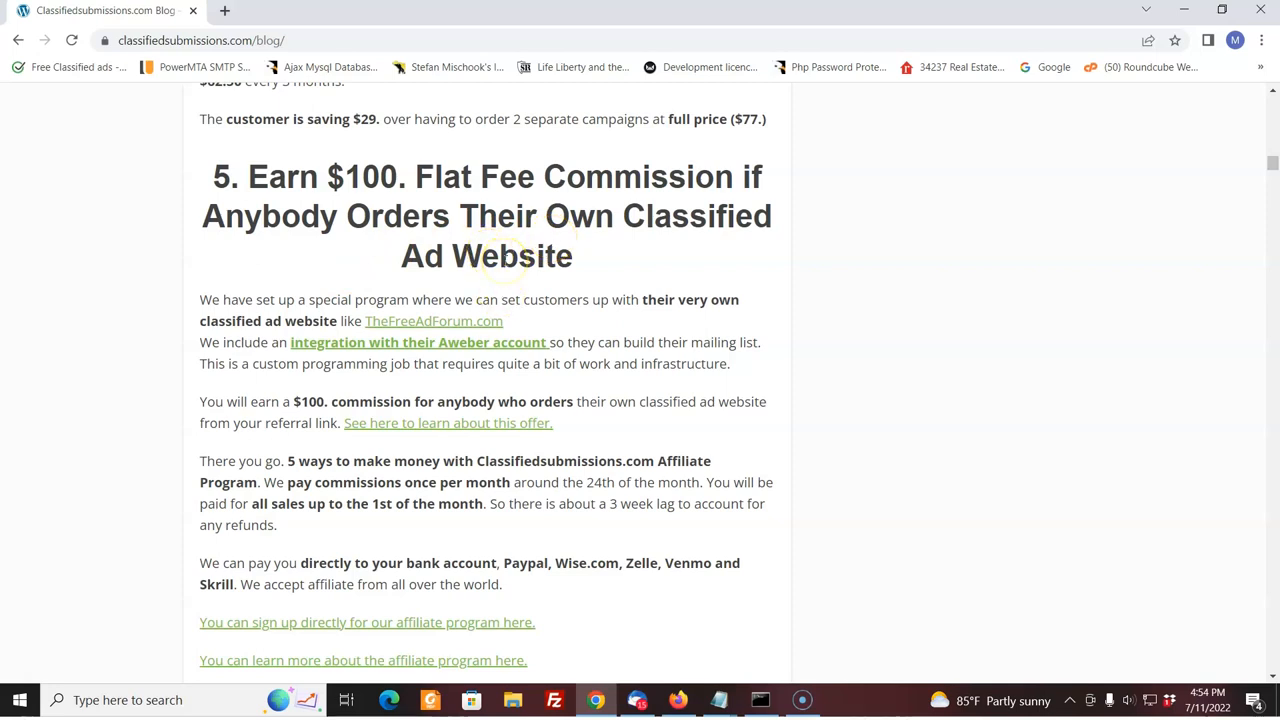
mouse_move(448, 256)
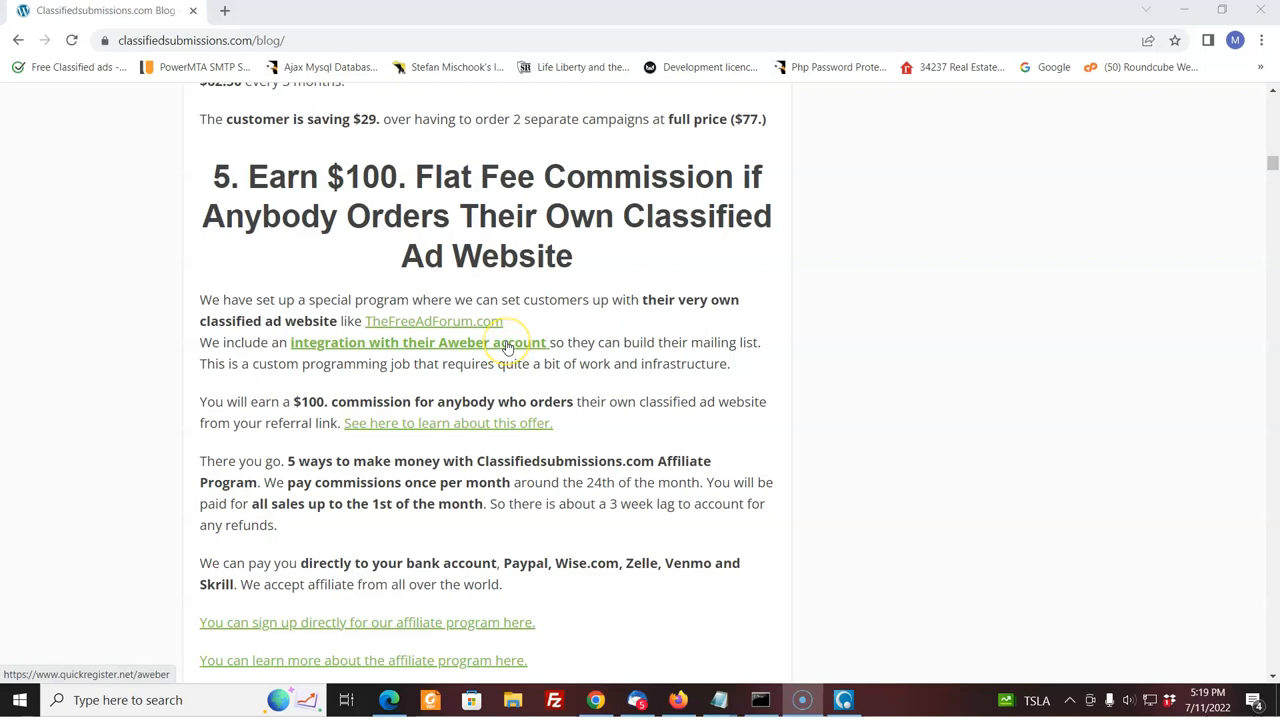
mouse_move(1065, 349)
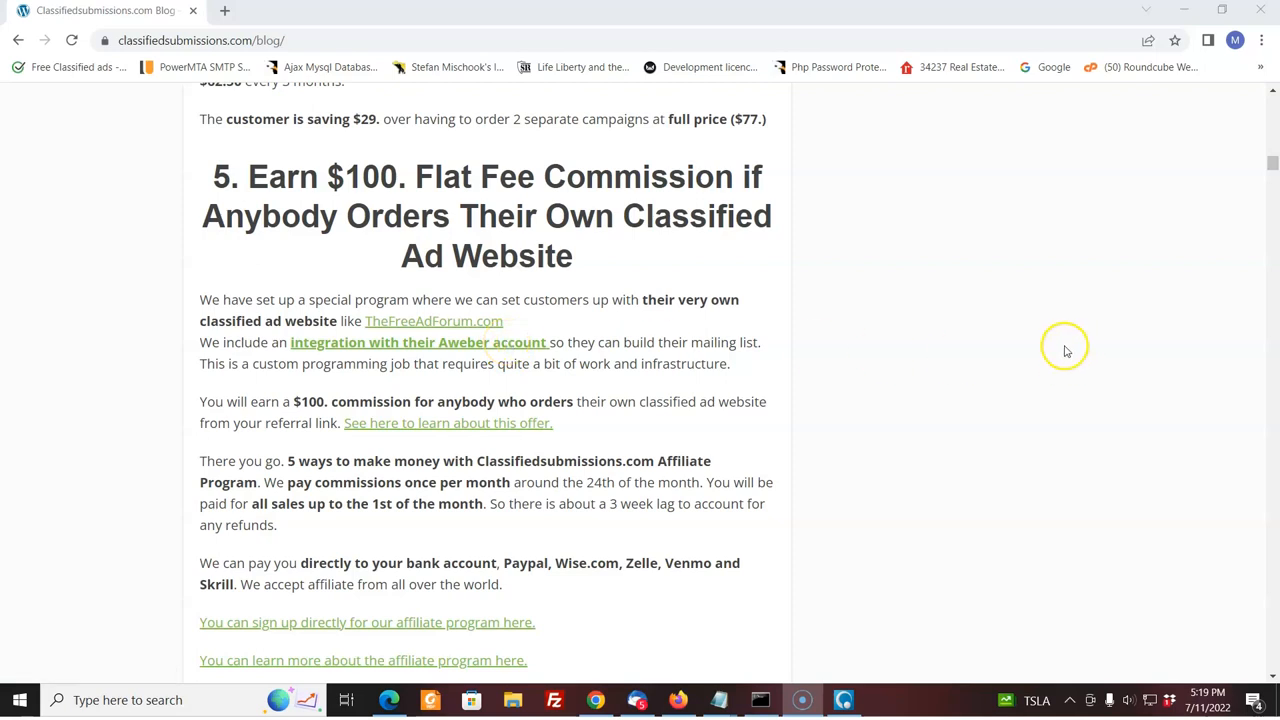
mouse_move(1066, 351)
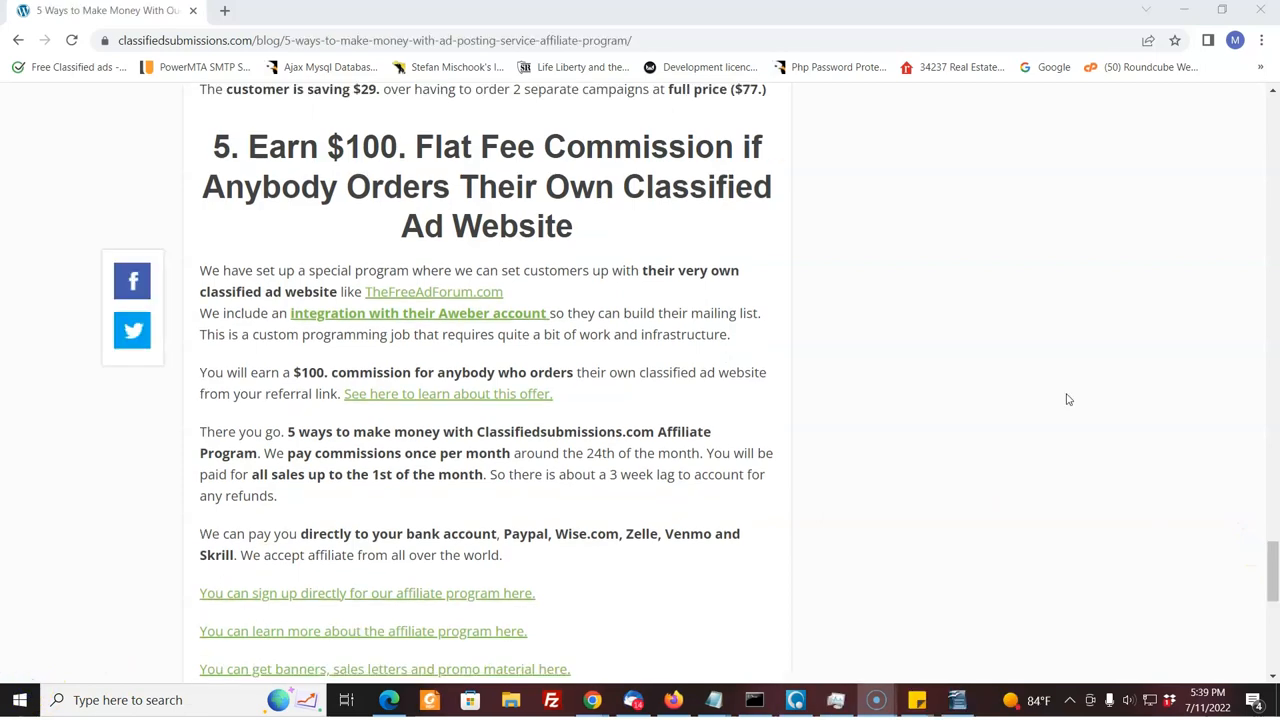
mouse_move(1253, 389)
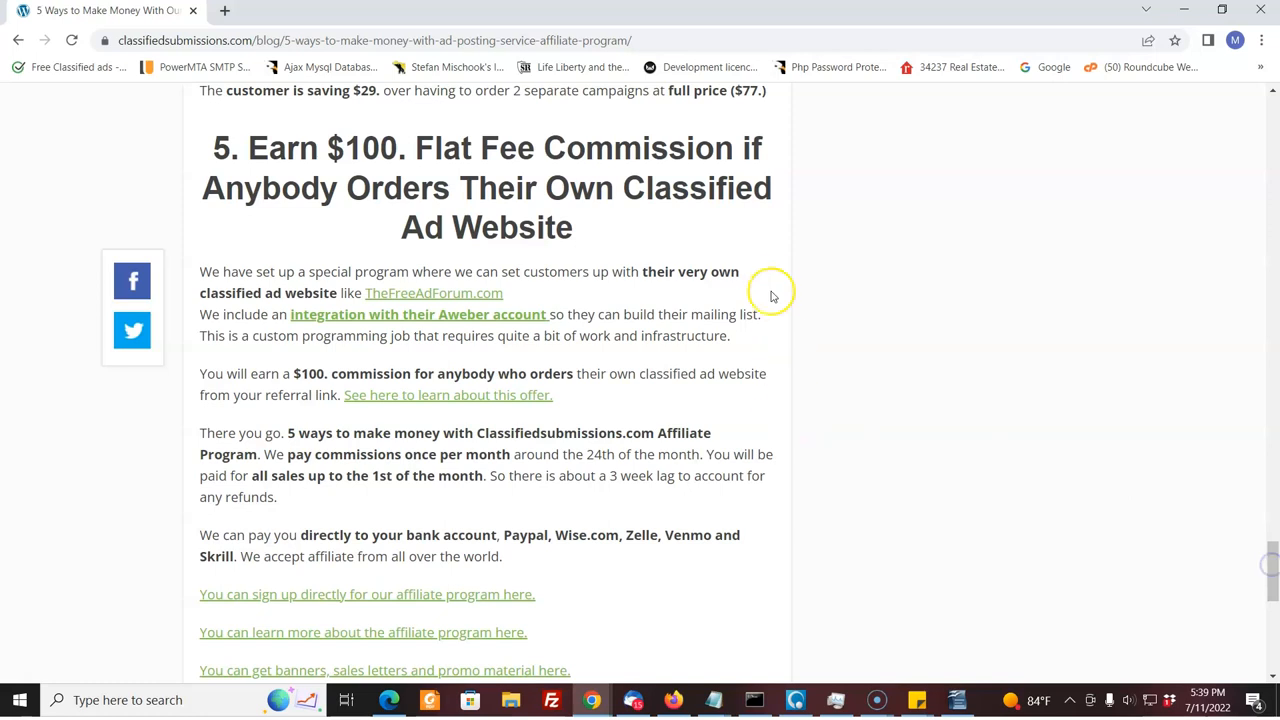
mouse_move(1176, 483)
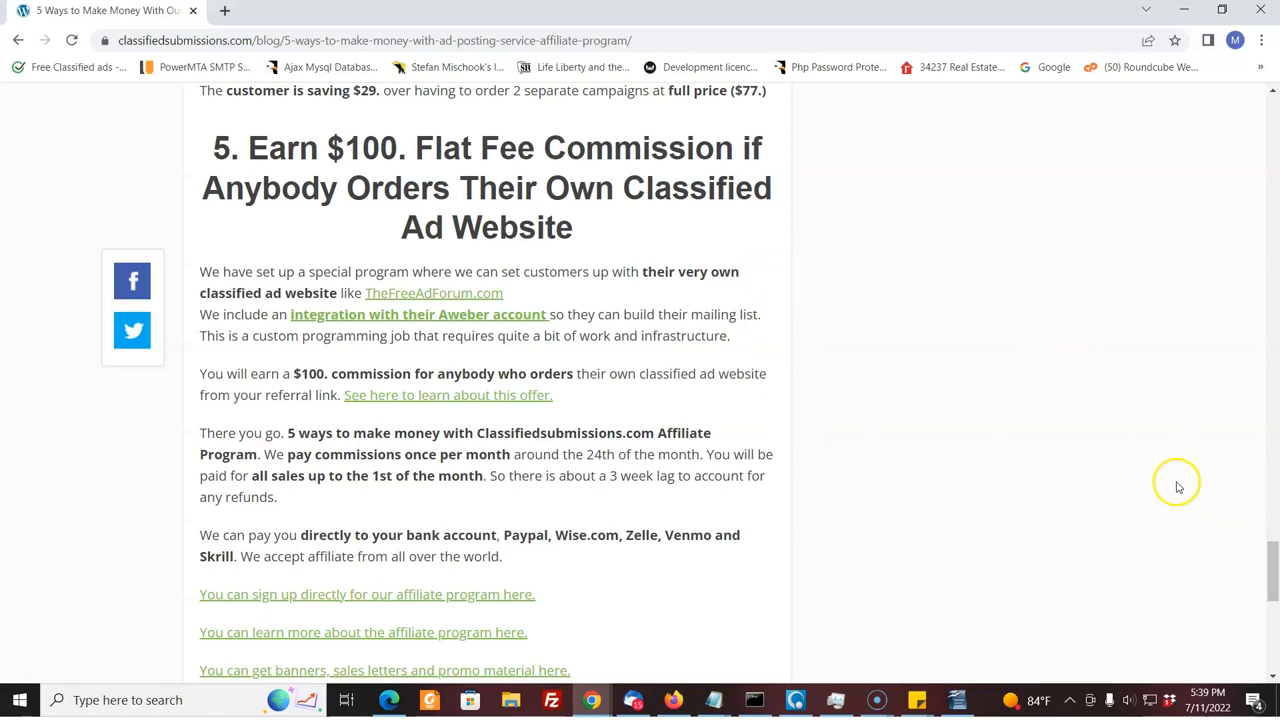
mouse_move(1271, 567)
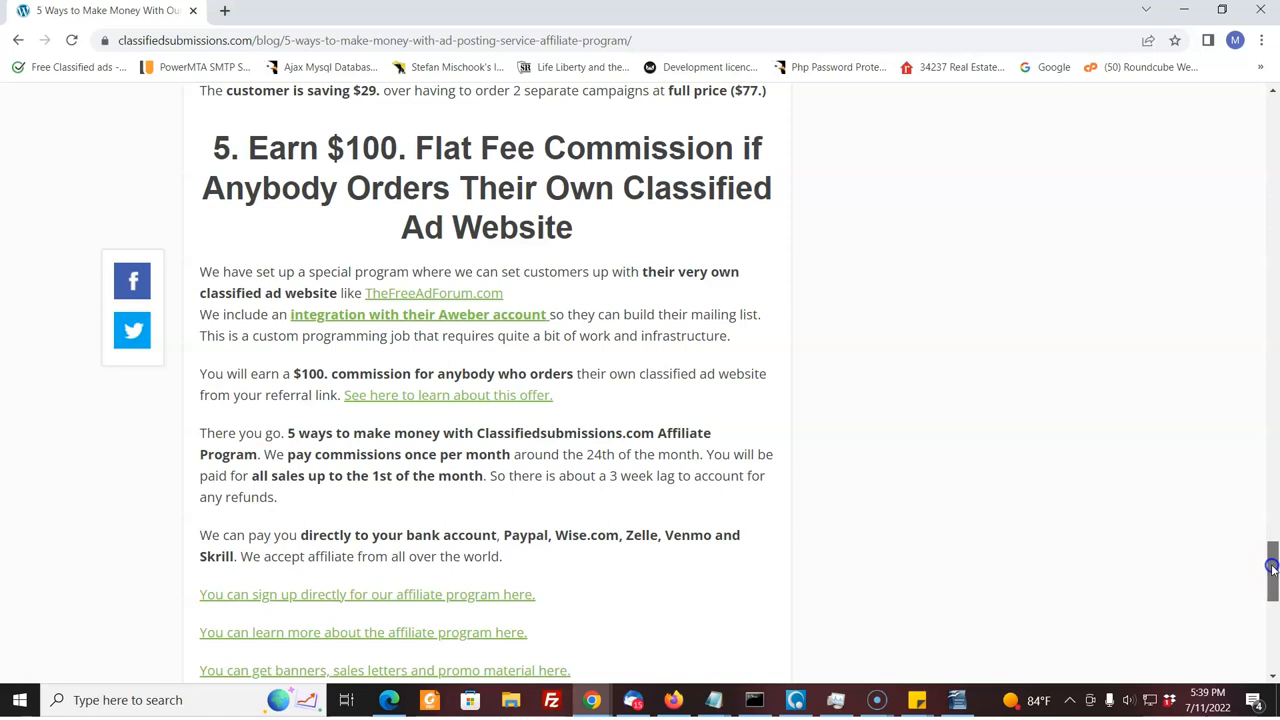
Scroll back up to the 'Just 2 $148 Commissions Per Day' $8880-per-month example.
scroll(up, 3)
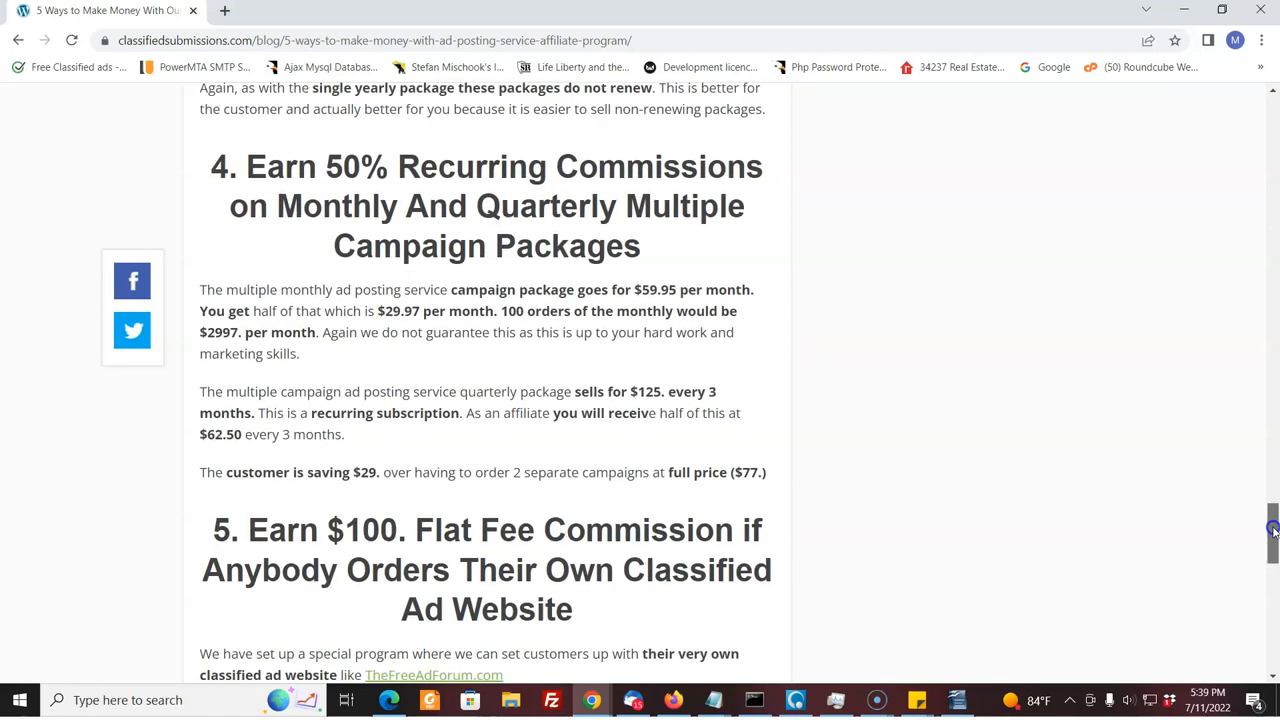
scroll(up, 3)
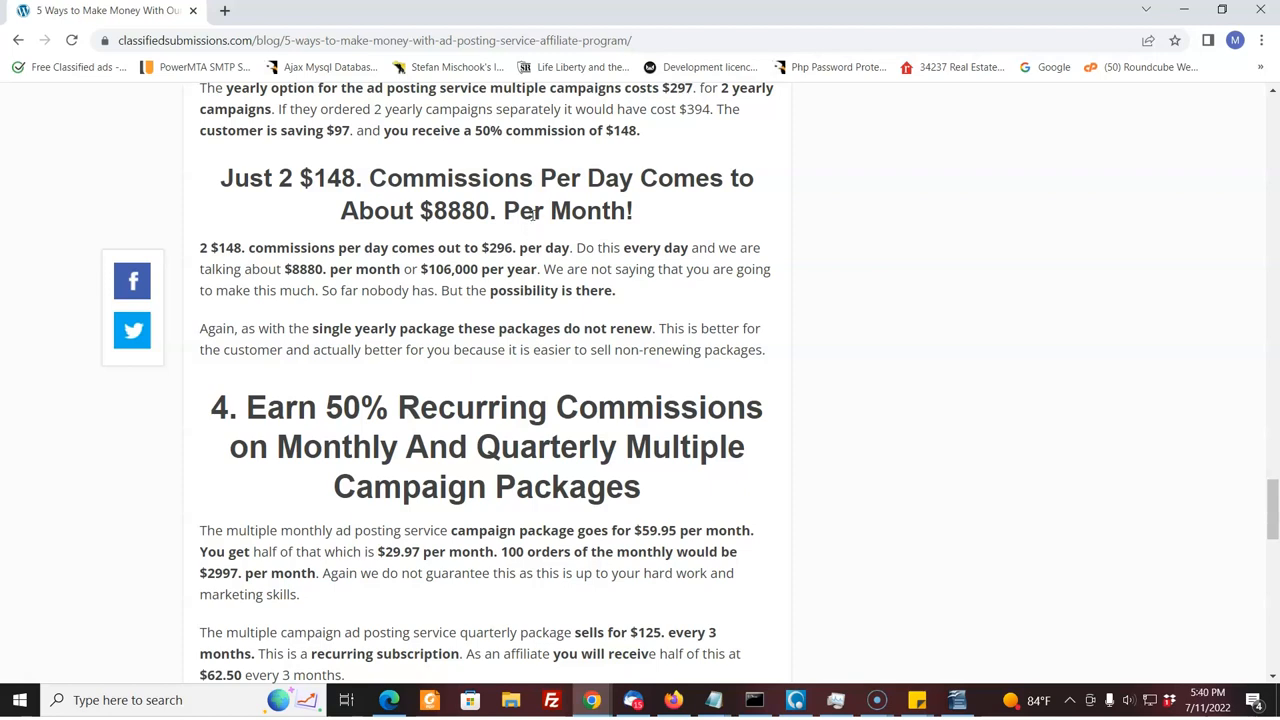
mouse_move(50, 650)
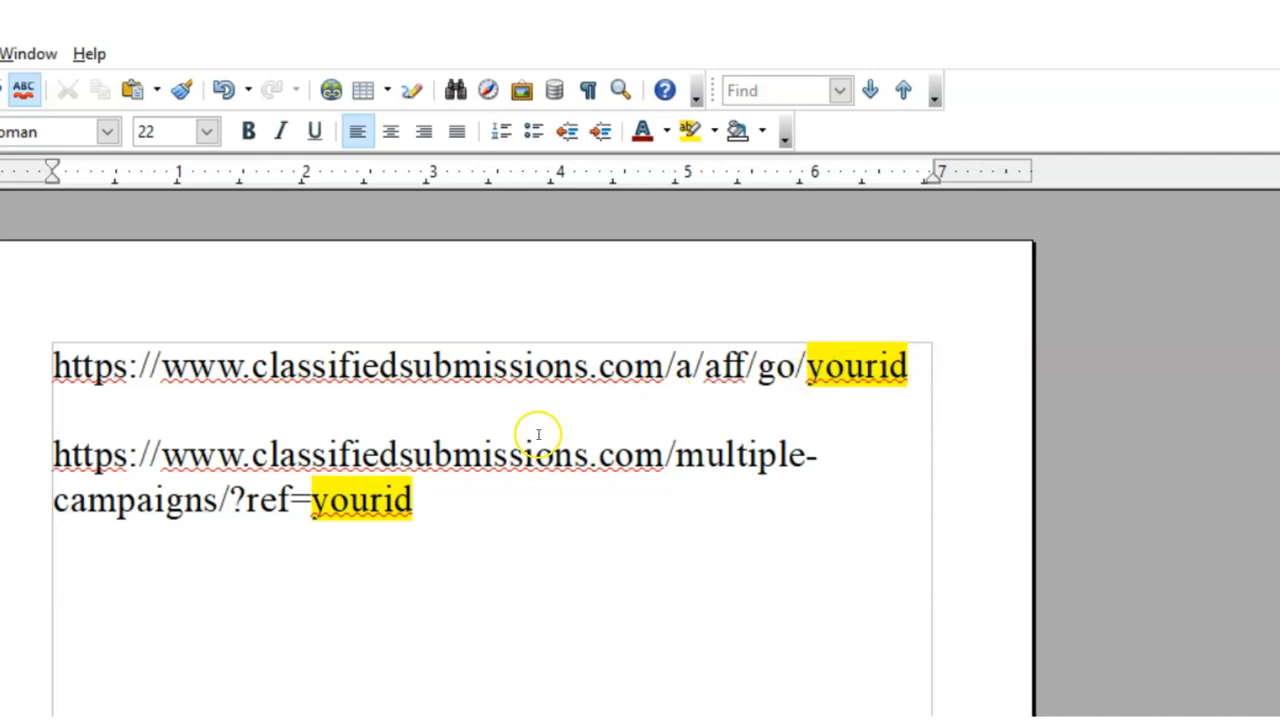
mouse_move(228, 503)
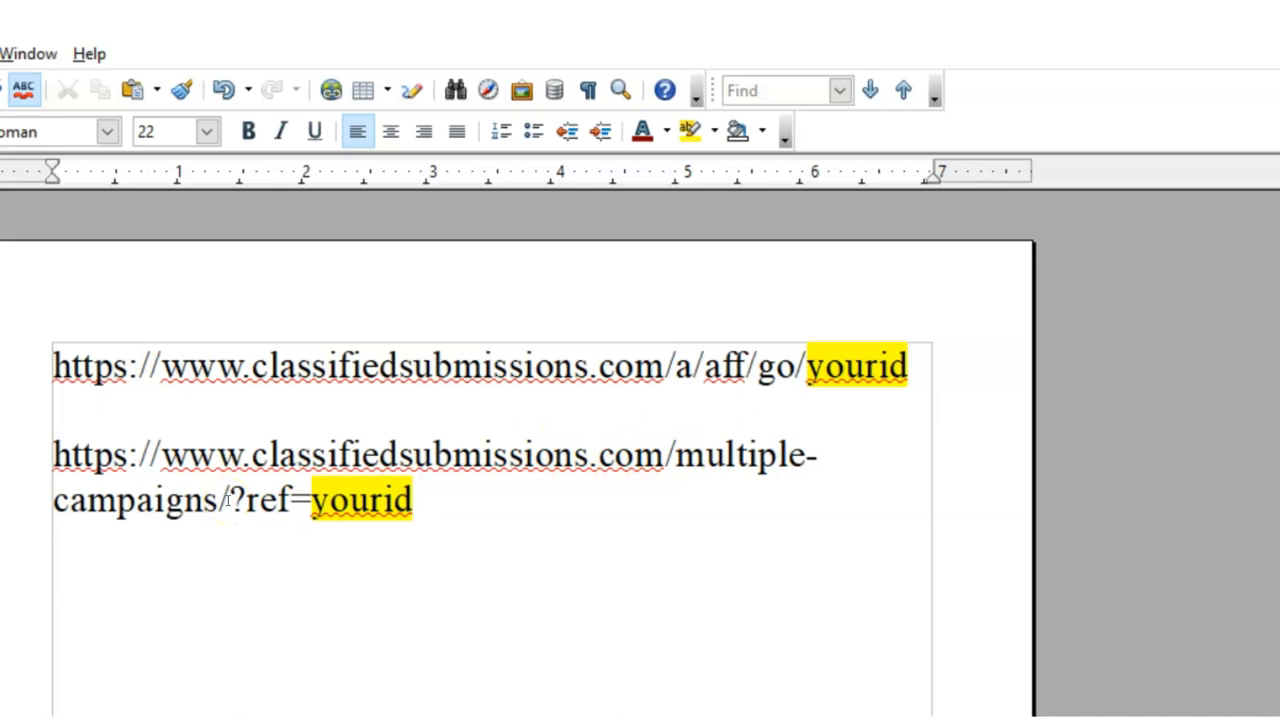
mouse_move(434, 505)
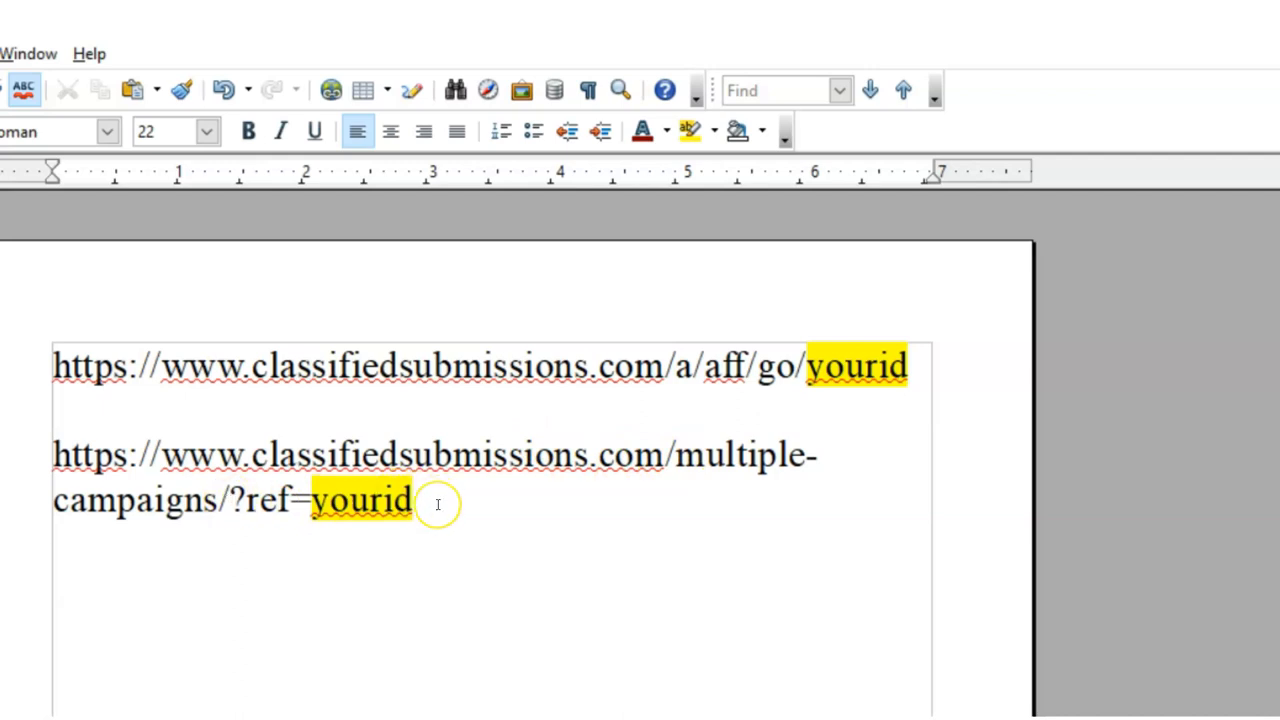
mouse_move(245, 510)
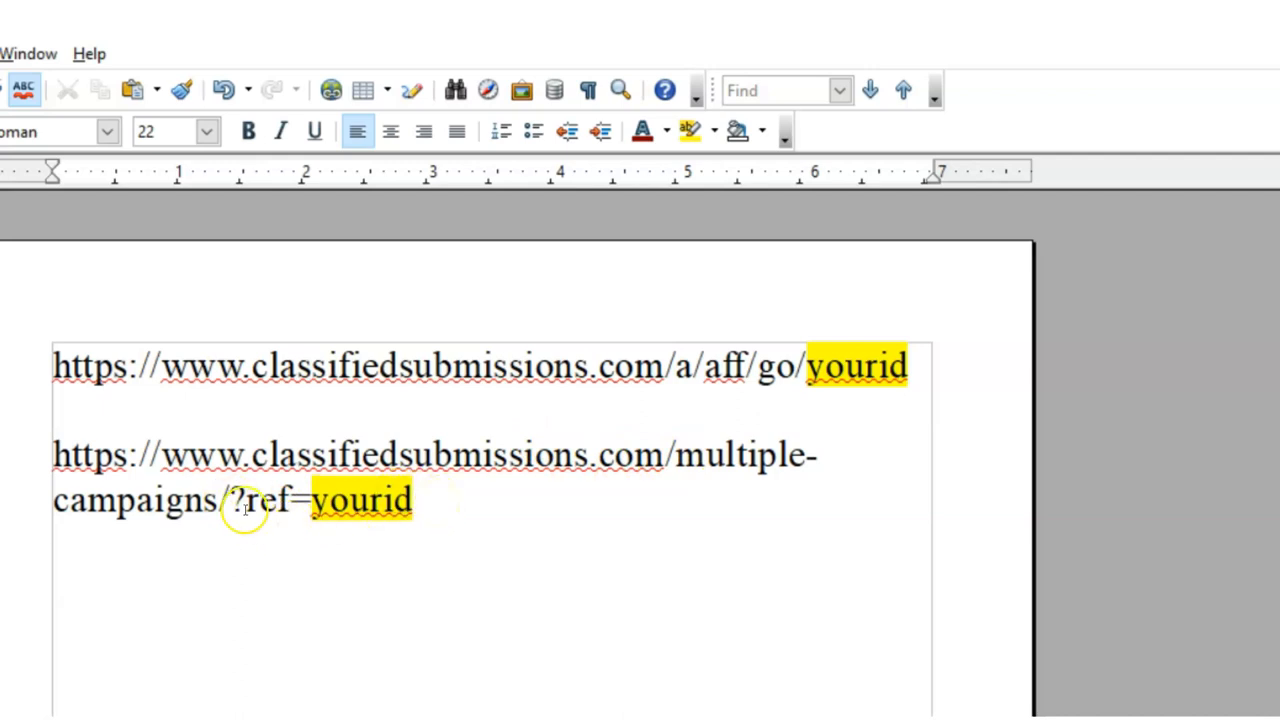
mouse_move(429, 513)
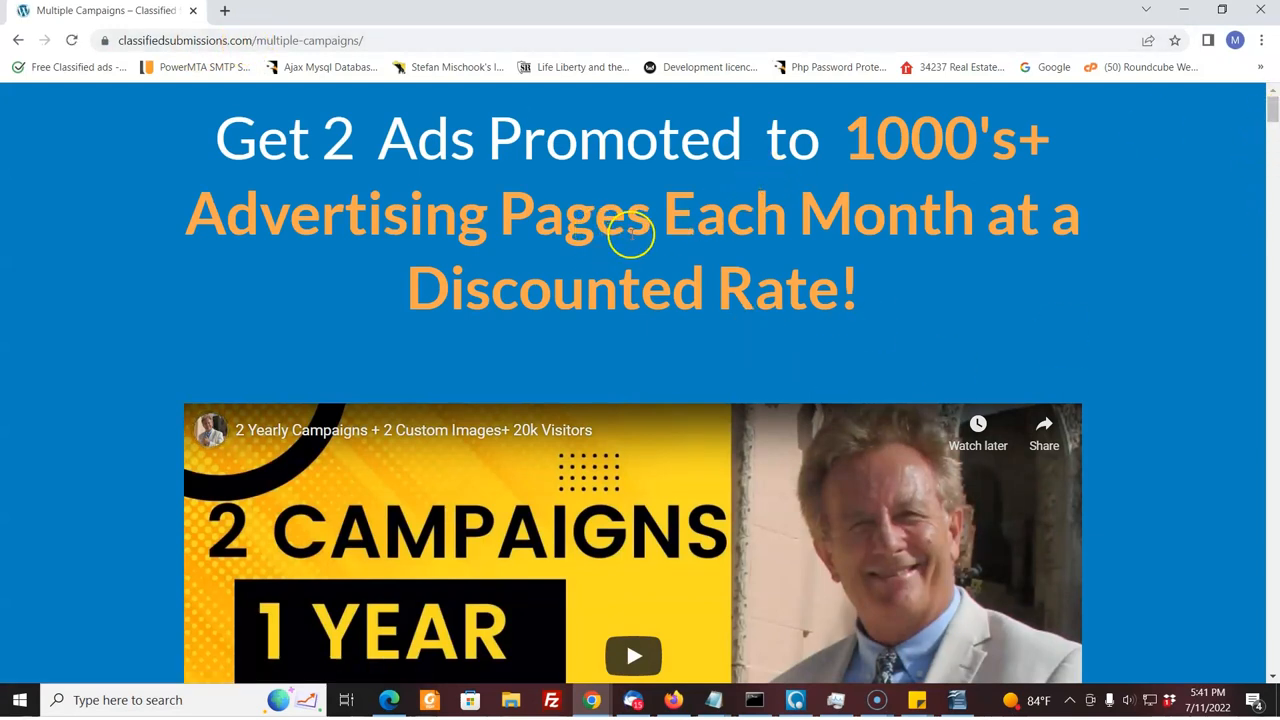
mouse_move(797, 303)
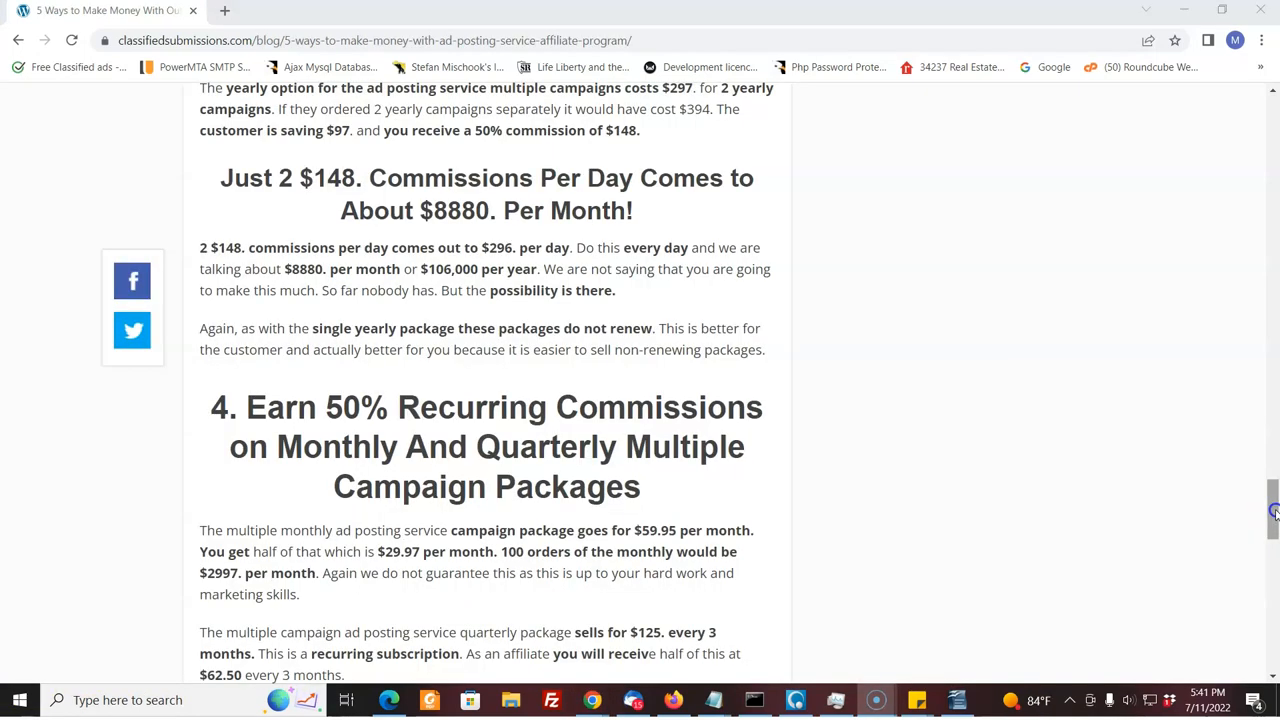
Scroll to the blog post's closing: payout schedule, payment methods and affiliate sign-up links.
scroll(down, 3)
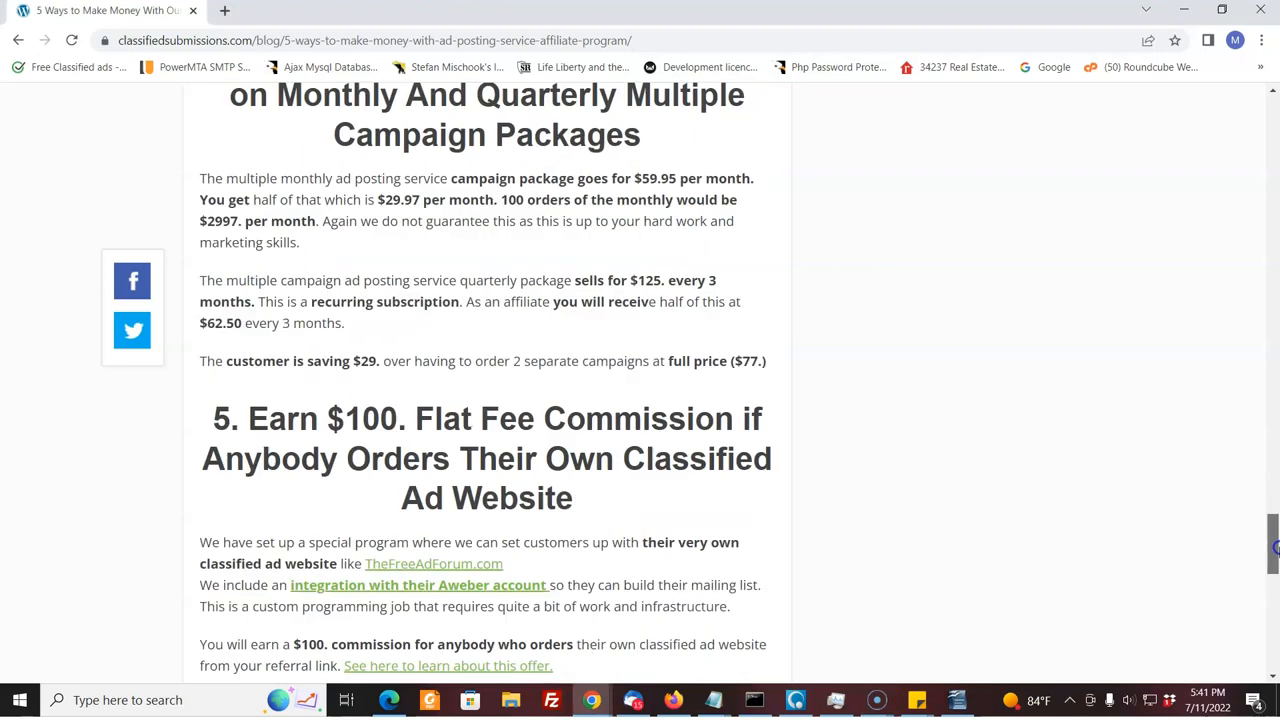
scroll(down, 3)
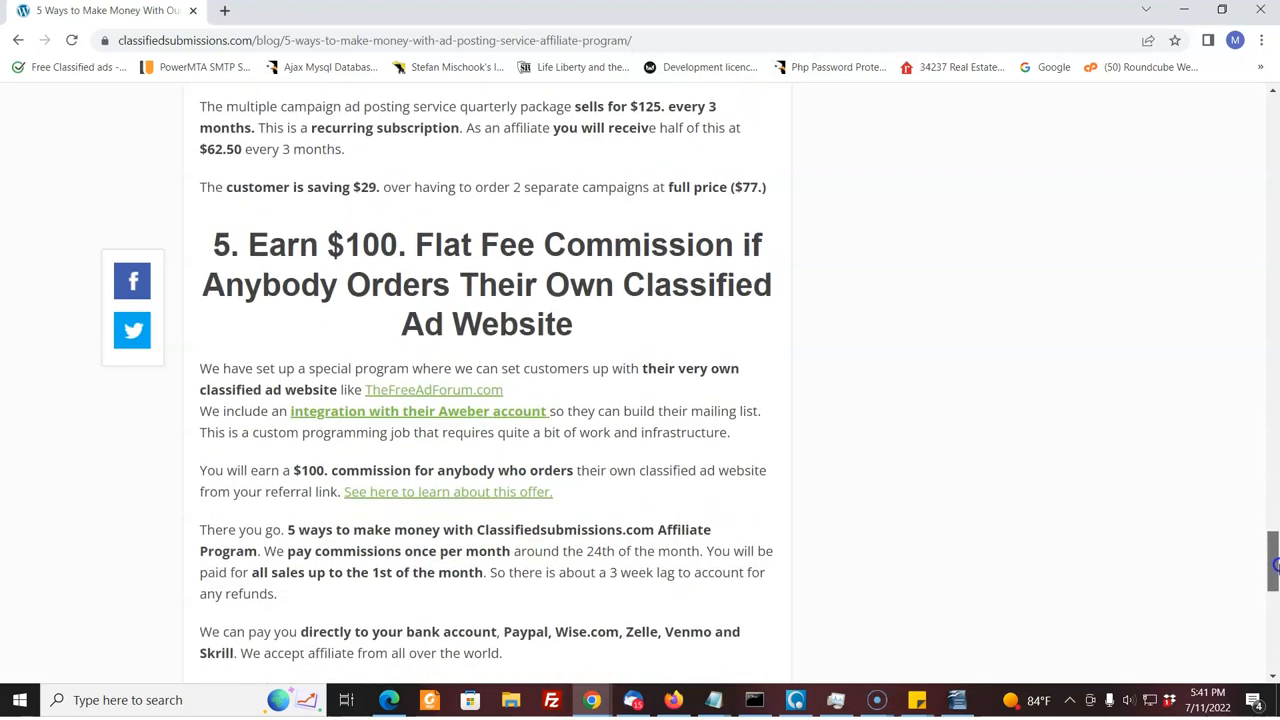
scroll(down, 3)
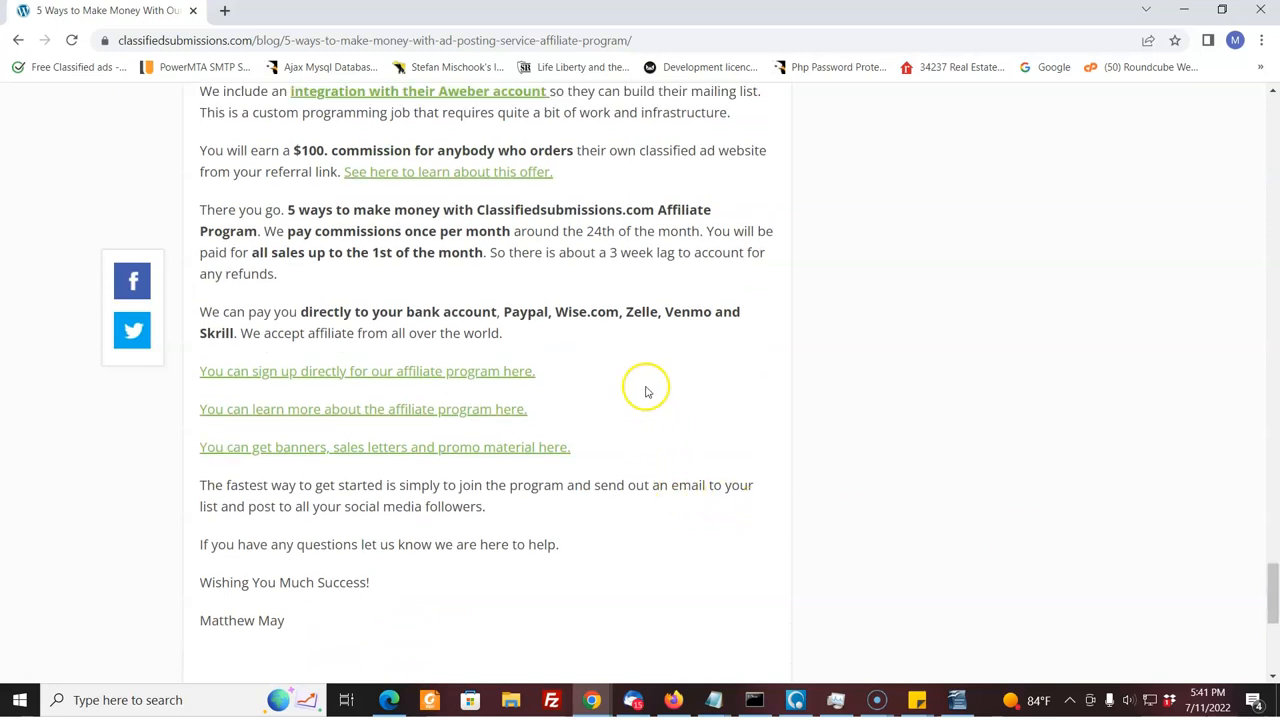
mouse_move(827, 297)
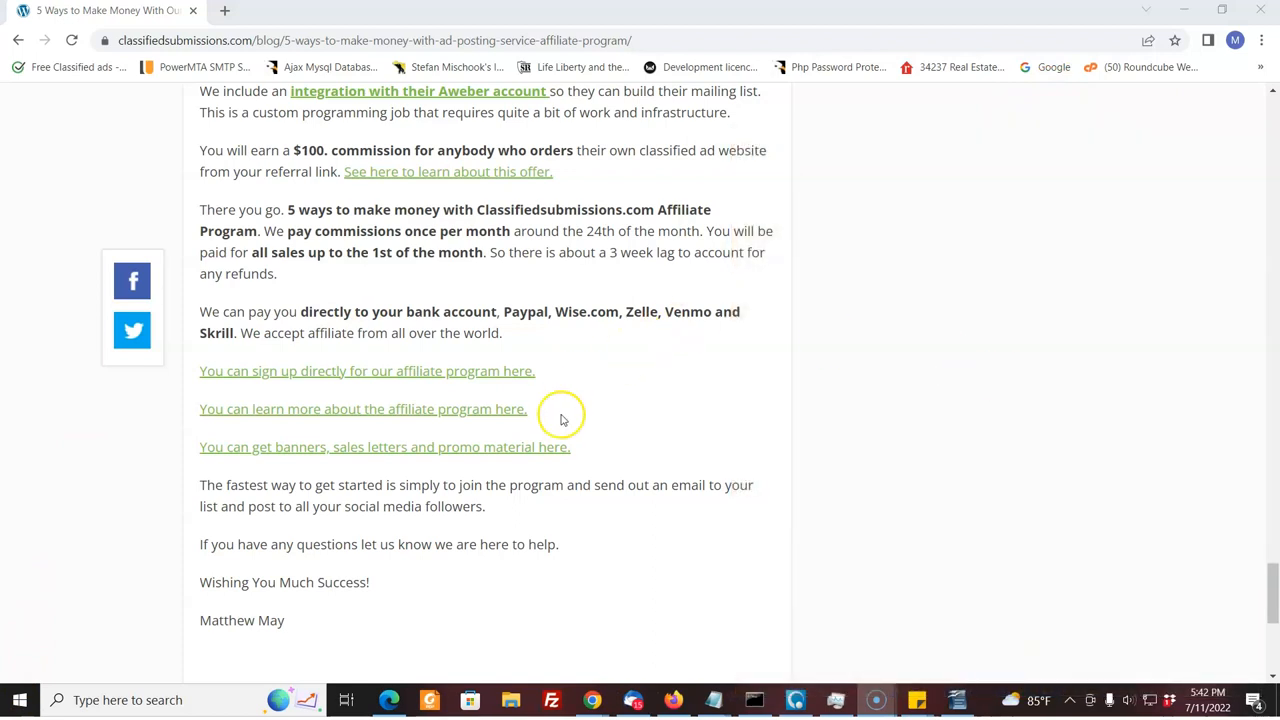
Open the banners and promo material page and browse its banners, ad copy, emails and ebook offer.
click(384, 447)
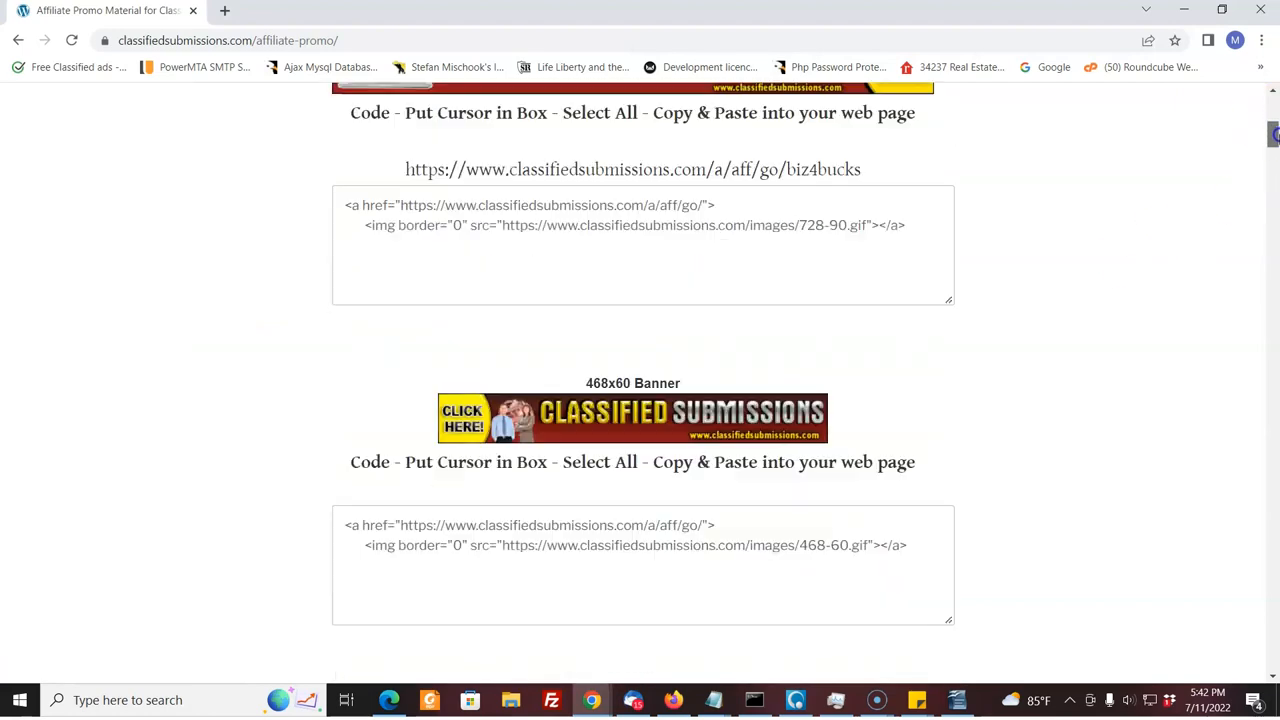
scroll(down, 3)
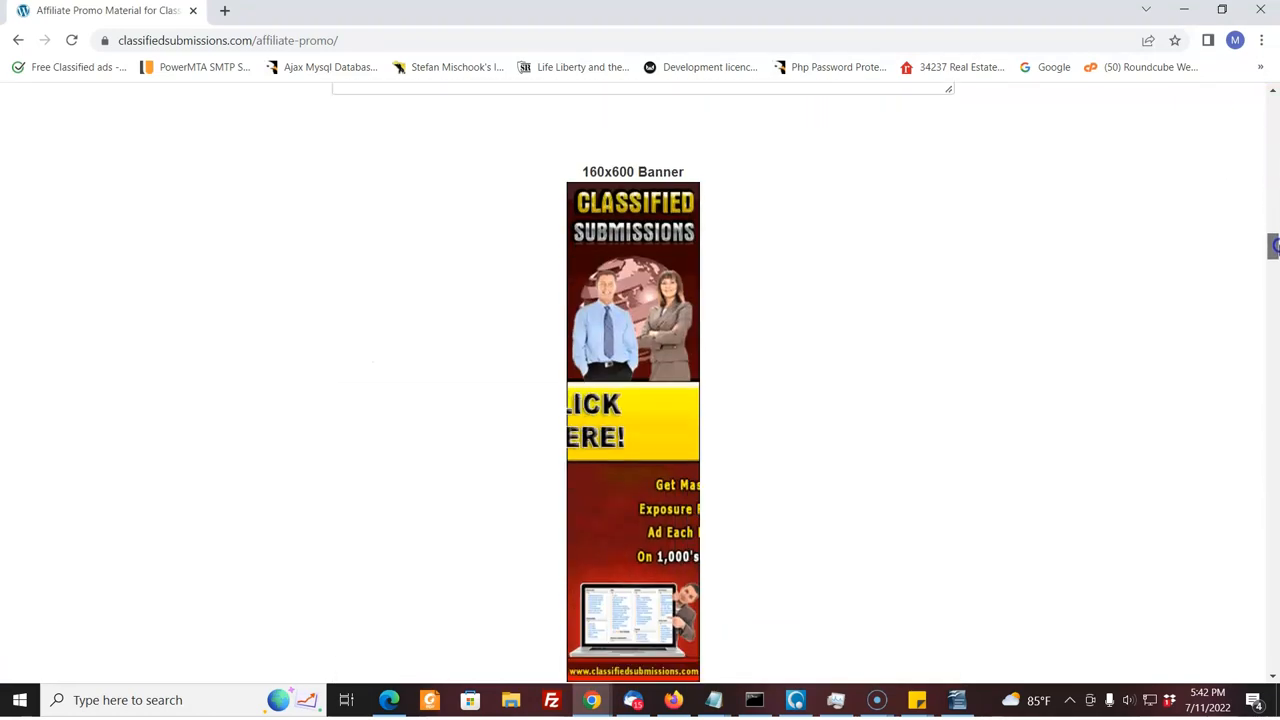
scroll(down, 3)
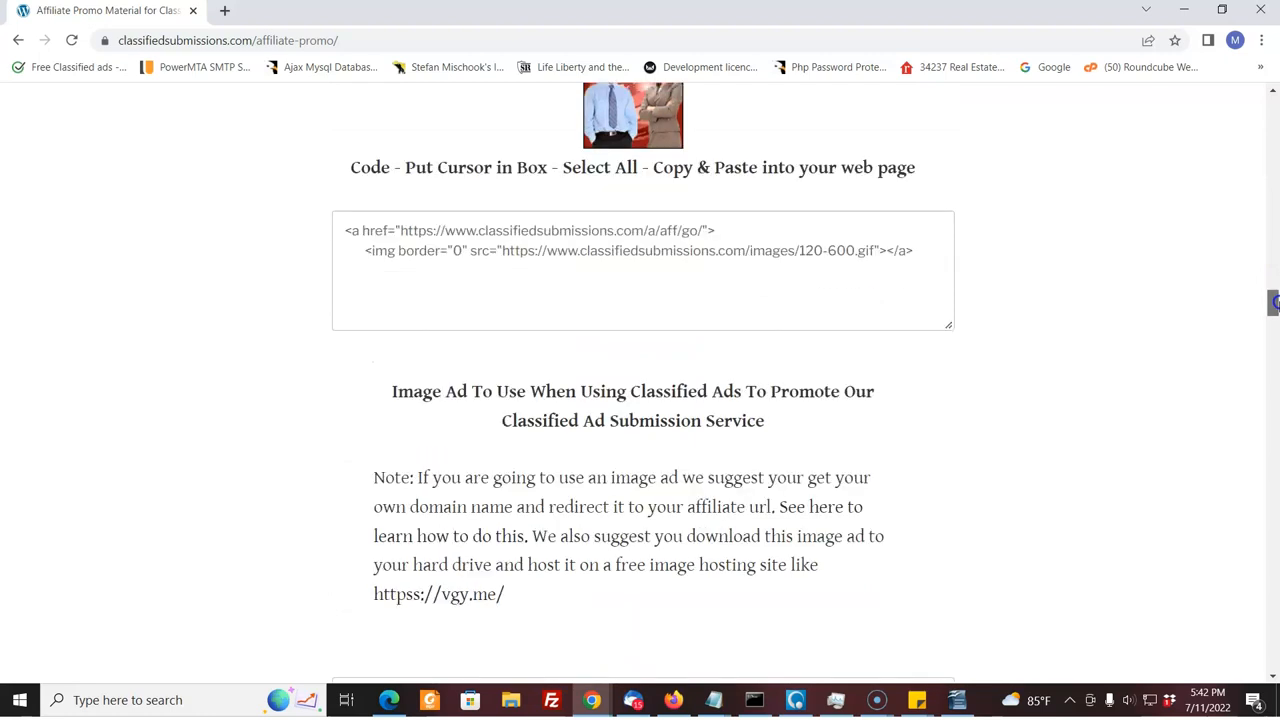
scroll(down, 3)
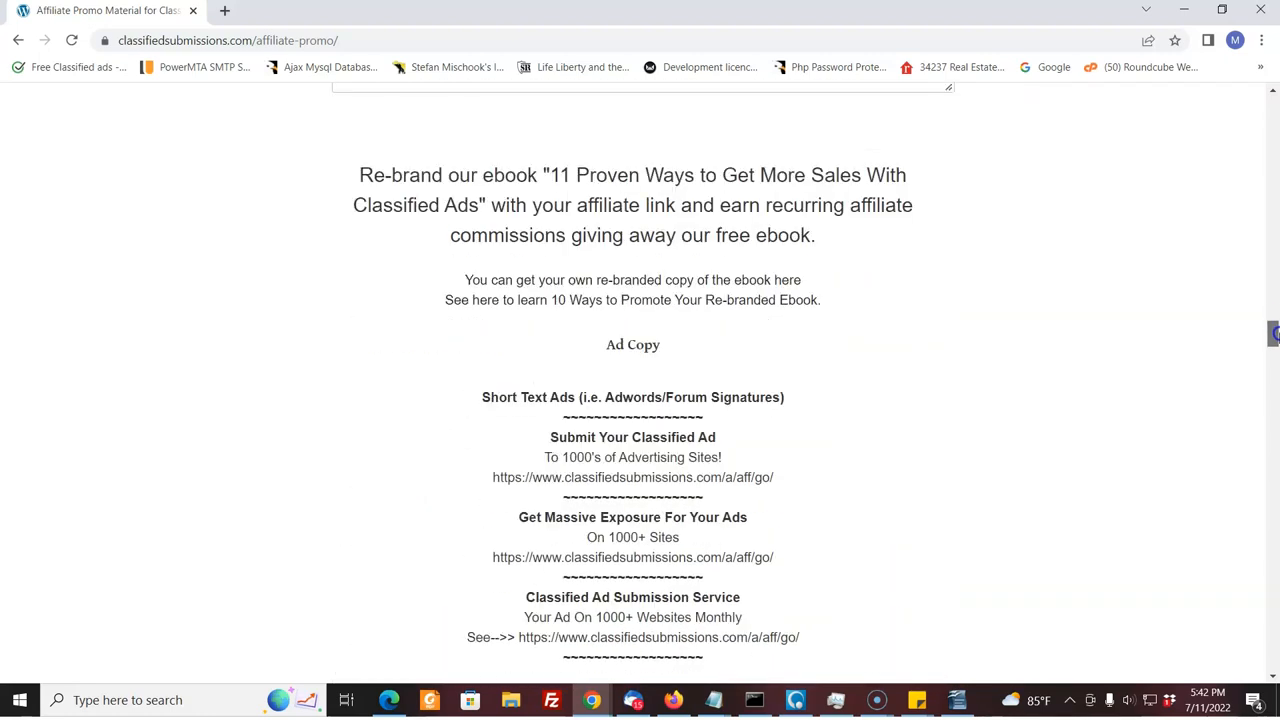
scroll(down, 3)
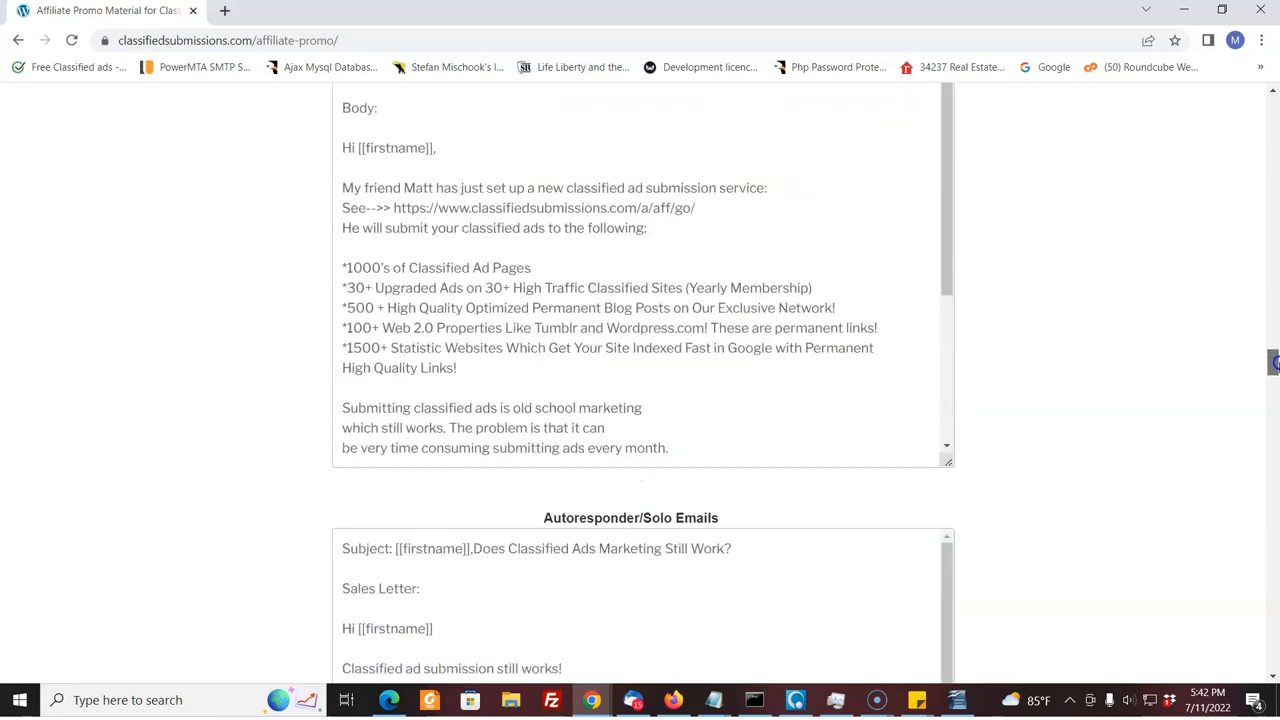
scroll(down, 3)
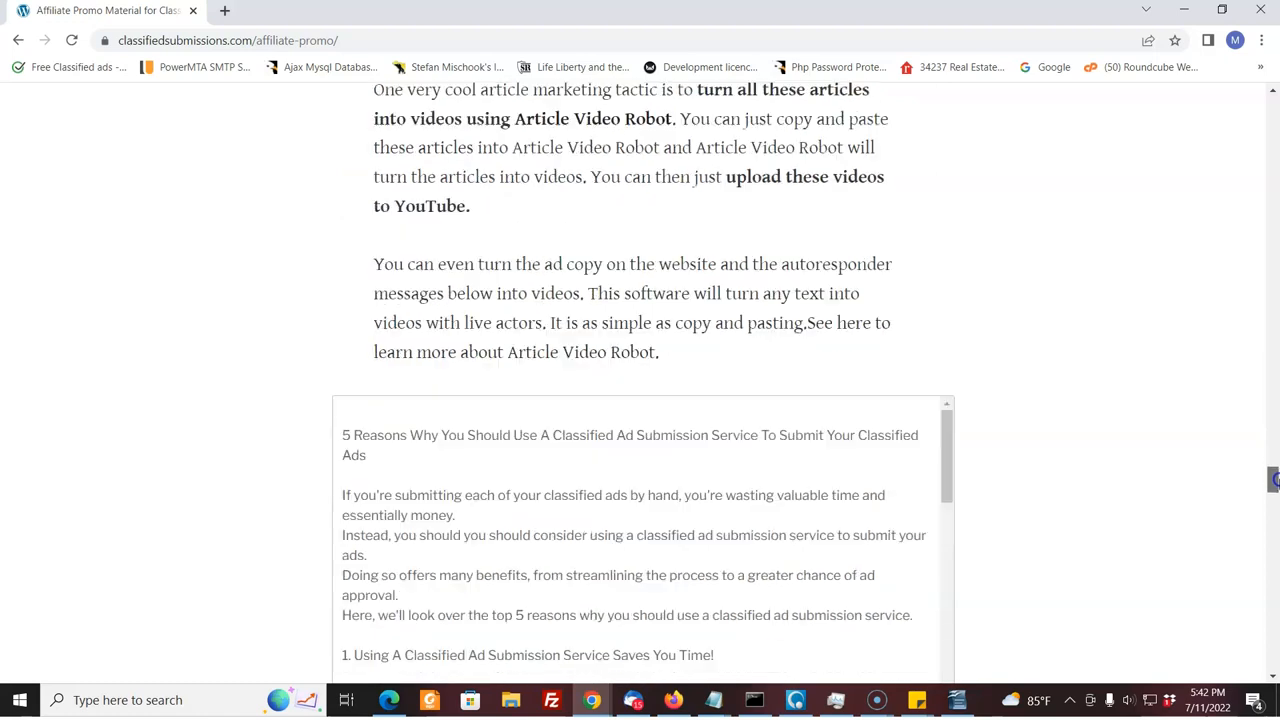
scroll(down, 3)
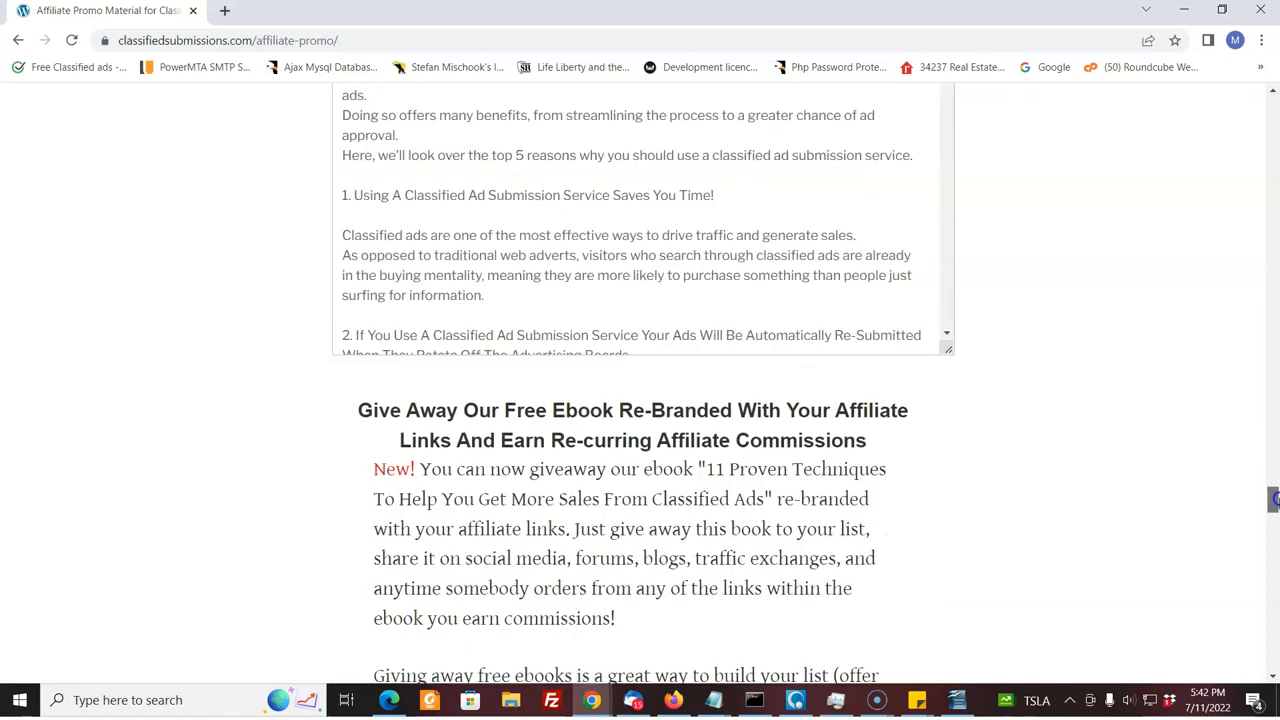
scroll(down, 3)
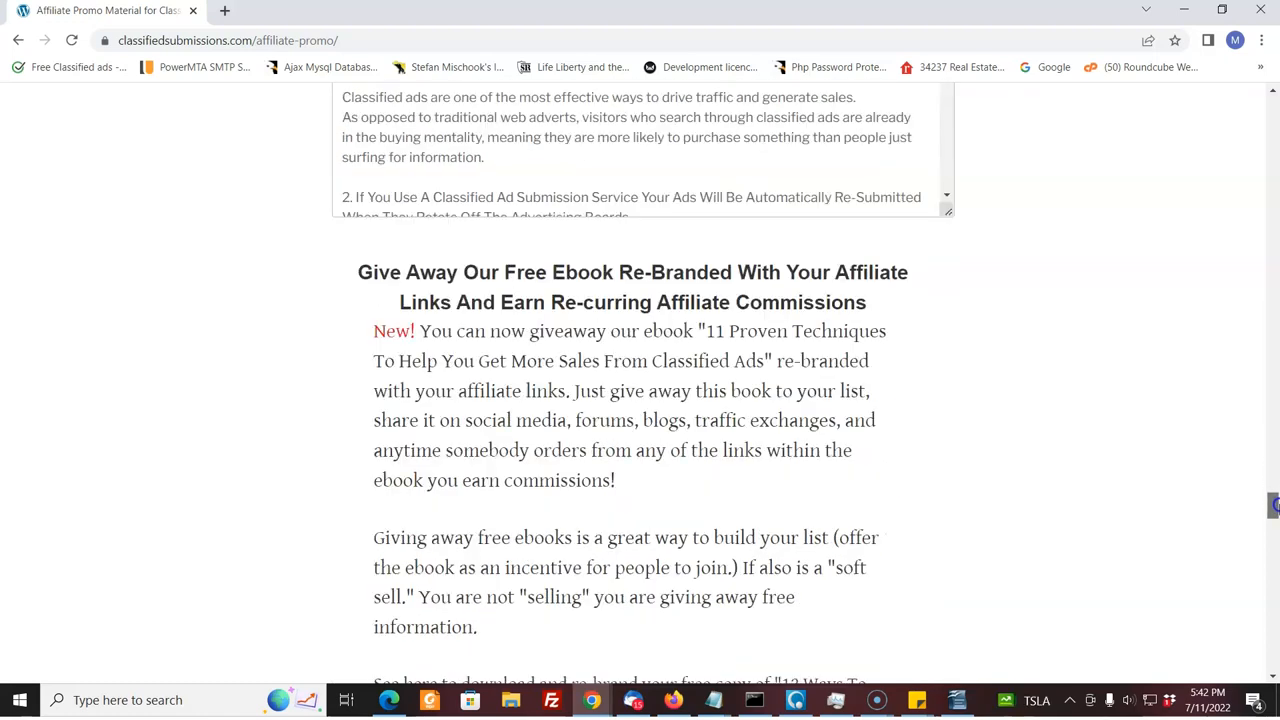
scroll(down, 3)
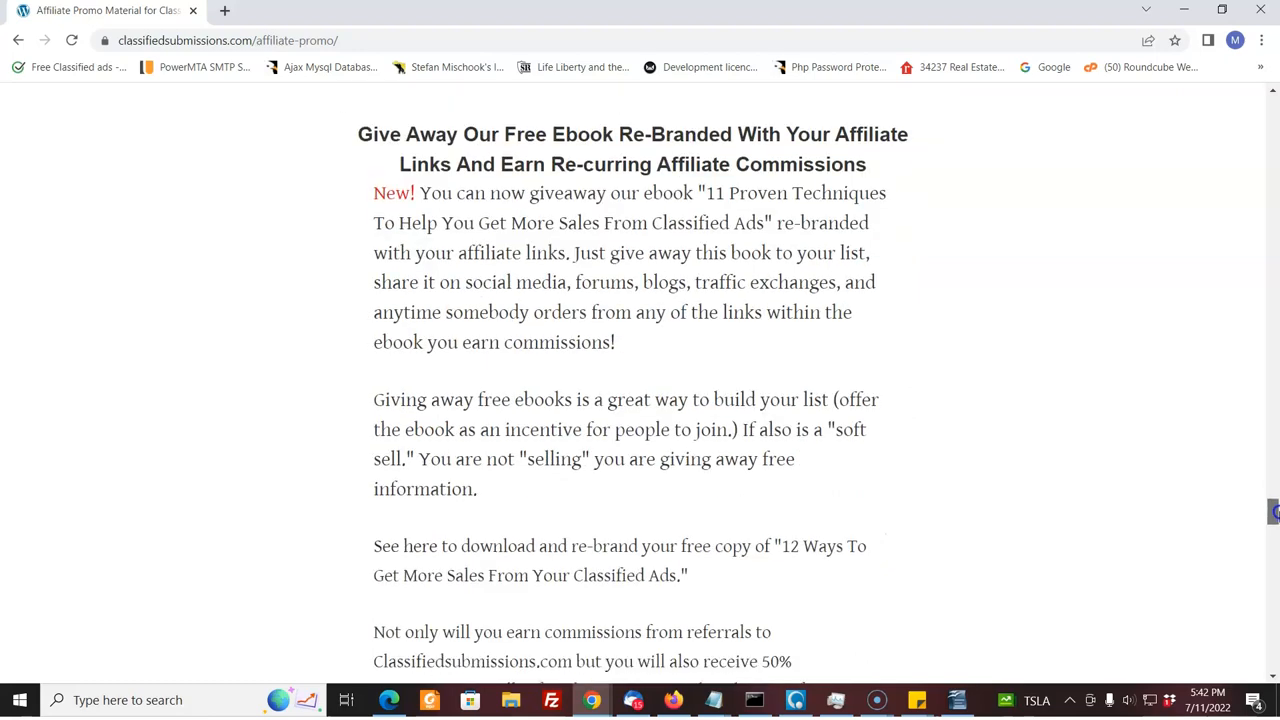
scroll(down, 3)
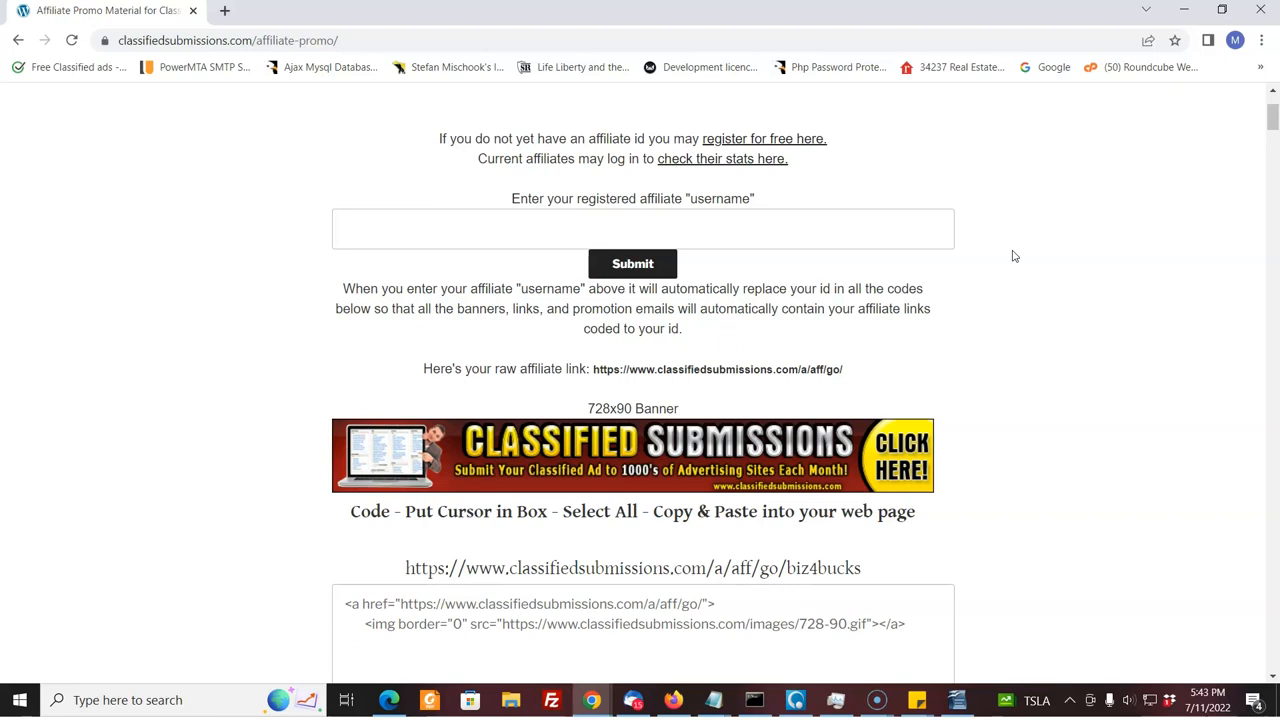
mouse_move(1012, 258)
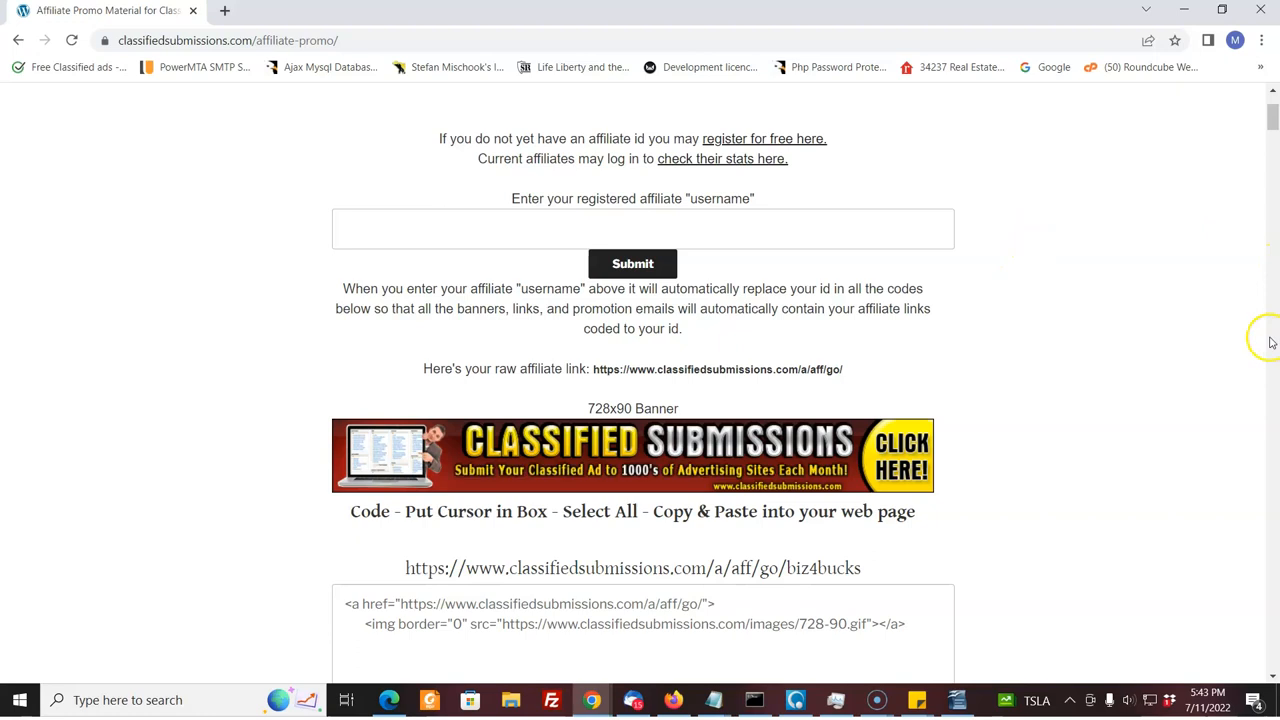
mouse_move(1230, 342)
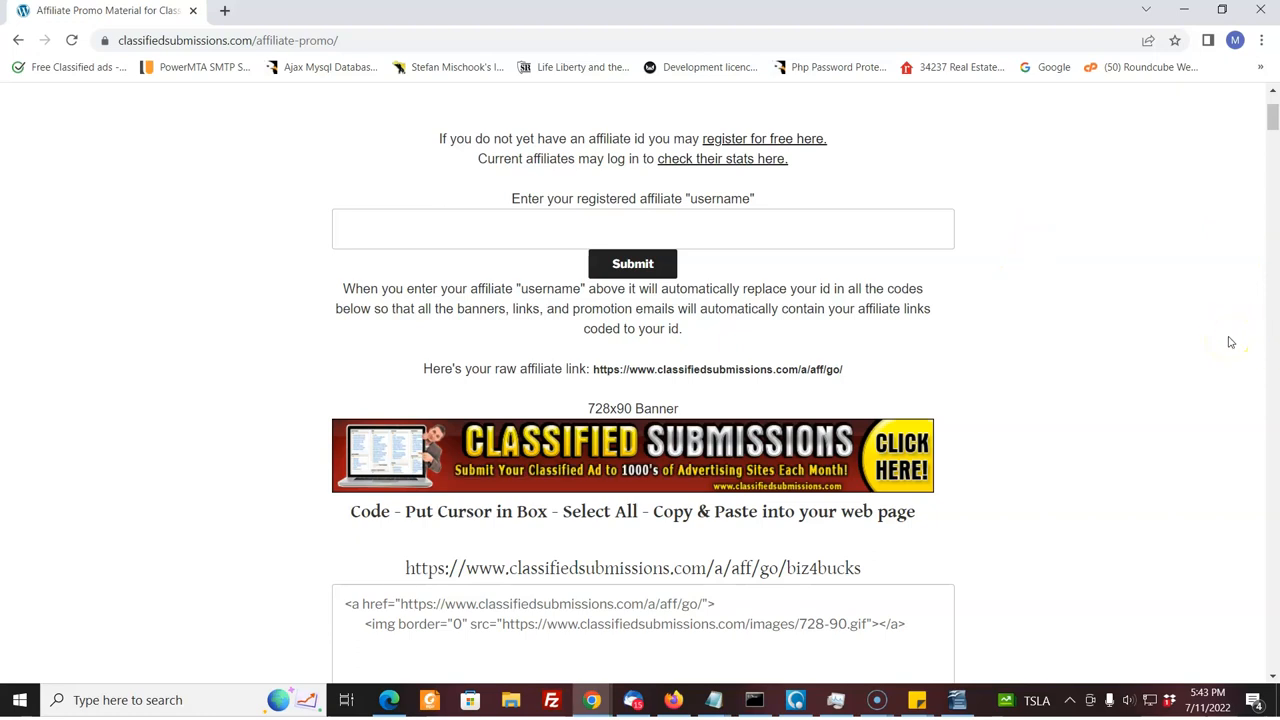
mouse_move(1228, 344)
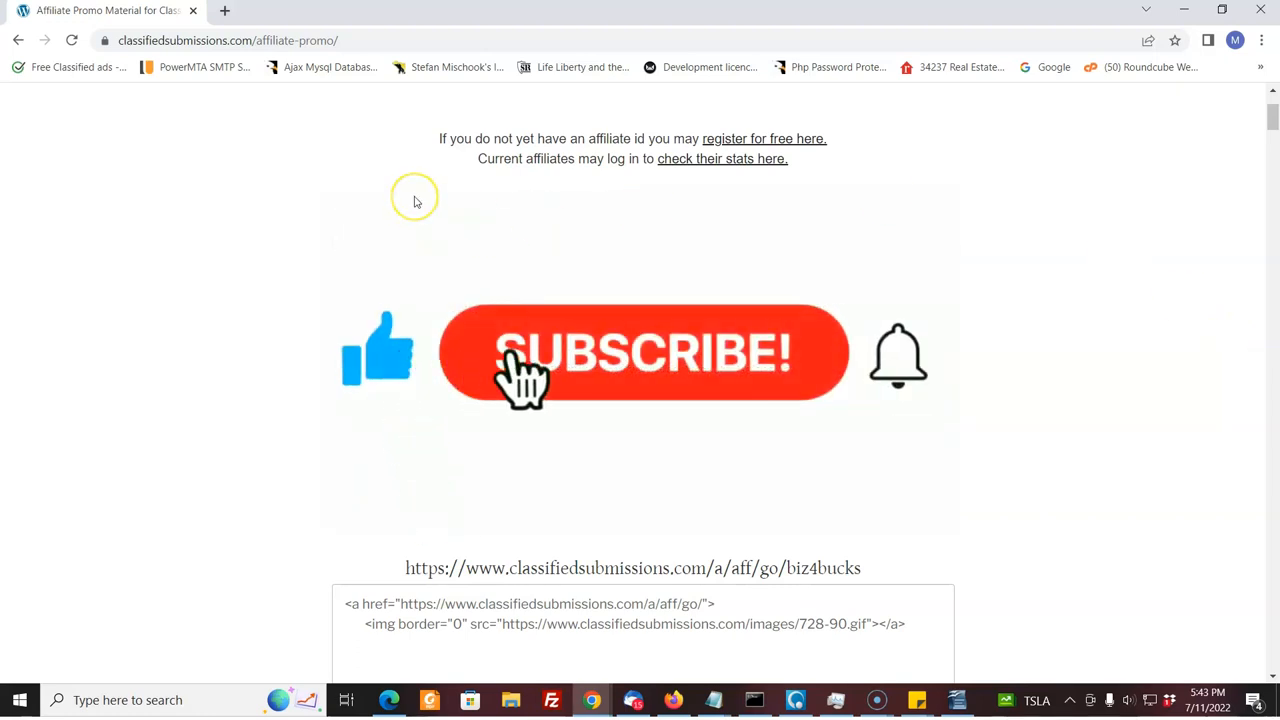
Click the top of the affiliate promo page by the 'Enter your registered affiliate username' box.
click(643, 355)
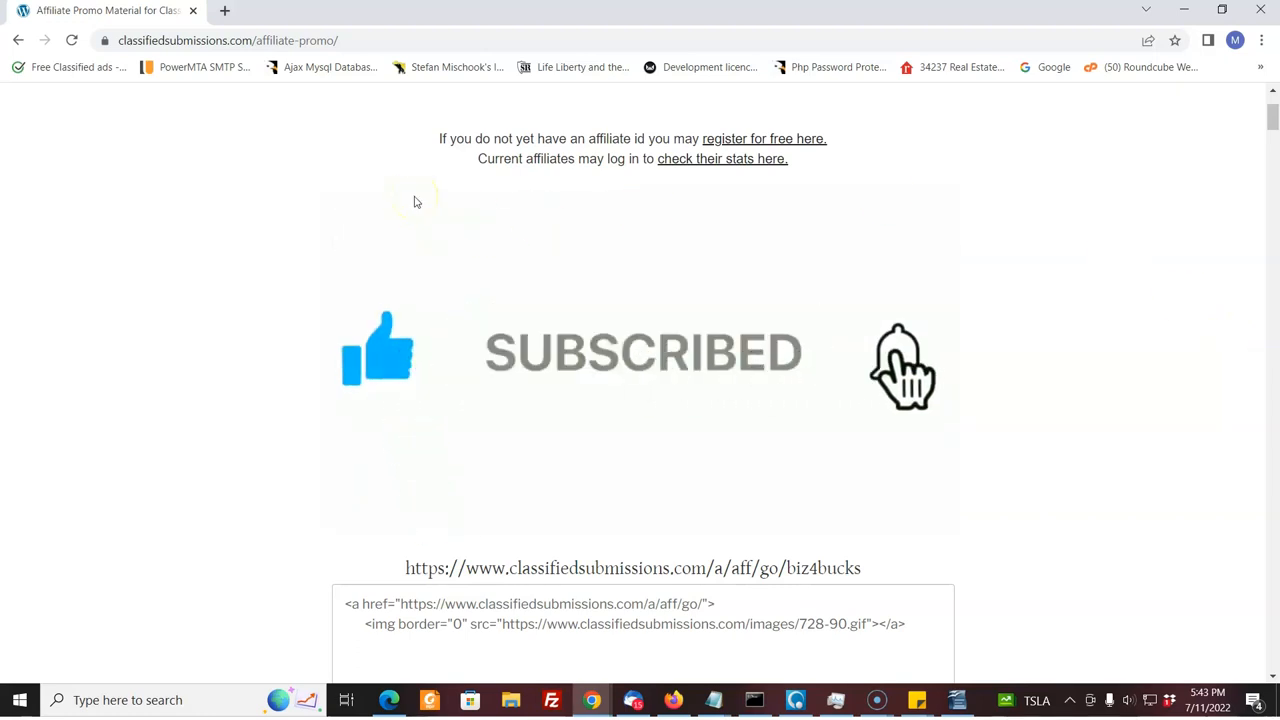